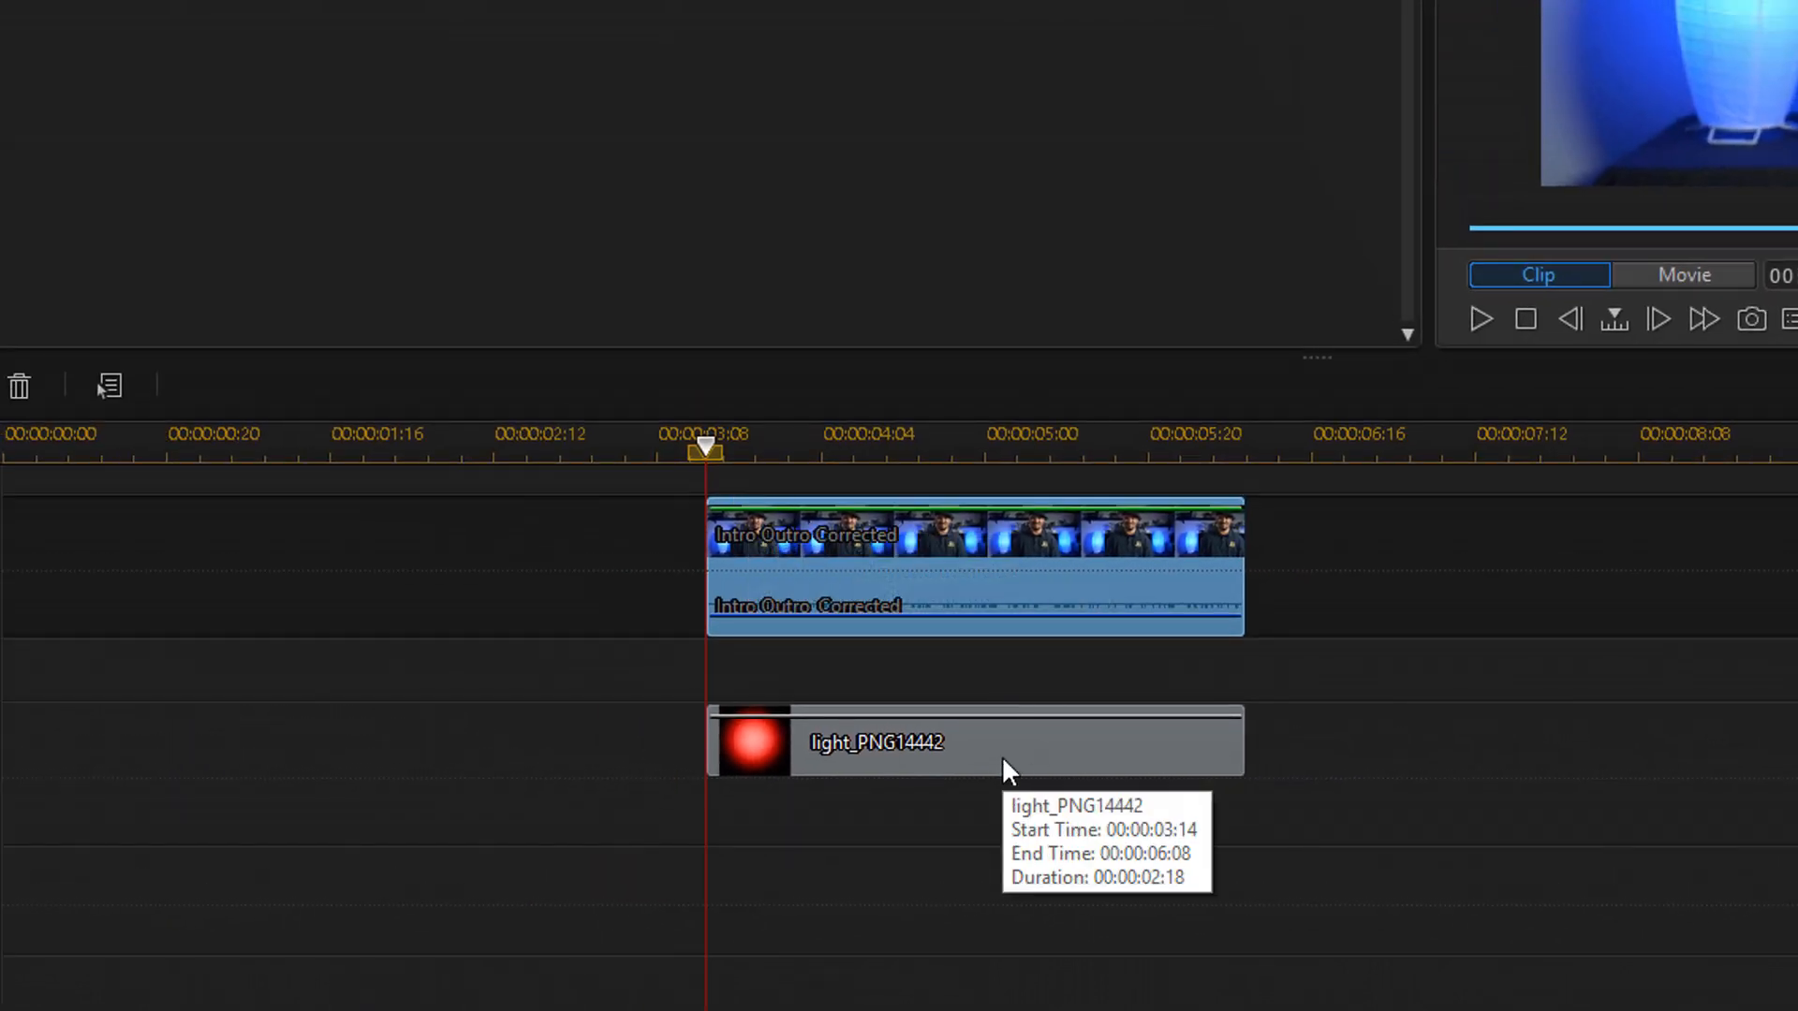
Step: Shrink the light_PNG14442 overlay in PiP Designer to width 0.034 and height 0.023
{"action": "left_click", "coordinate": [1009, 741]}
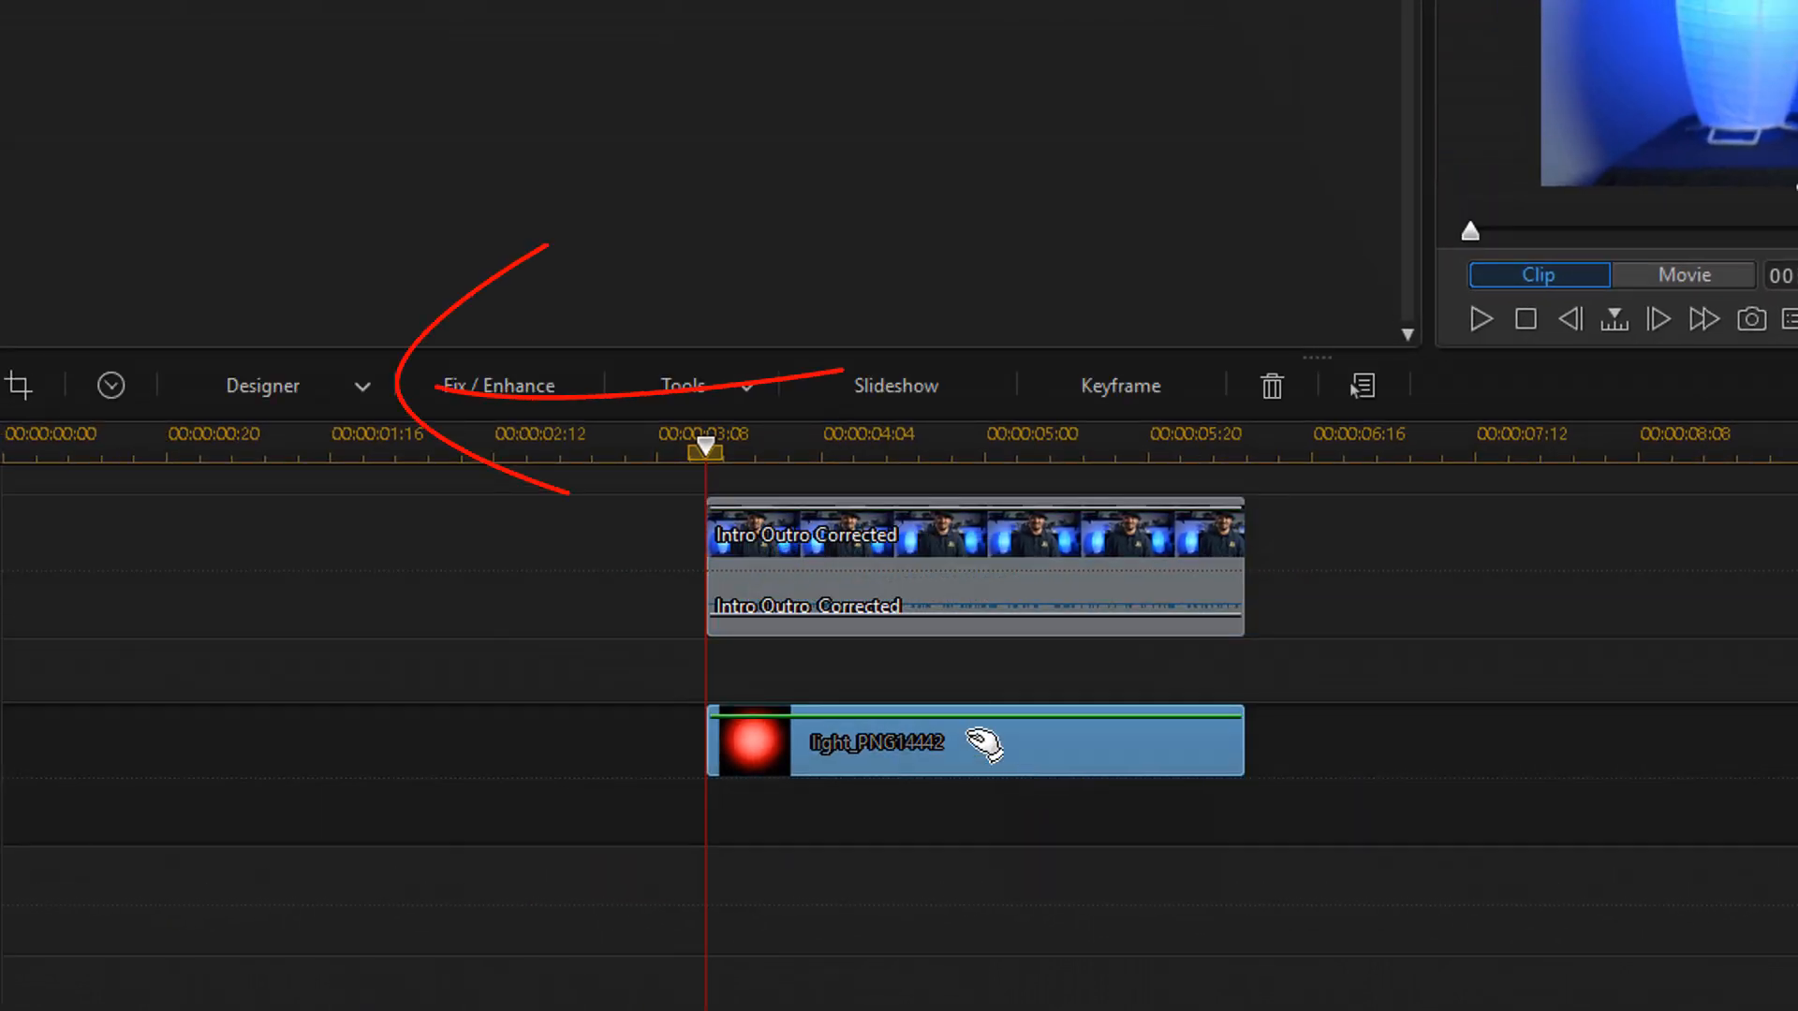
{"action": "mouse_move", "coordinate": [378, 401]}
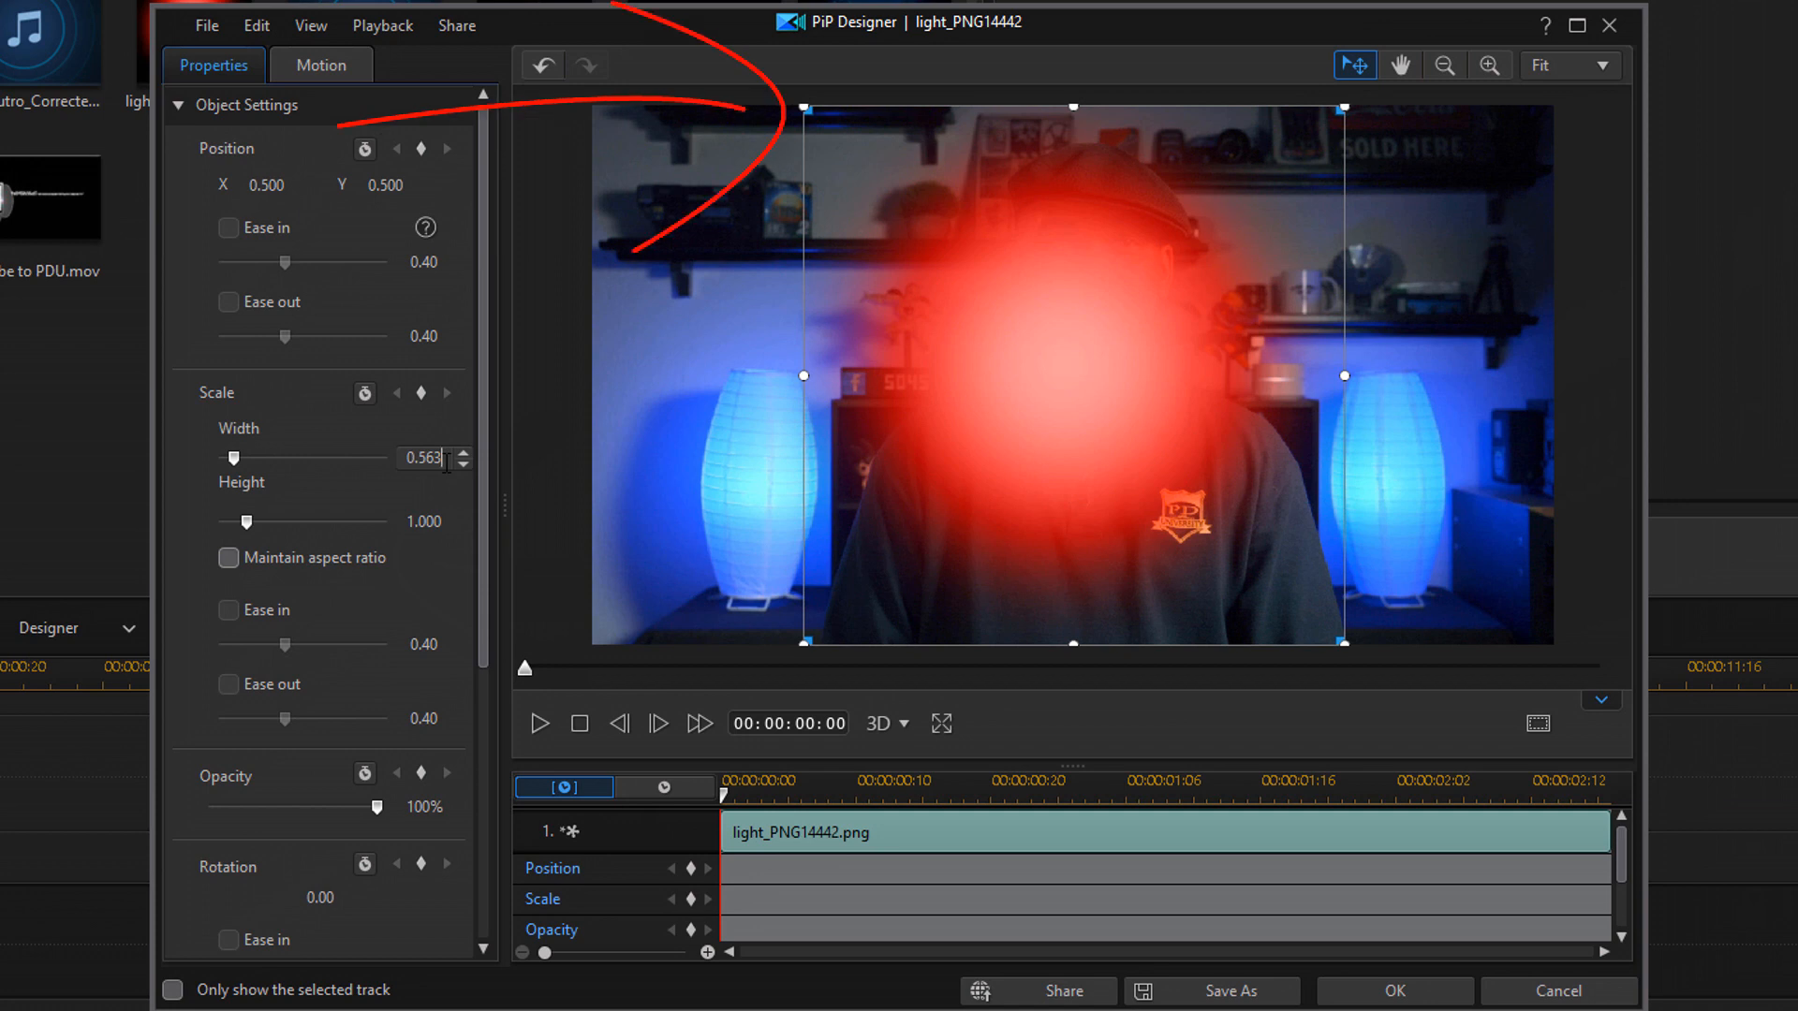
{"action": "mouse_move", "coordinate": [550, 362]}
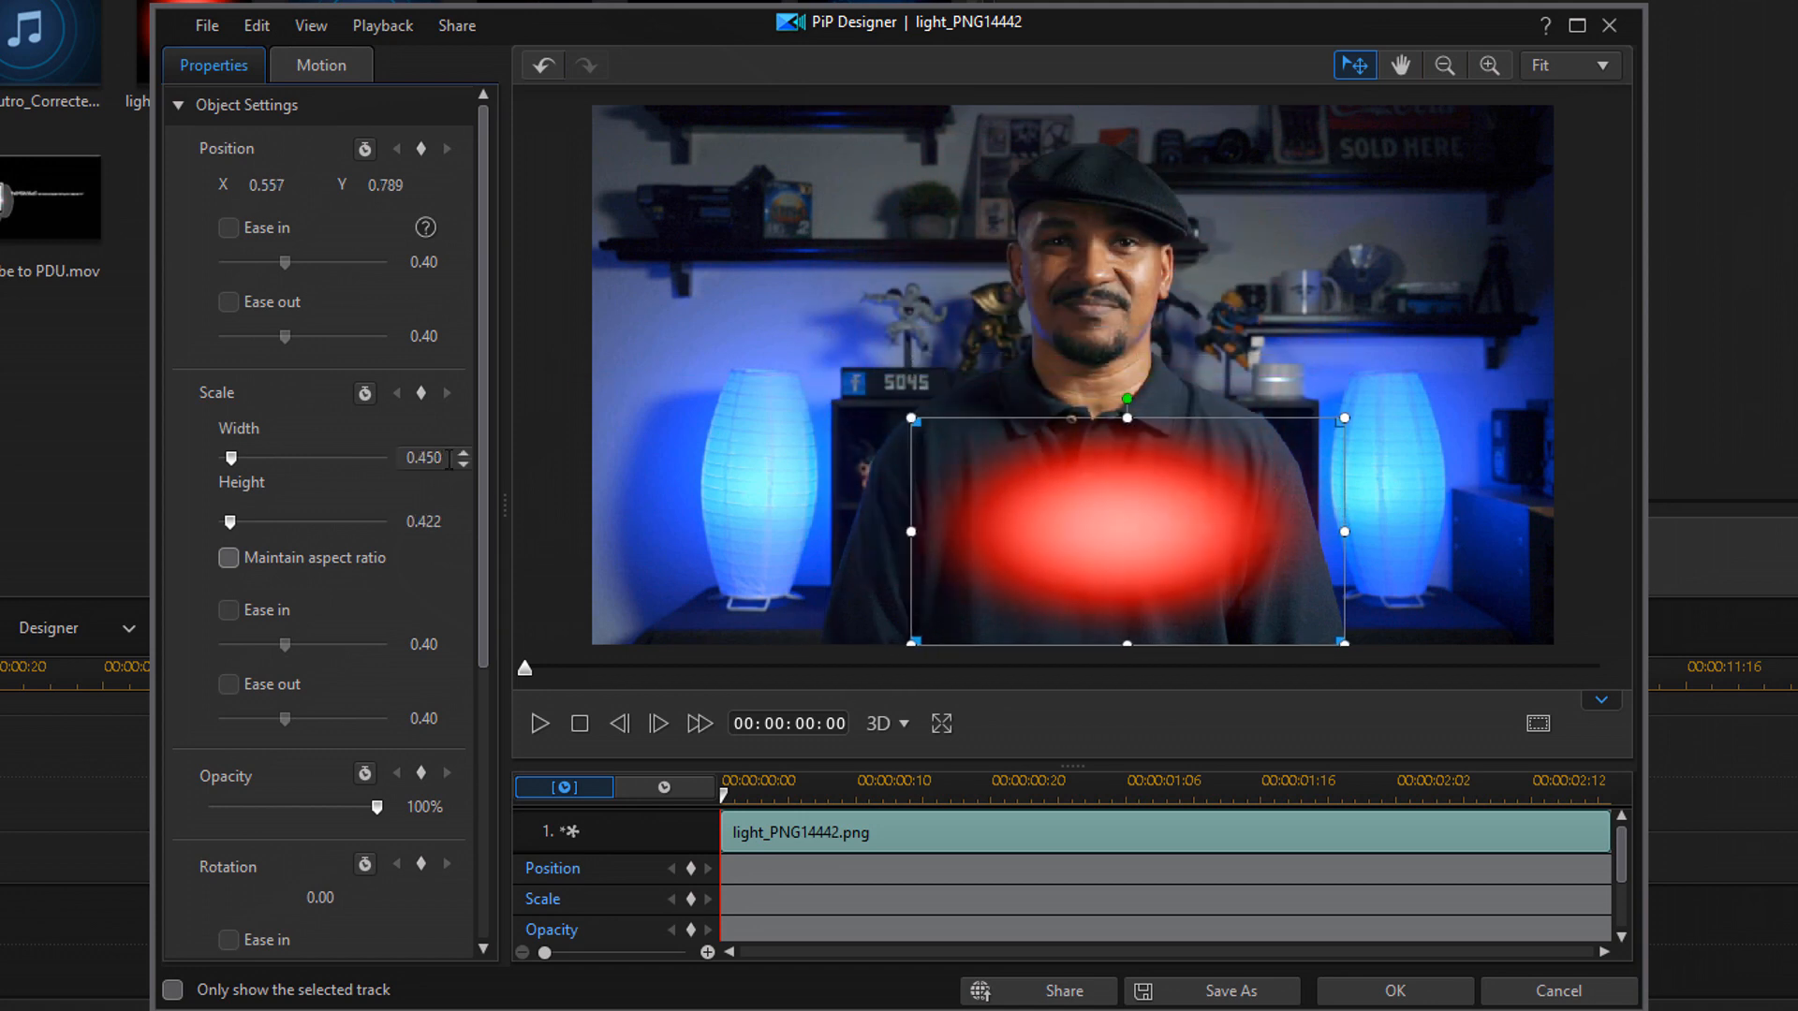
{"action": "triple_click", "coordinate": [423, 458]}
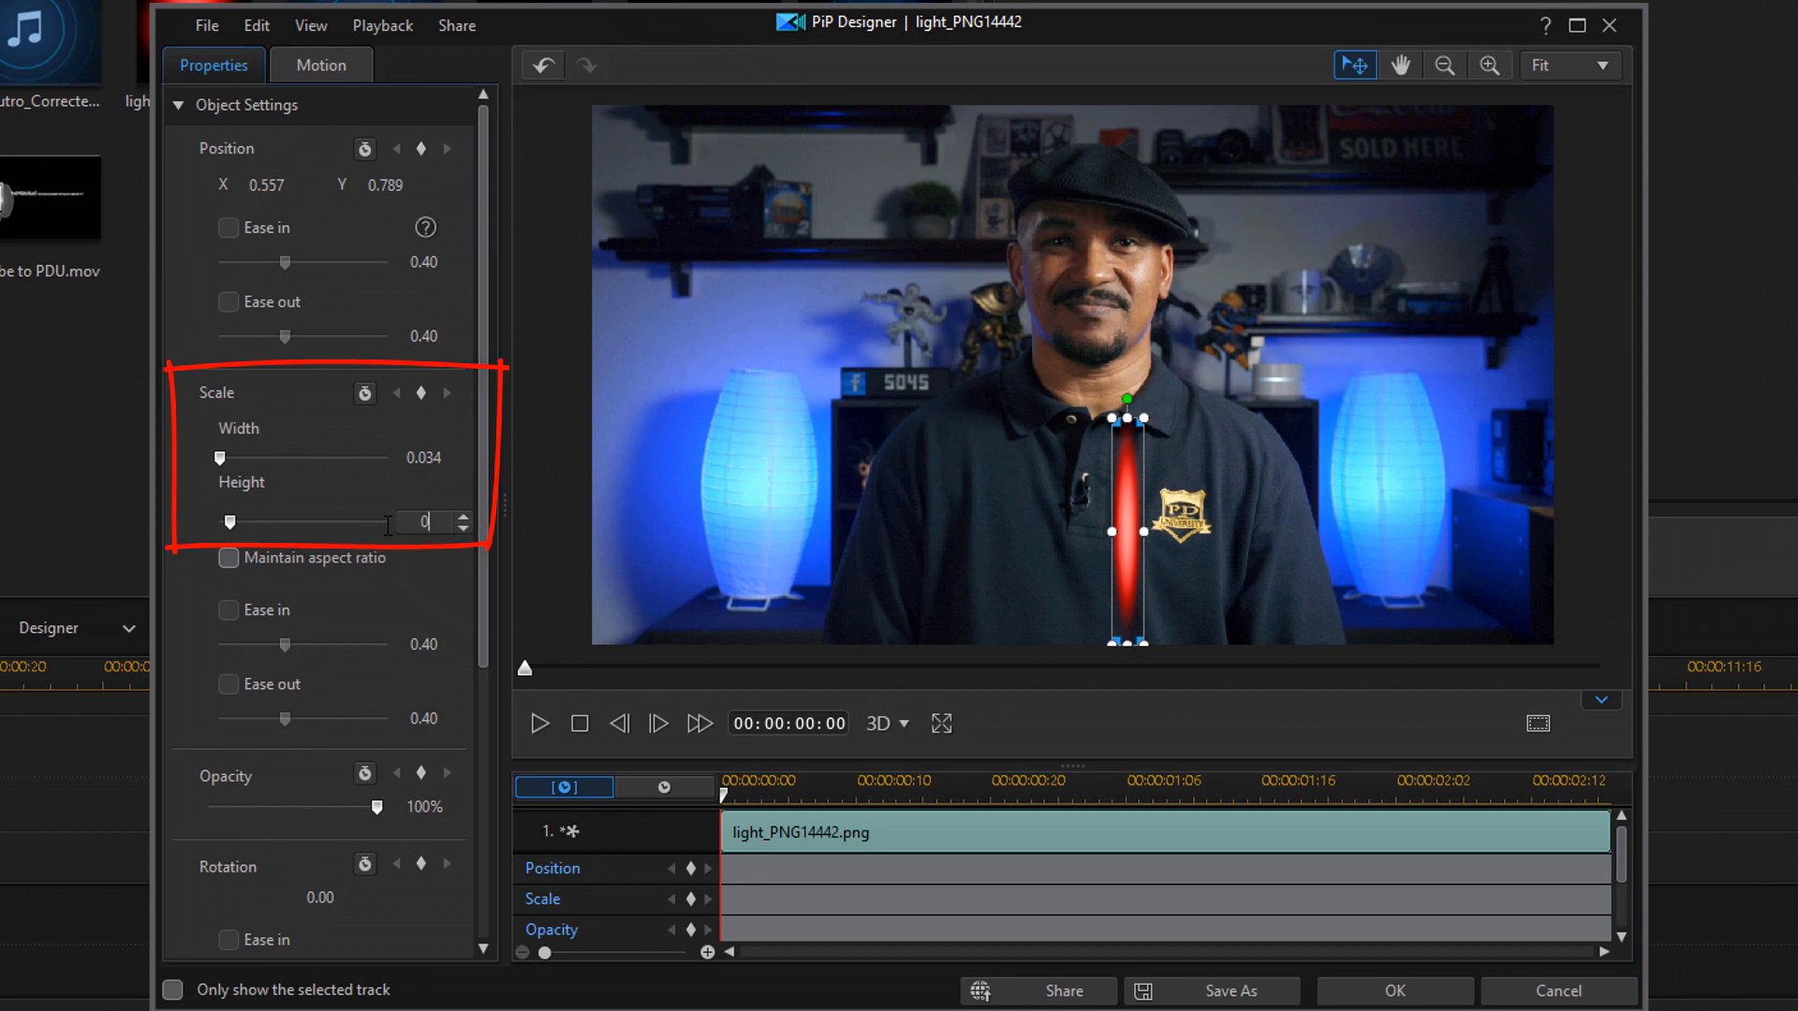
{"action": "type", "text": "0.023"}
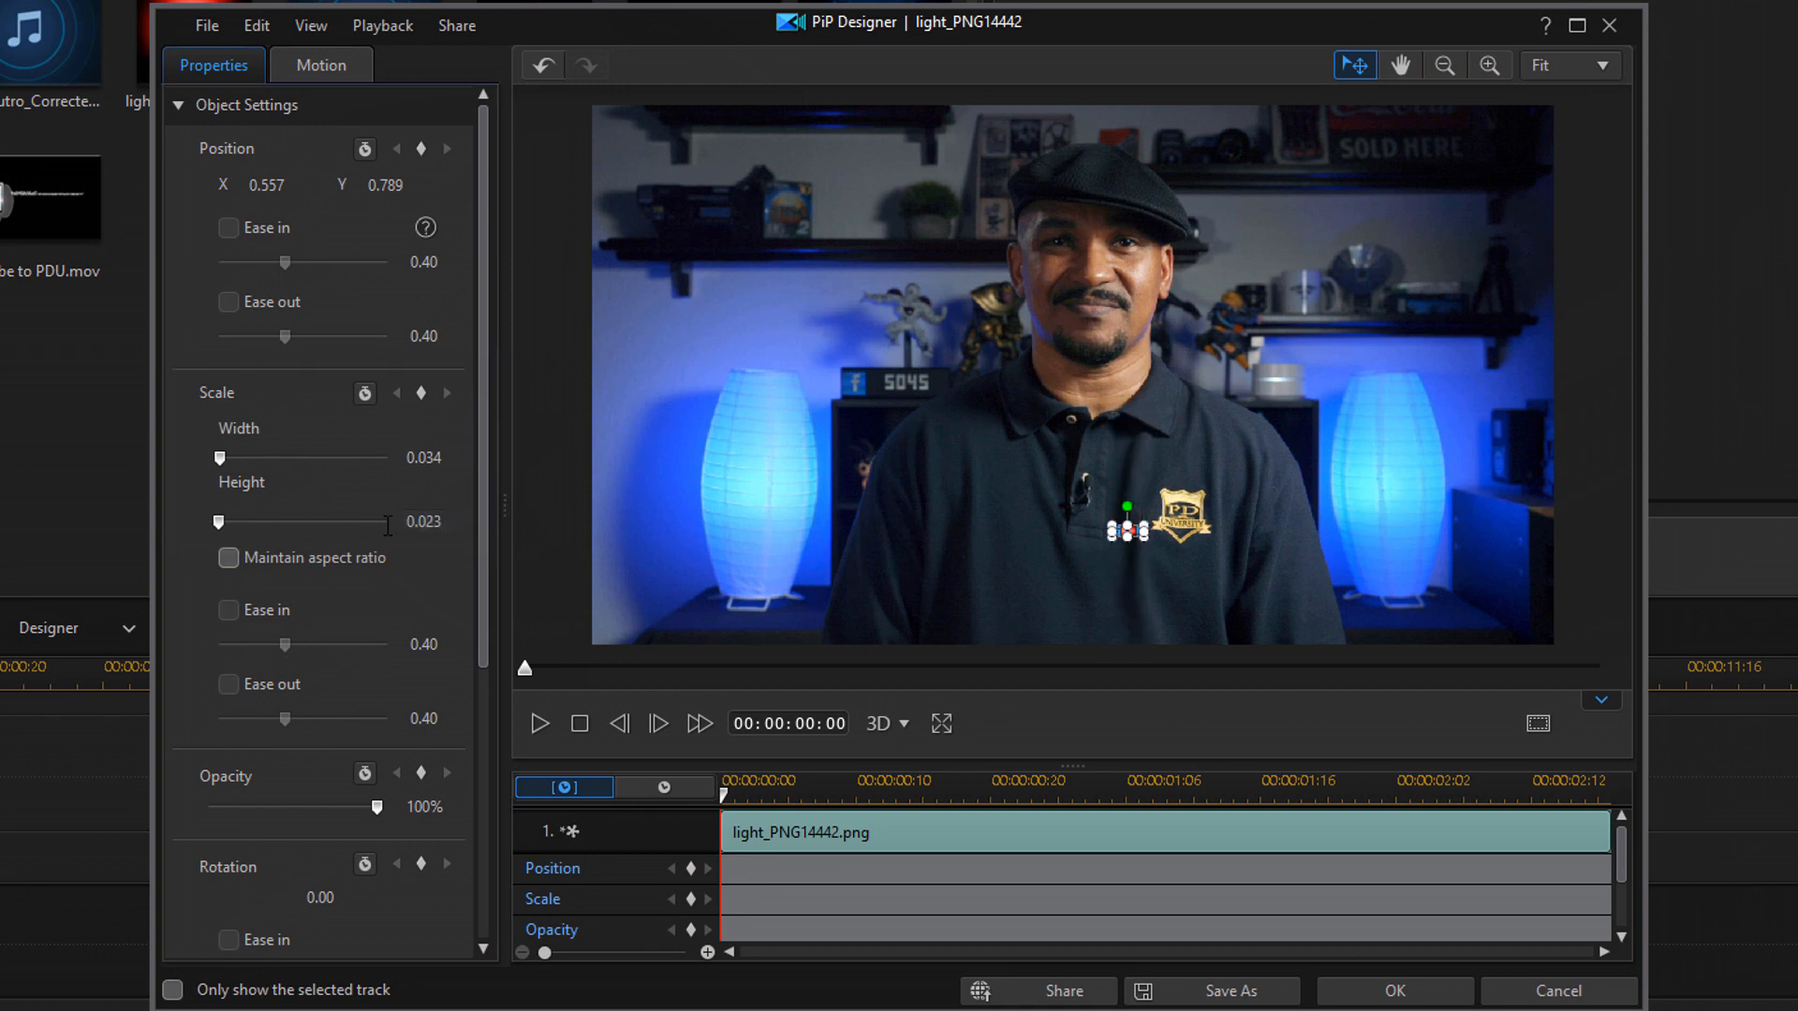
{"action": "left_click", "coordinate": [264, 185]}
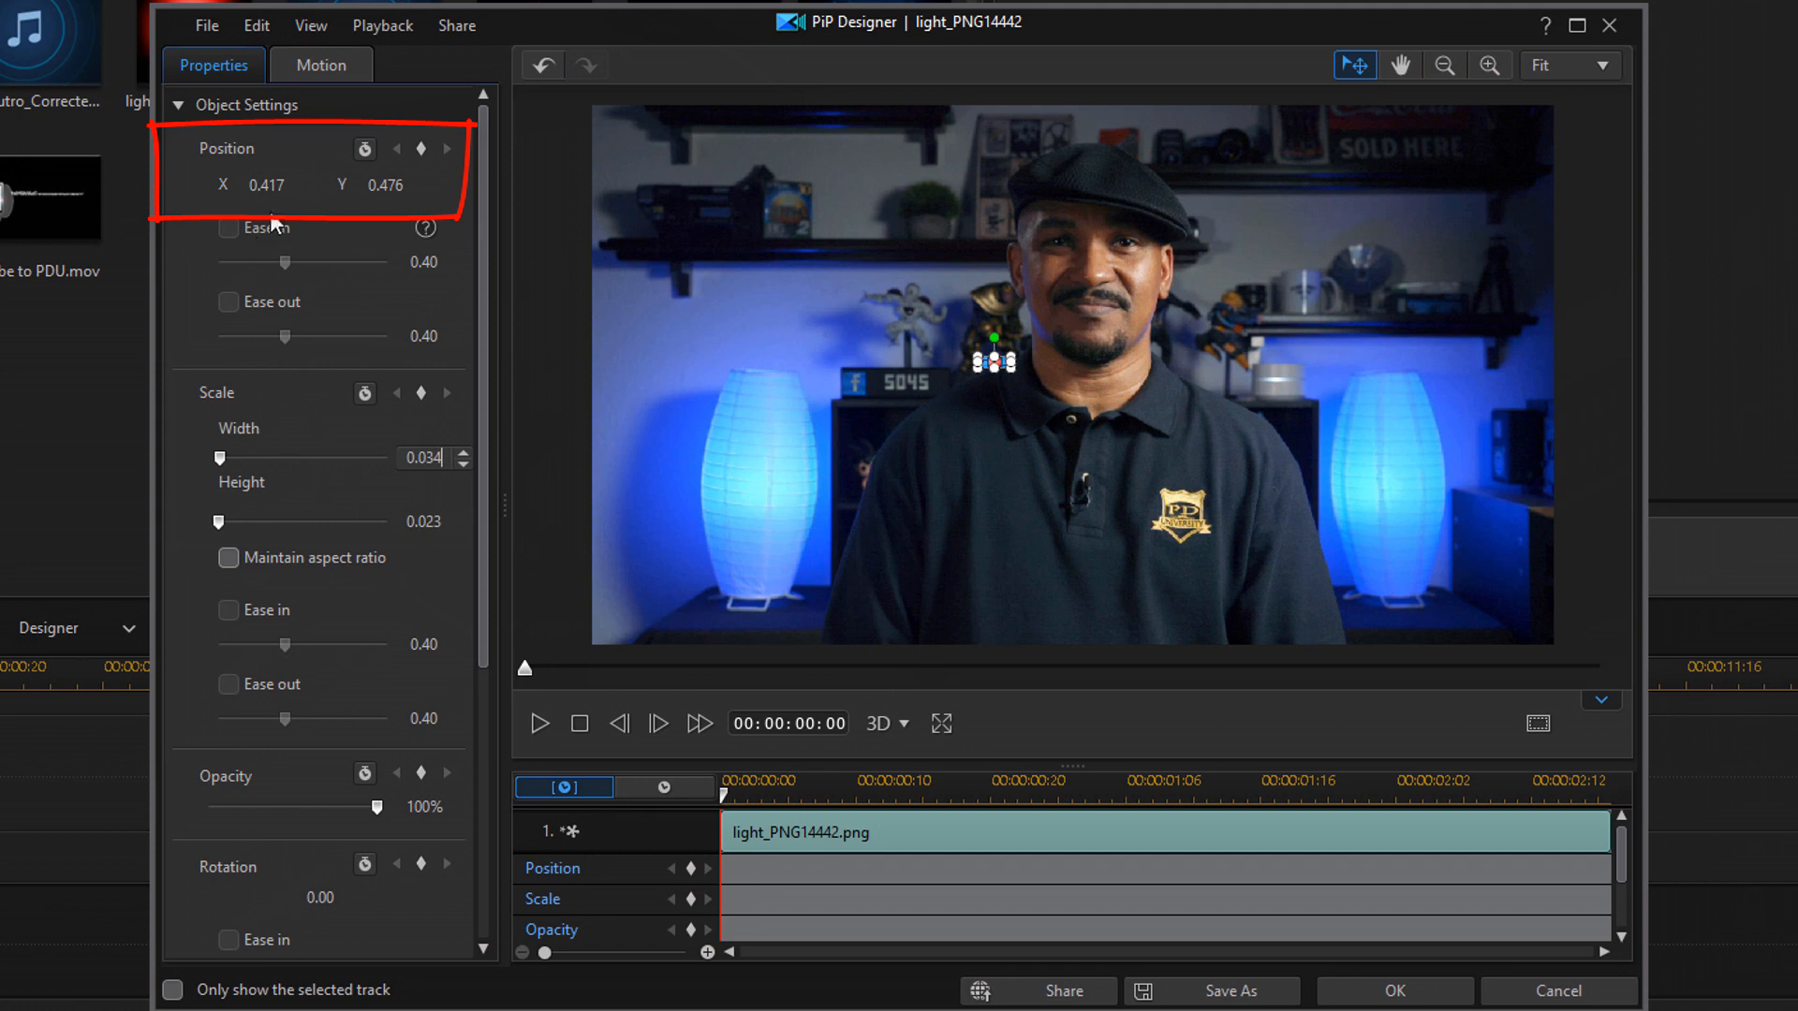
Step: Move the red glow dot to position X 0.486, Y 0.256
{"action": "double_click", "coordinate": [266, 185]}
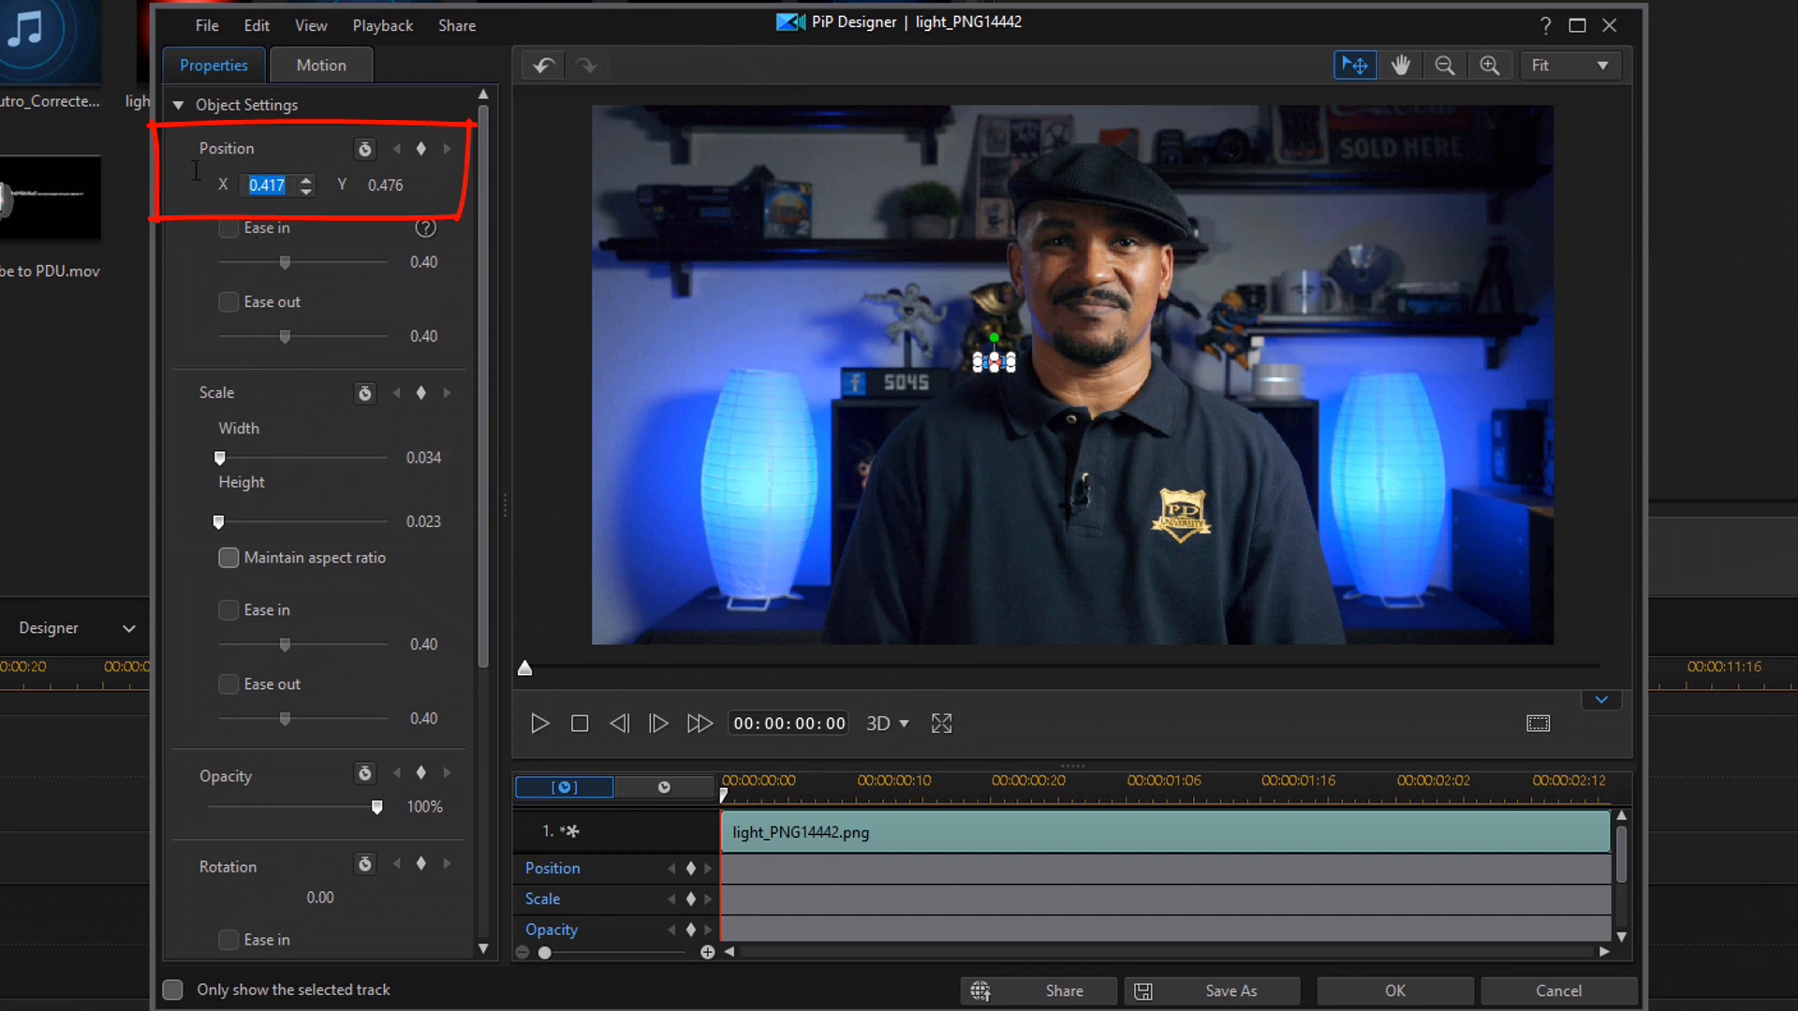
{"action": "type", "text": "0"}
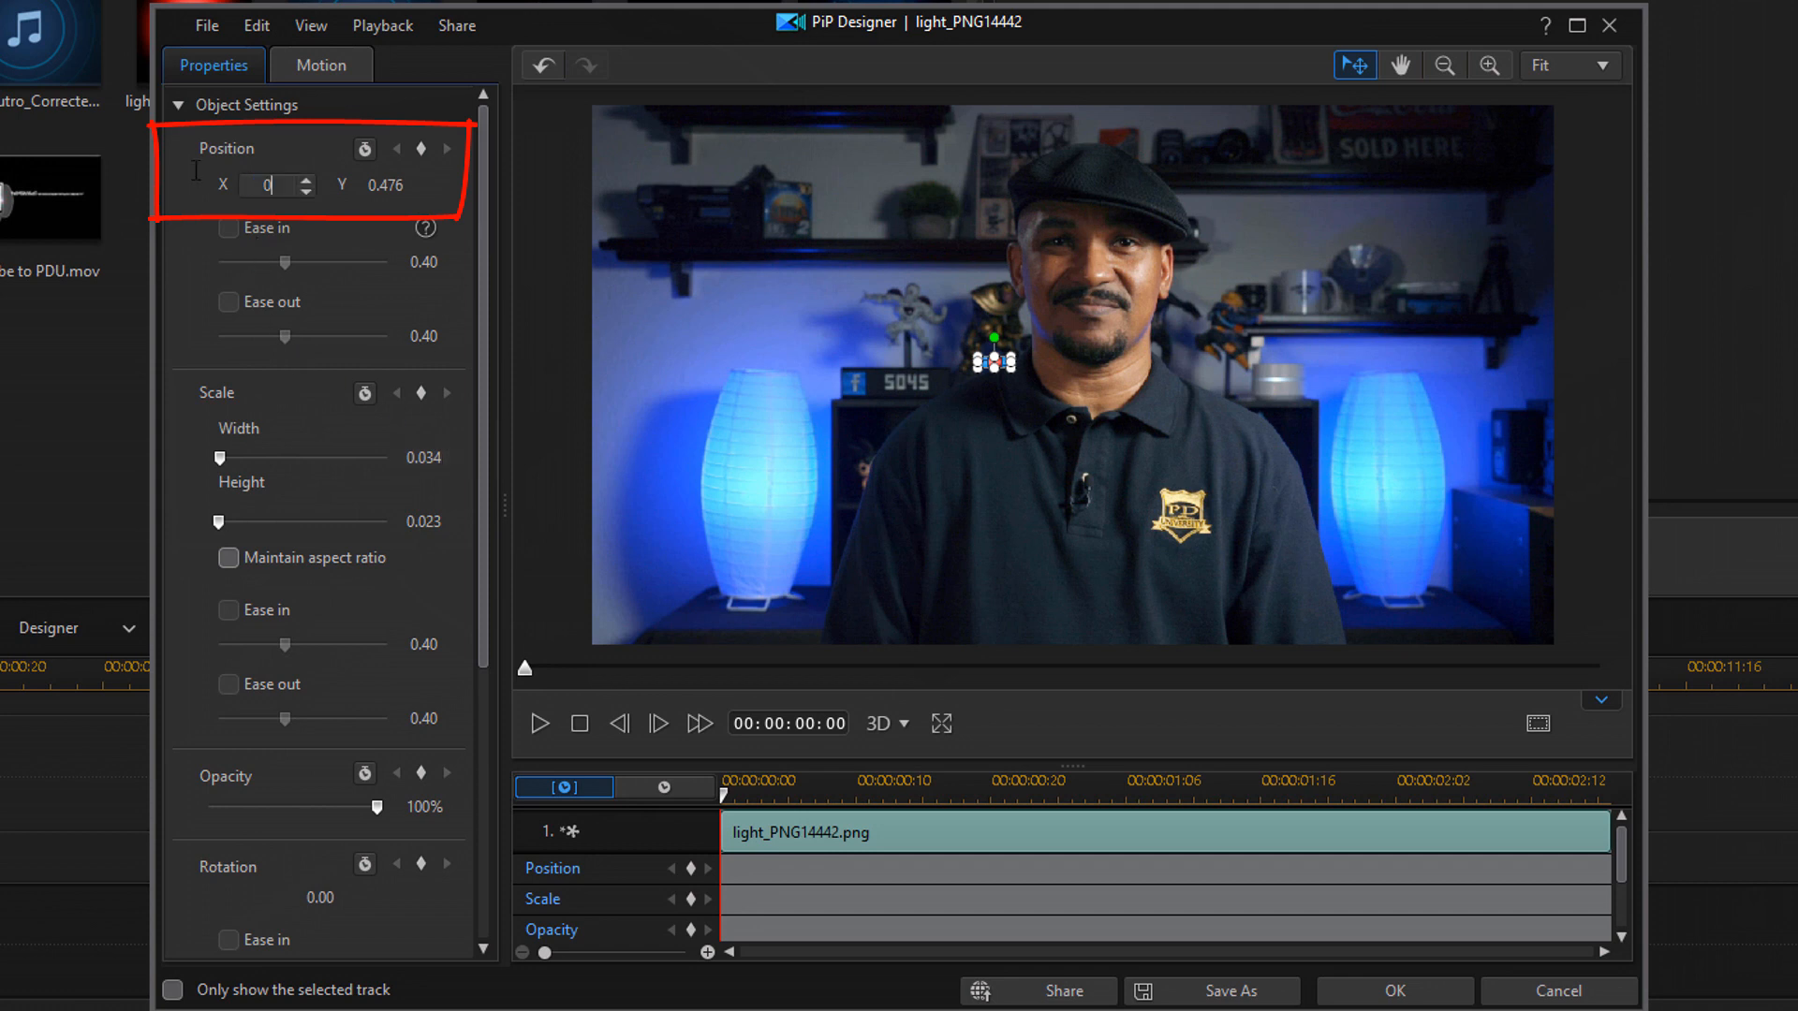
{"action": "type", "text": "0.486"}
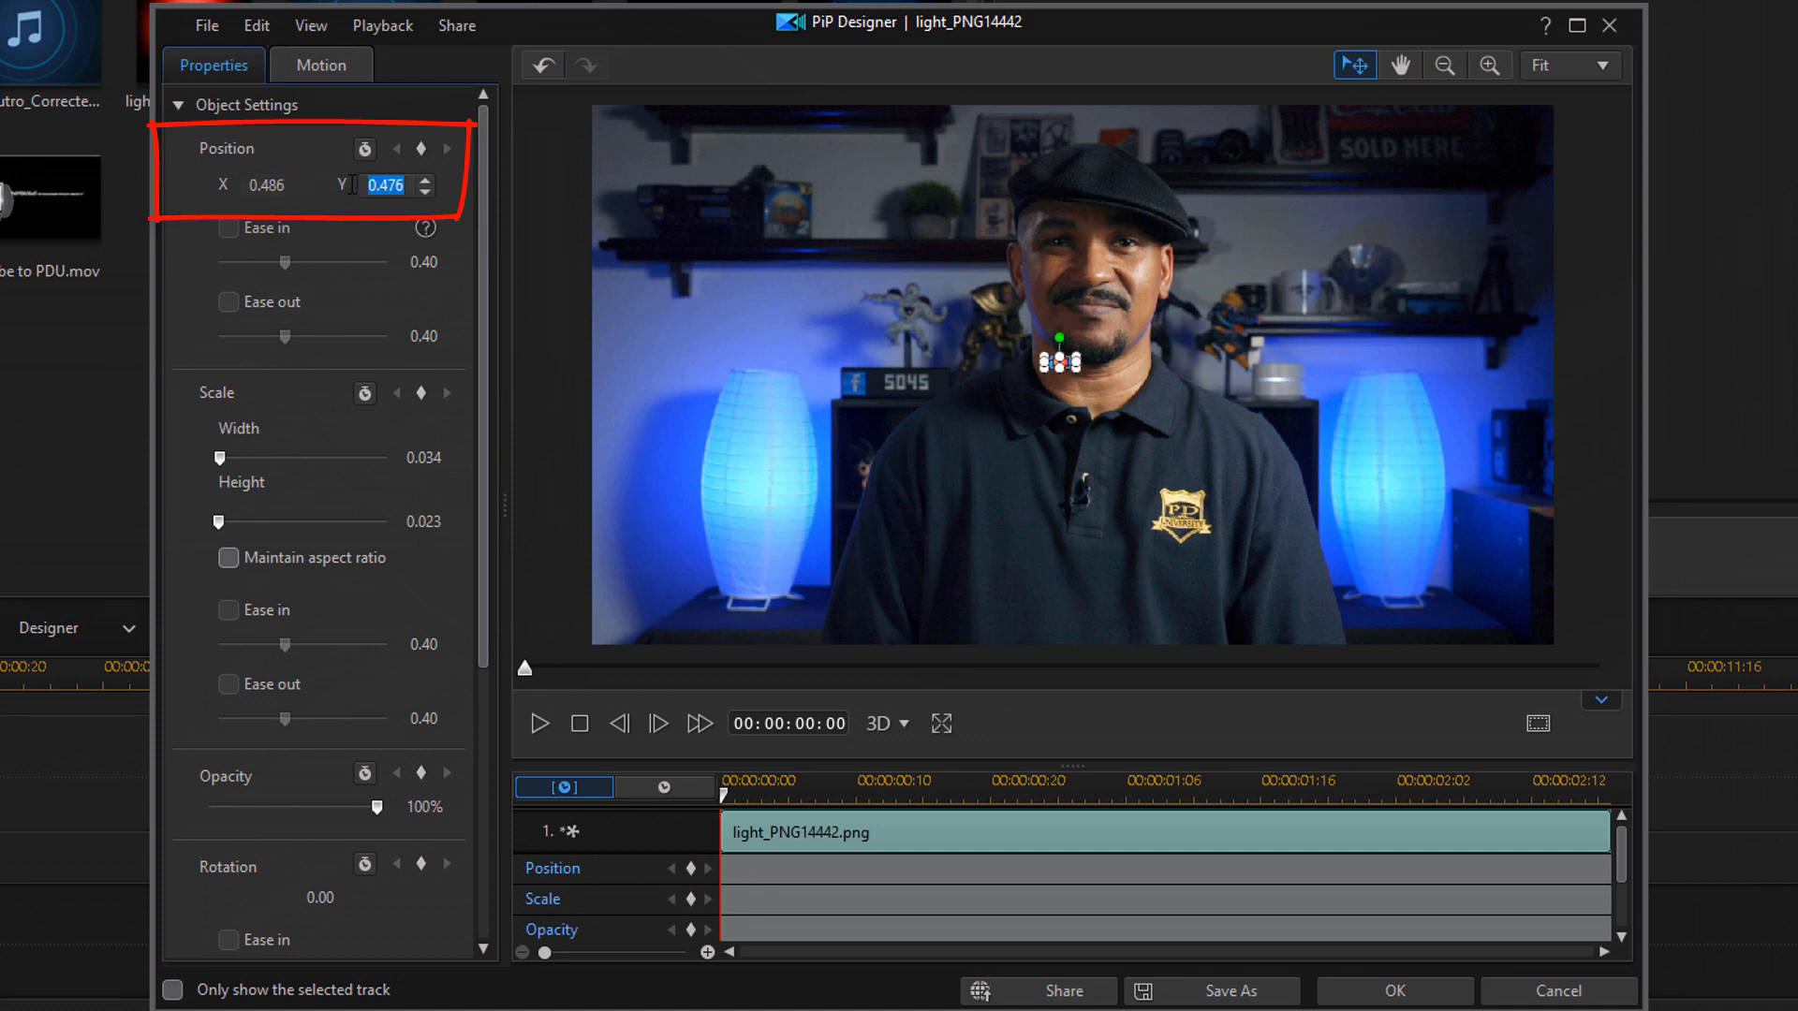
{"action": "type", "text": "0.2"}
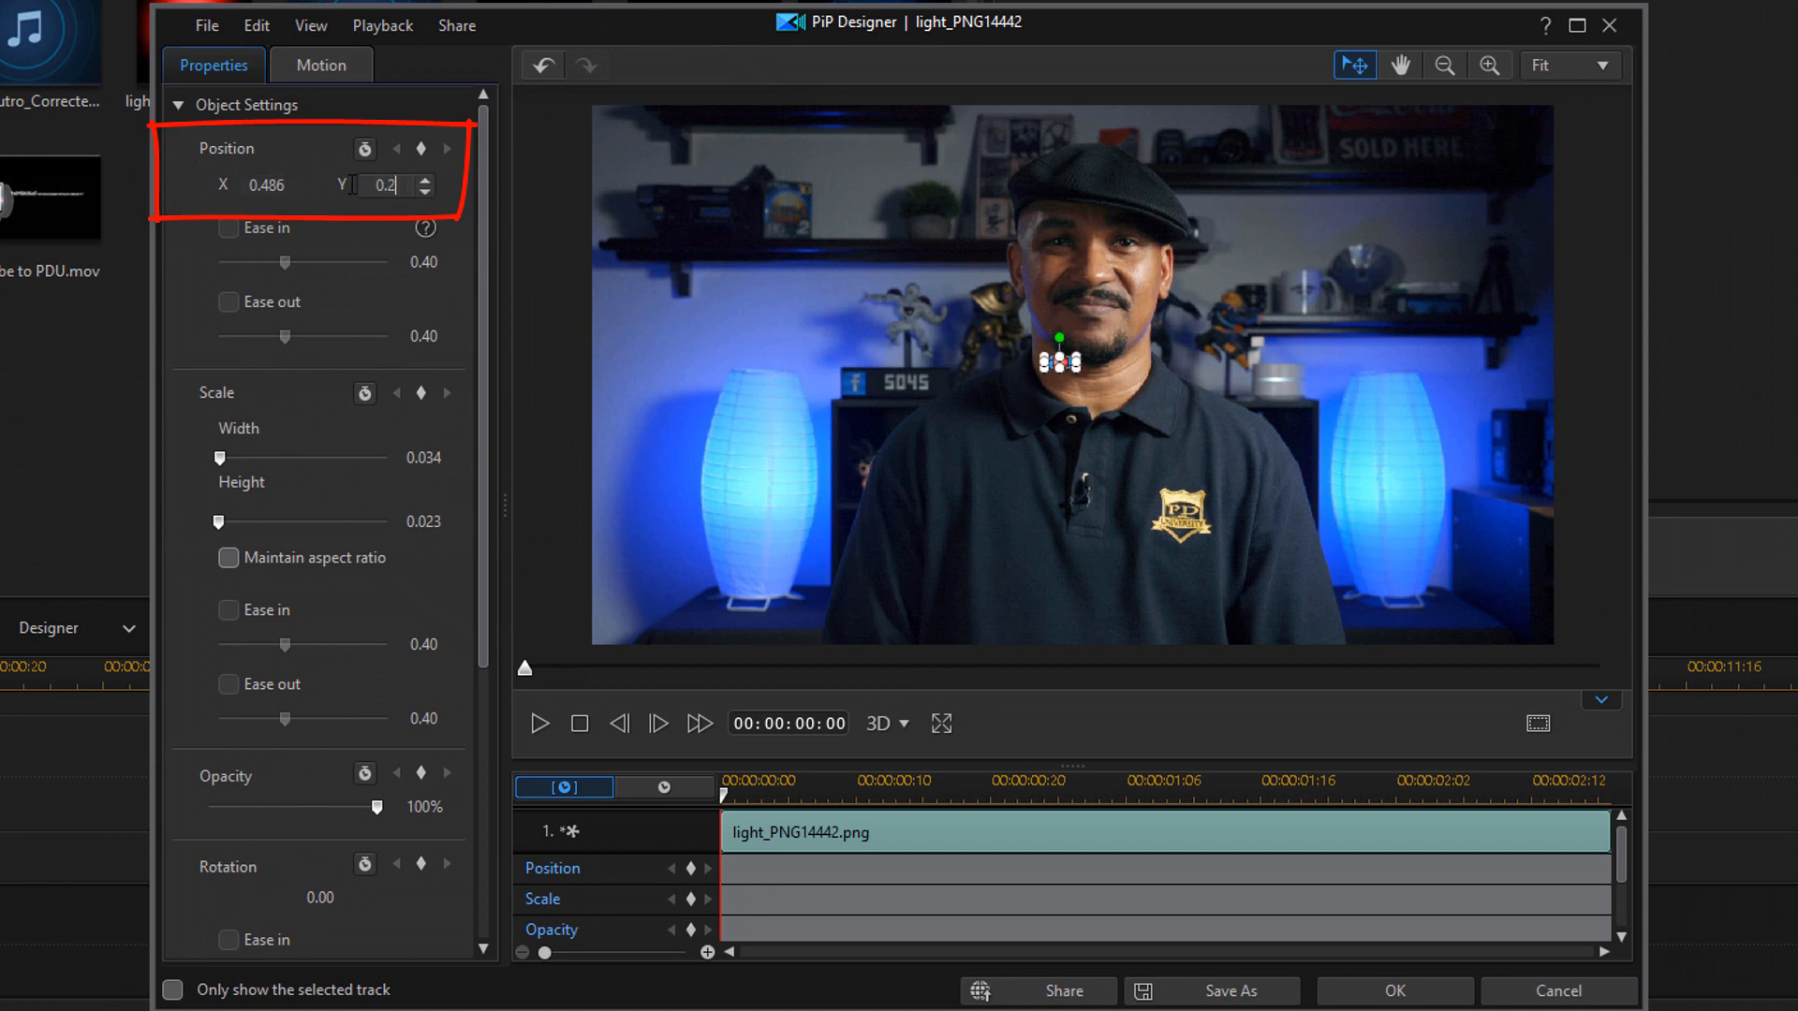
{"action": "type", "text": "0.256"}
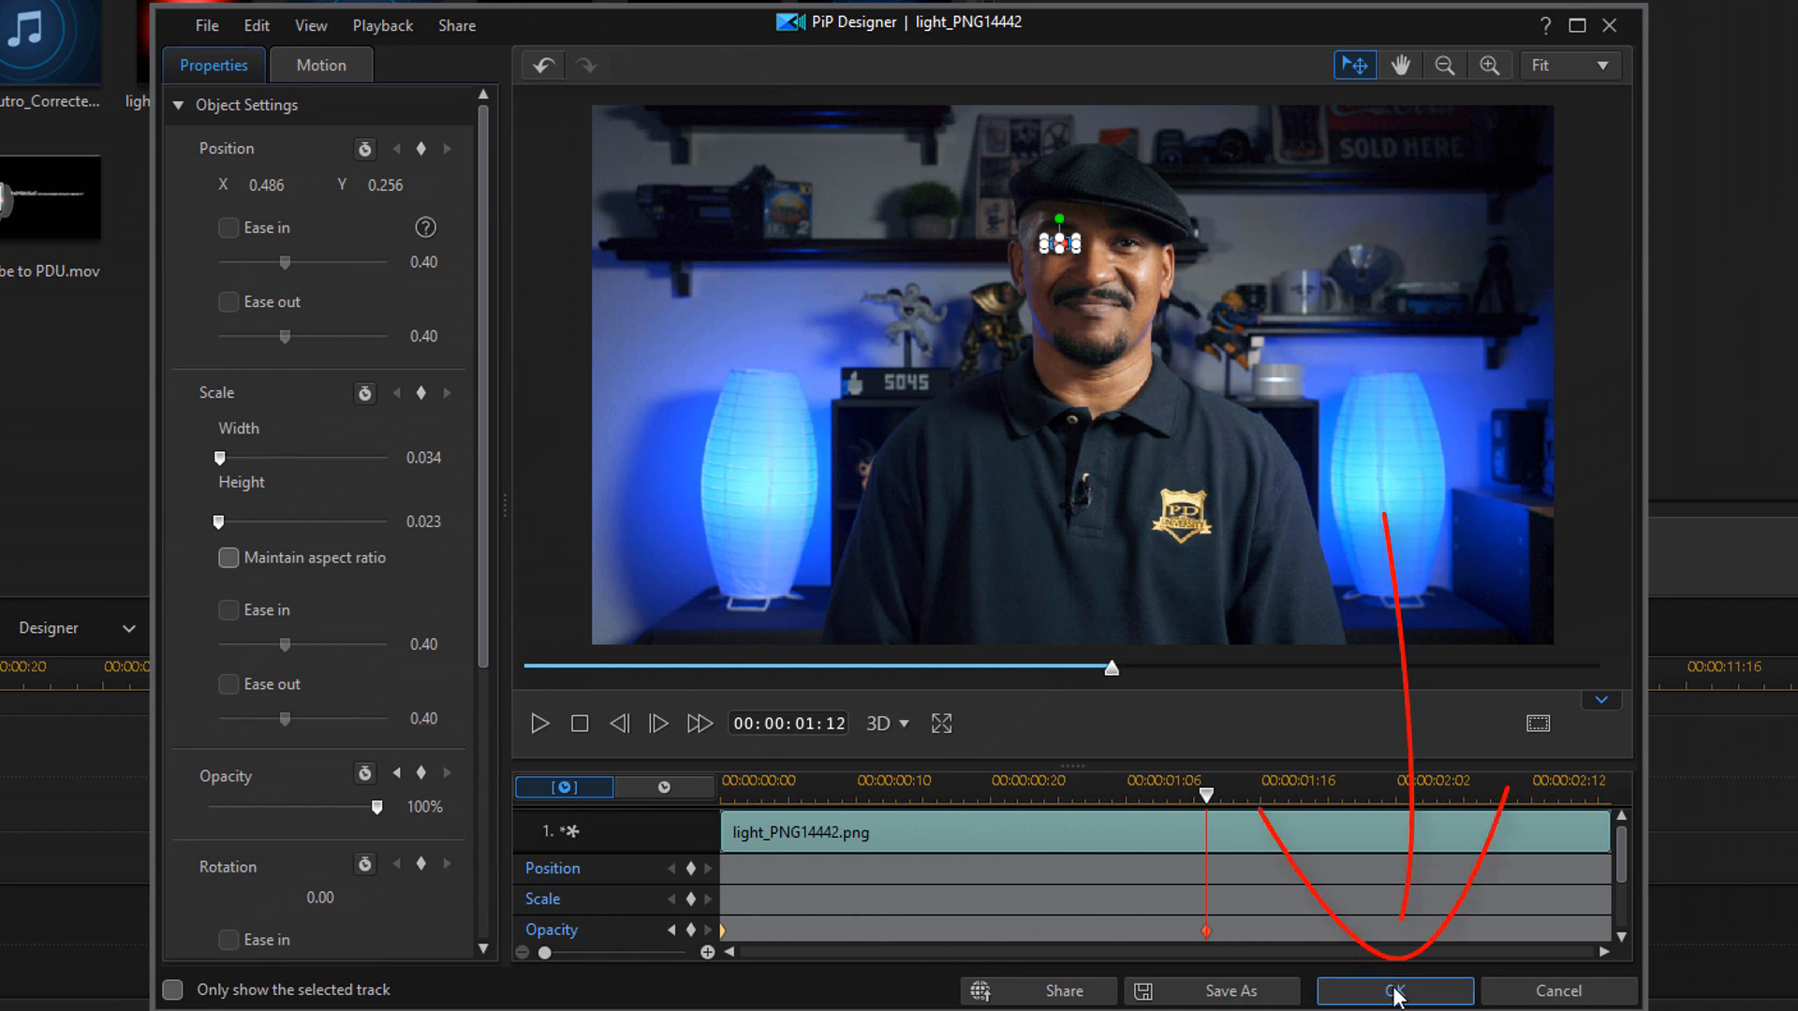
Step: Close PiP Designer and play the preview to confirm one eye glows red
{"action": "left_click", "coordinate": [1394, 991]}
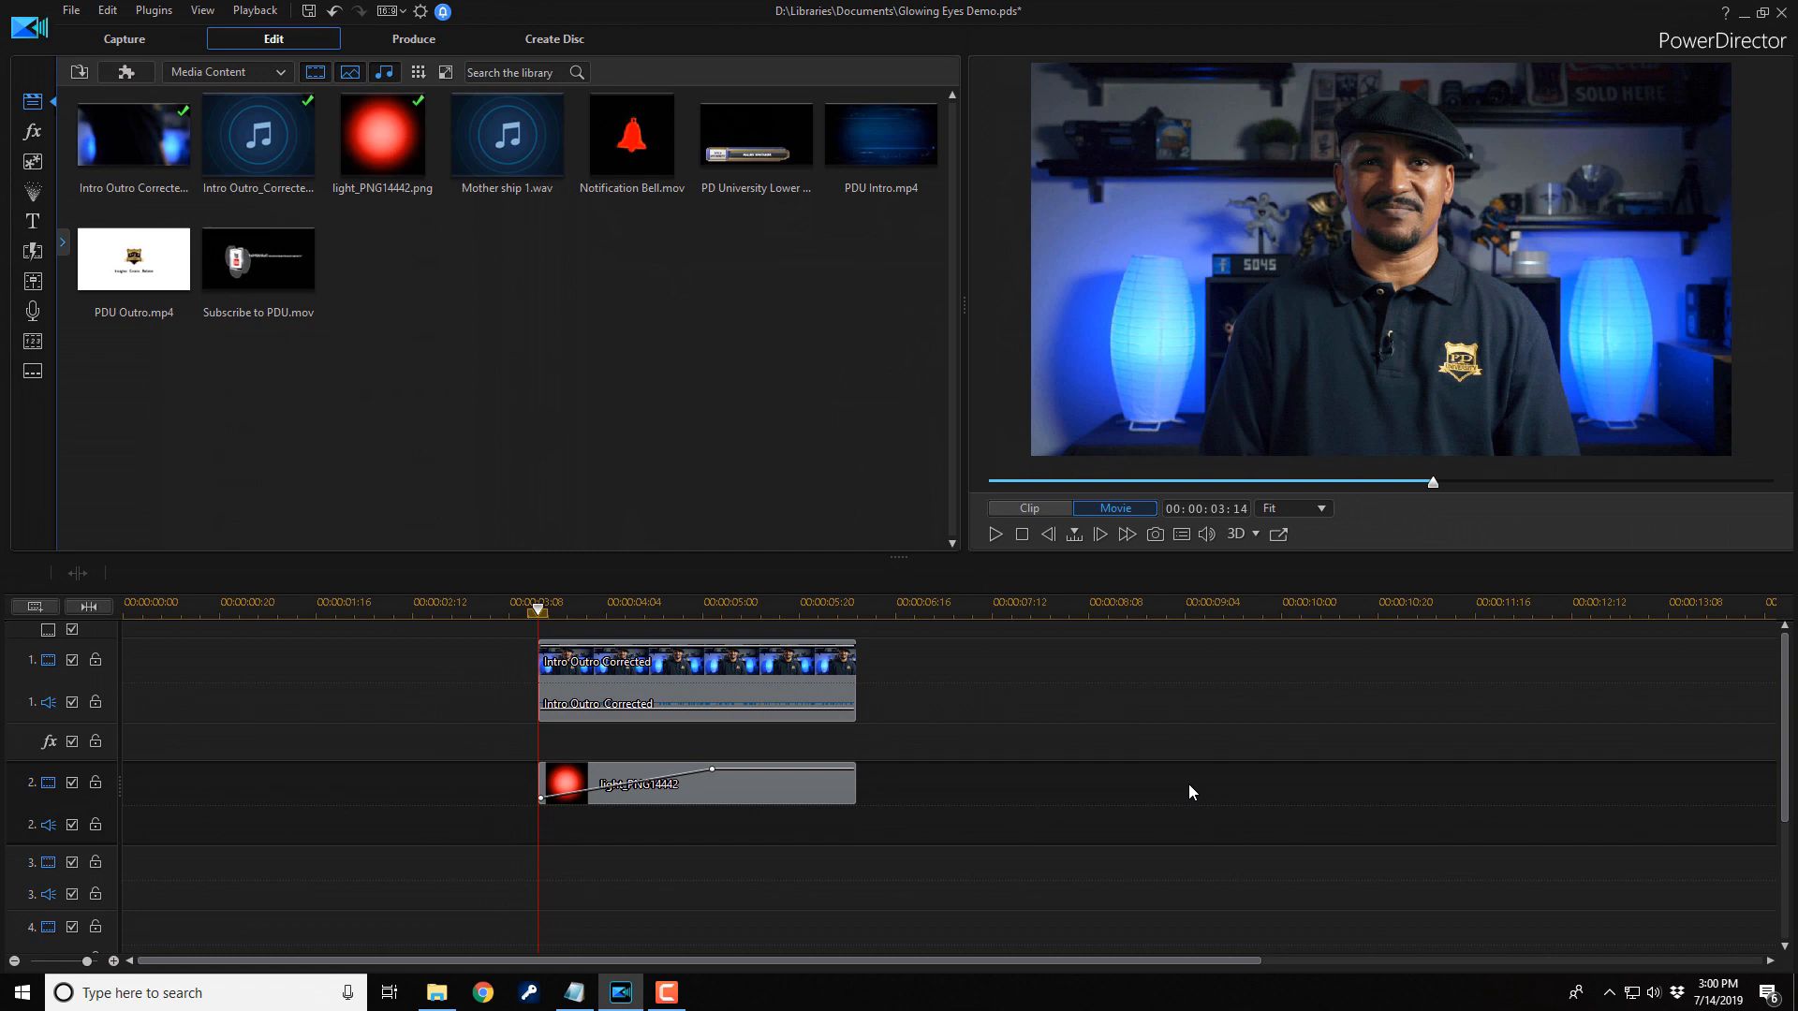
{"action": "left_click", "coordinate": [992, 533]}
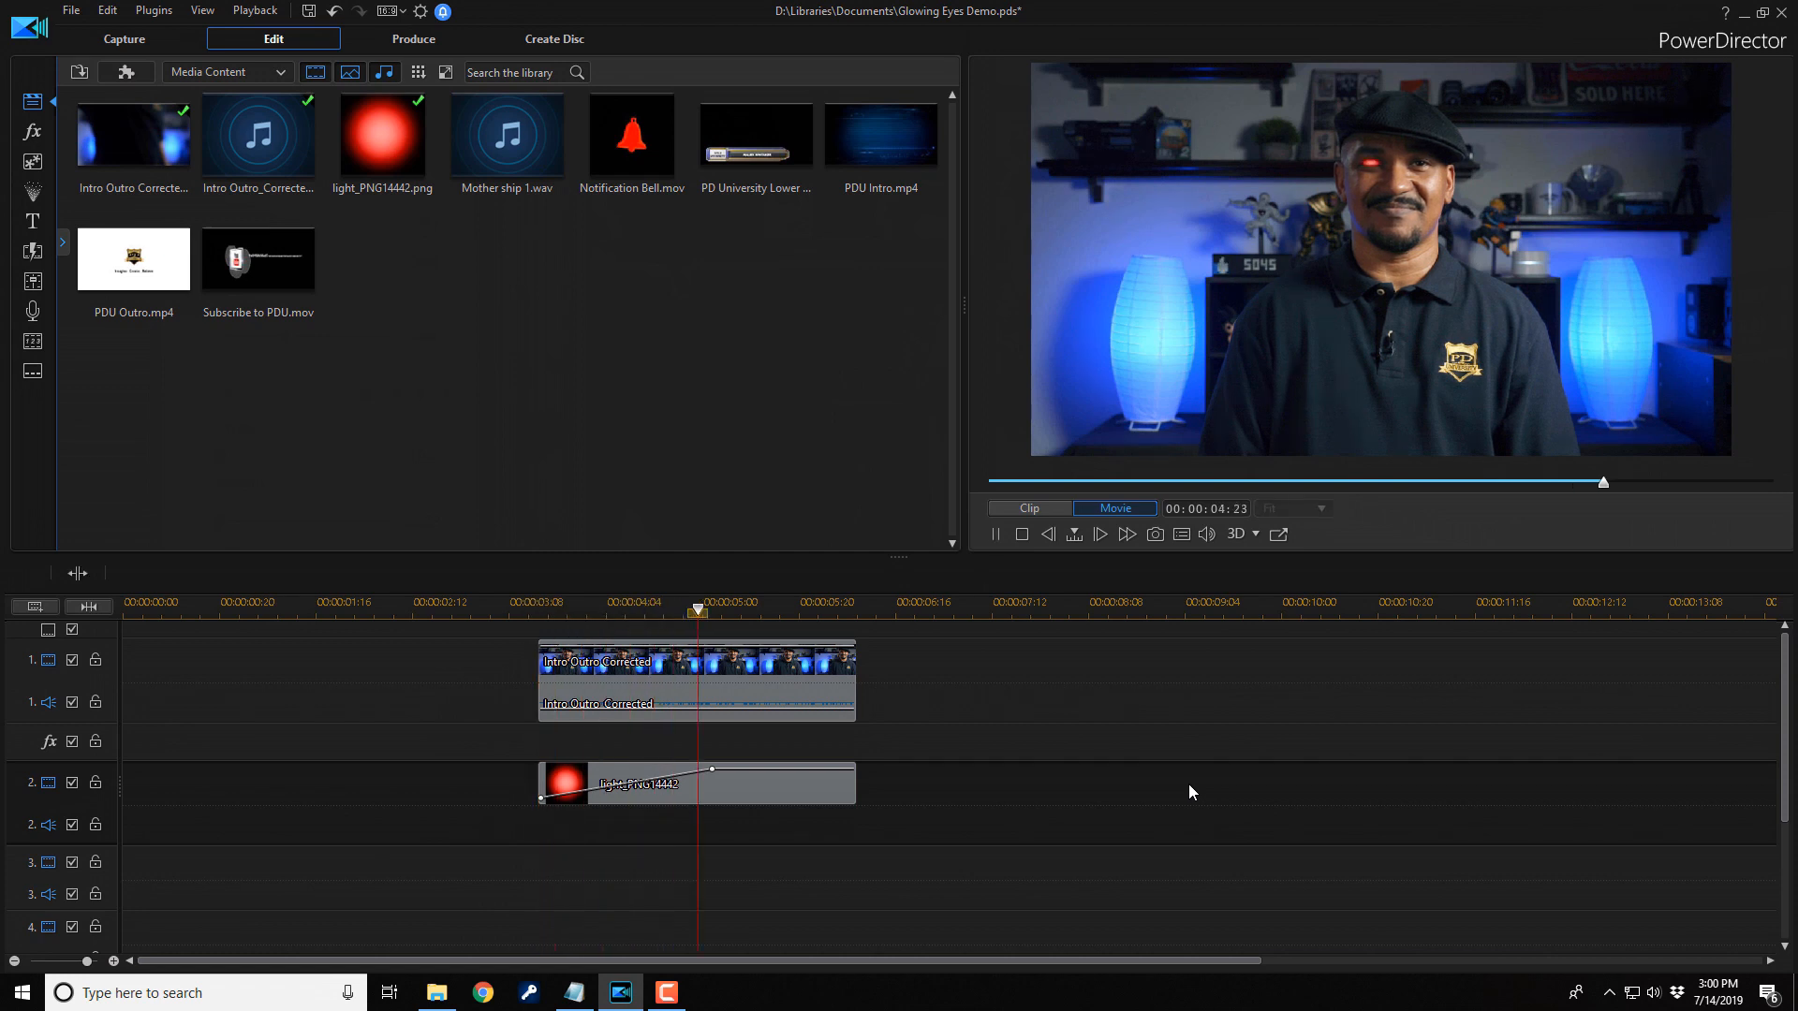
{"action": "left_click", "coordinate": [1073, 535]}
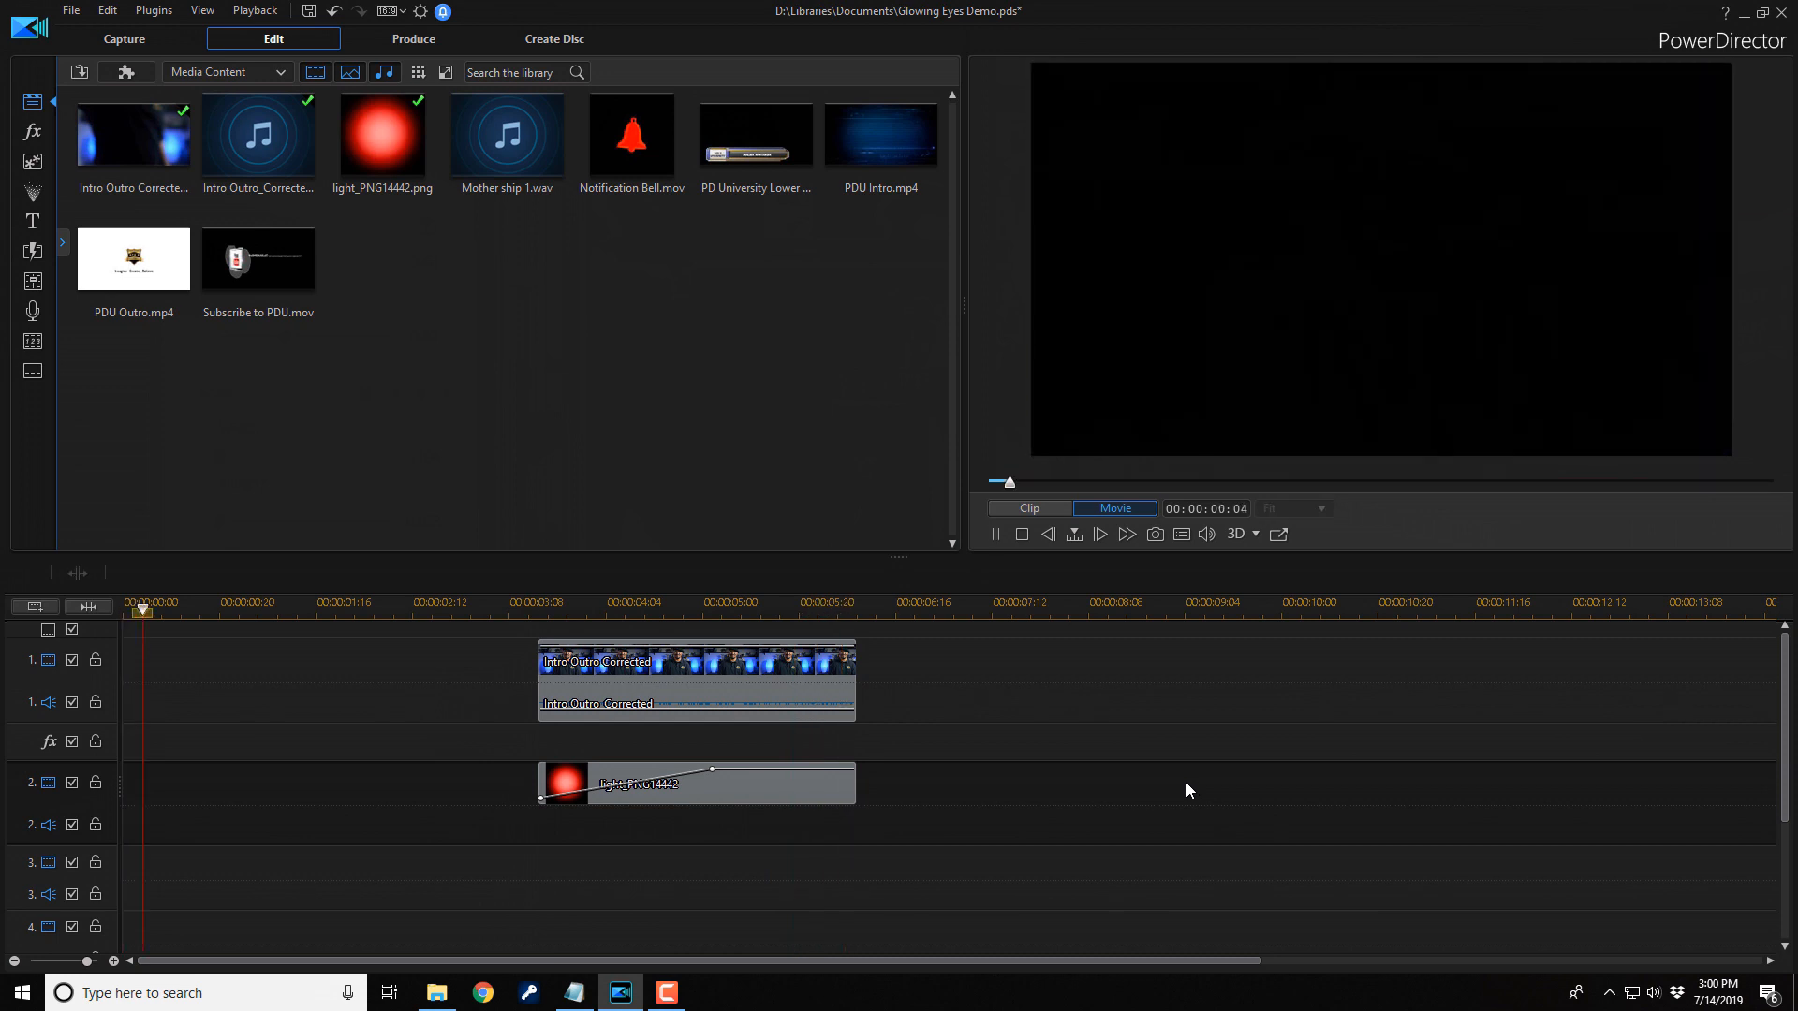
{"action": "left_click", "coordinate": [537, 602]}
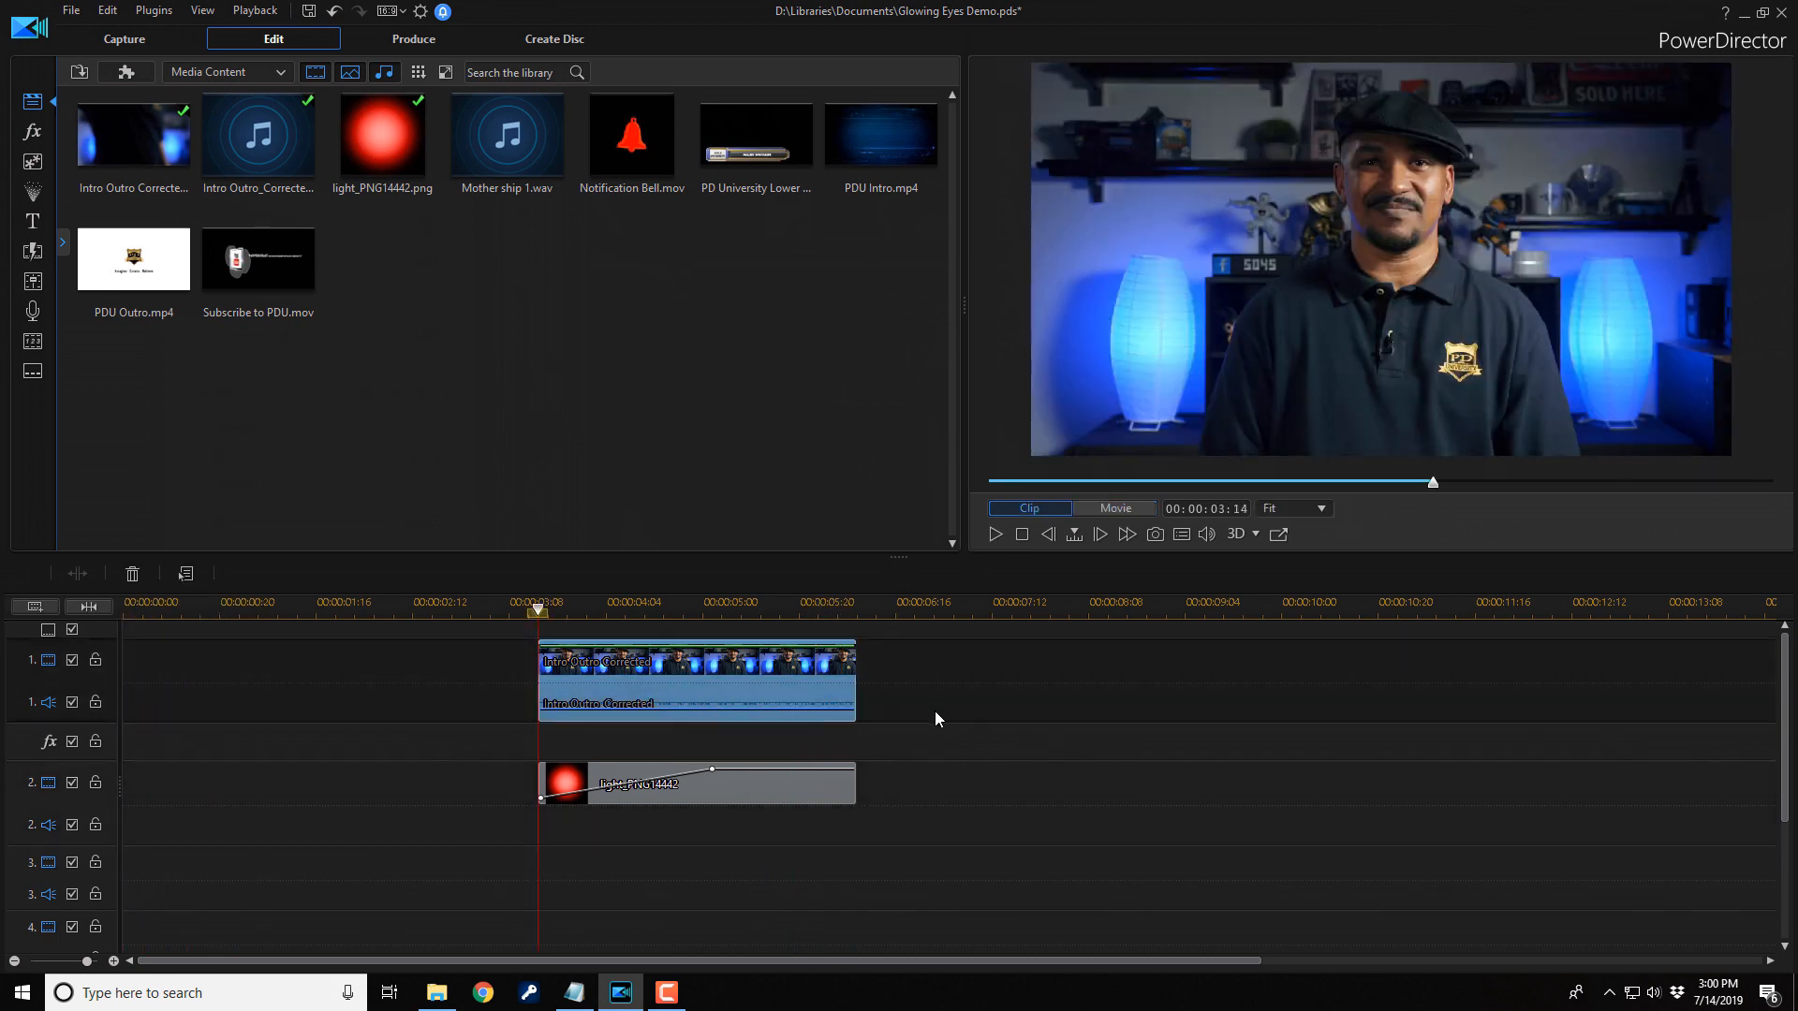
{"action": "mouse_move", "coordinate": [945, 737]}
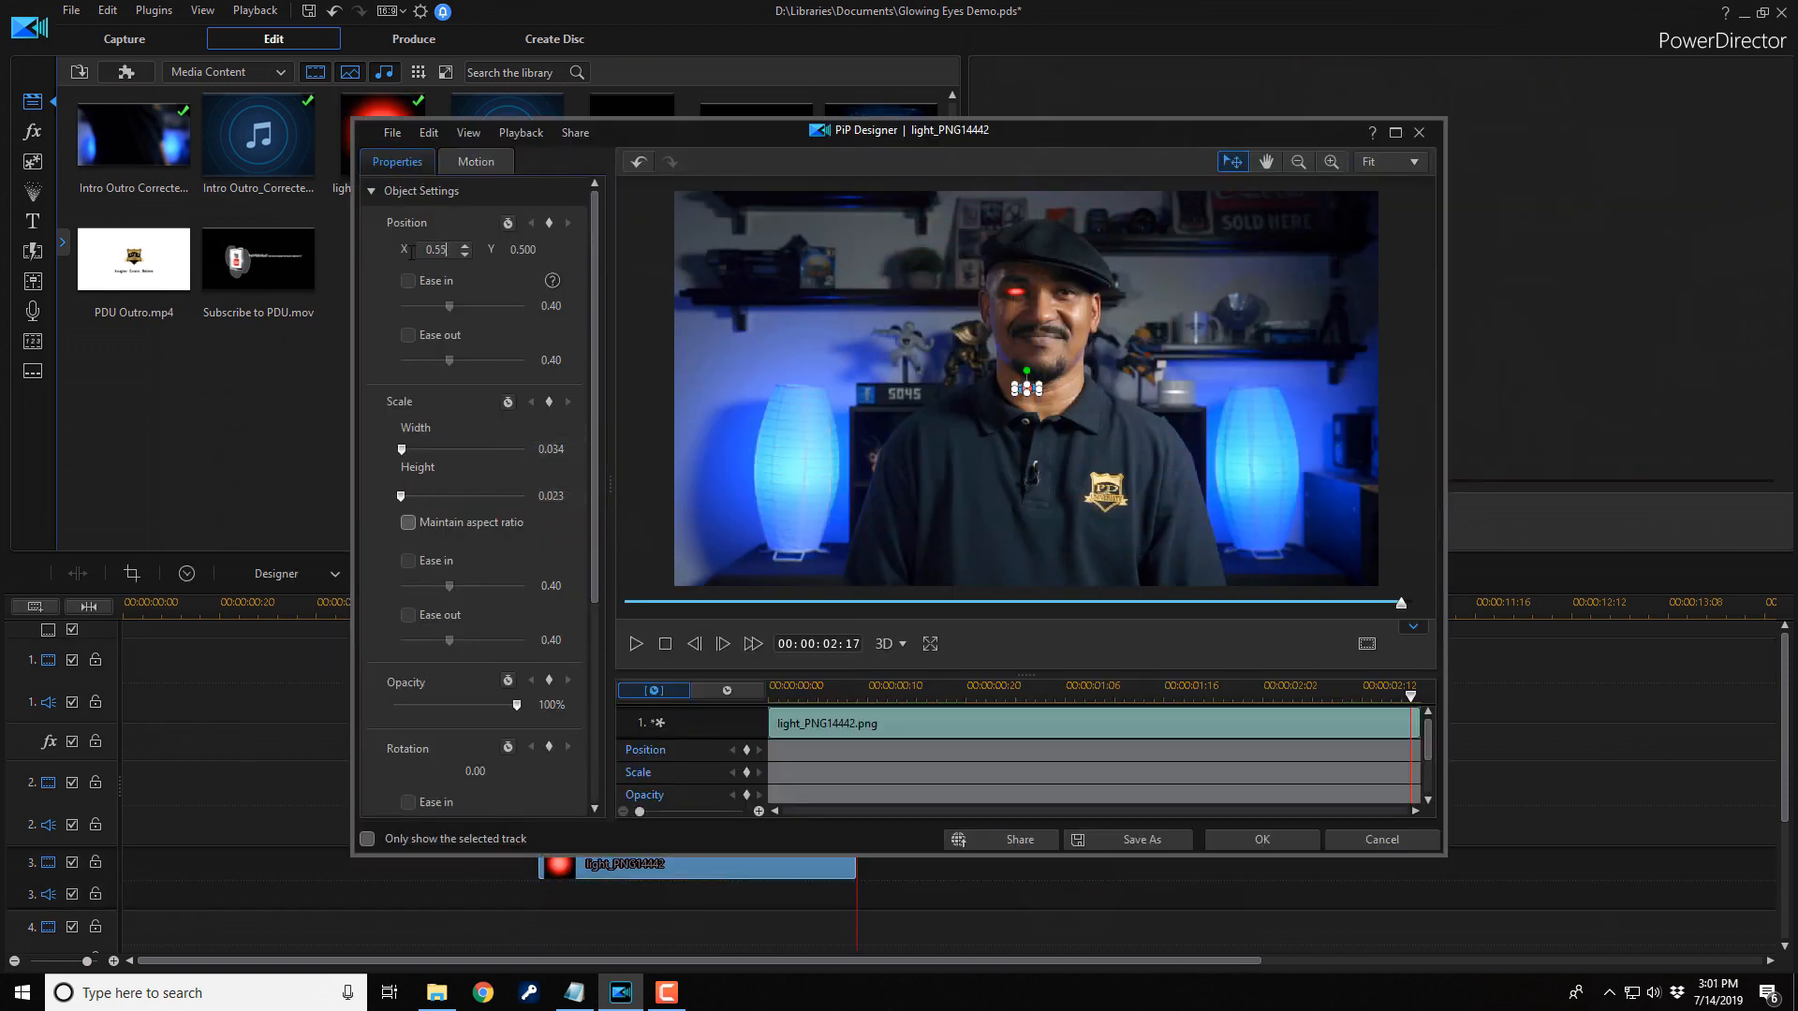
Step: Apply the second glow clip's settings and play back to check both eyes glow red
{"action": "left_click", "coordinate": [771, 685]}
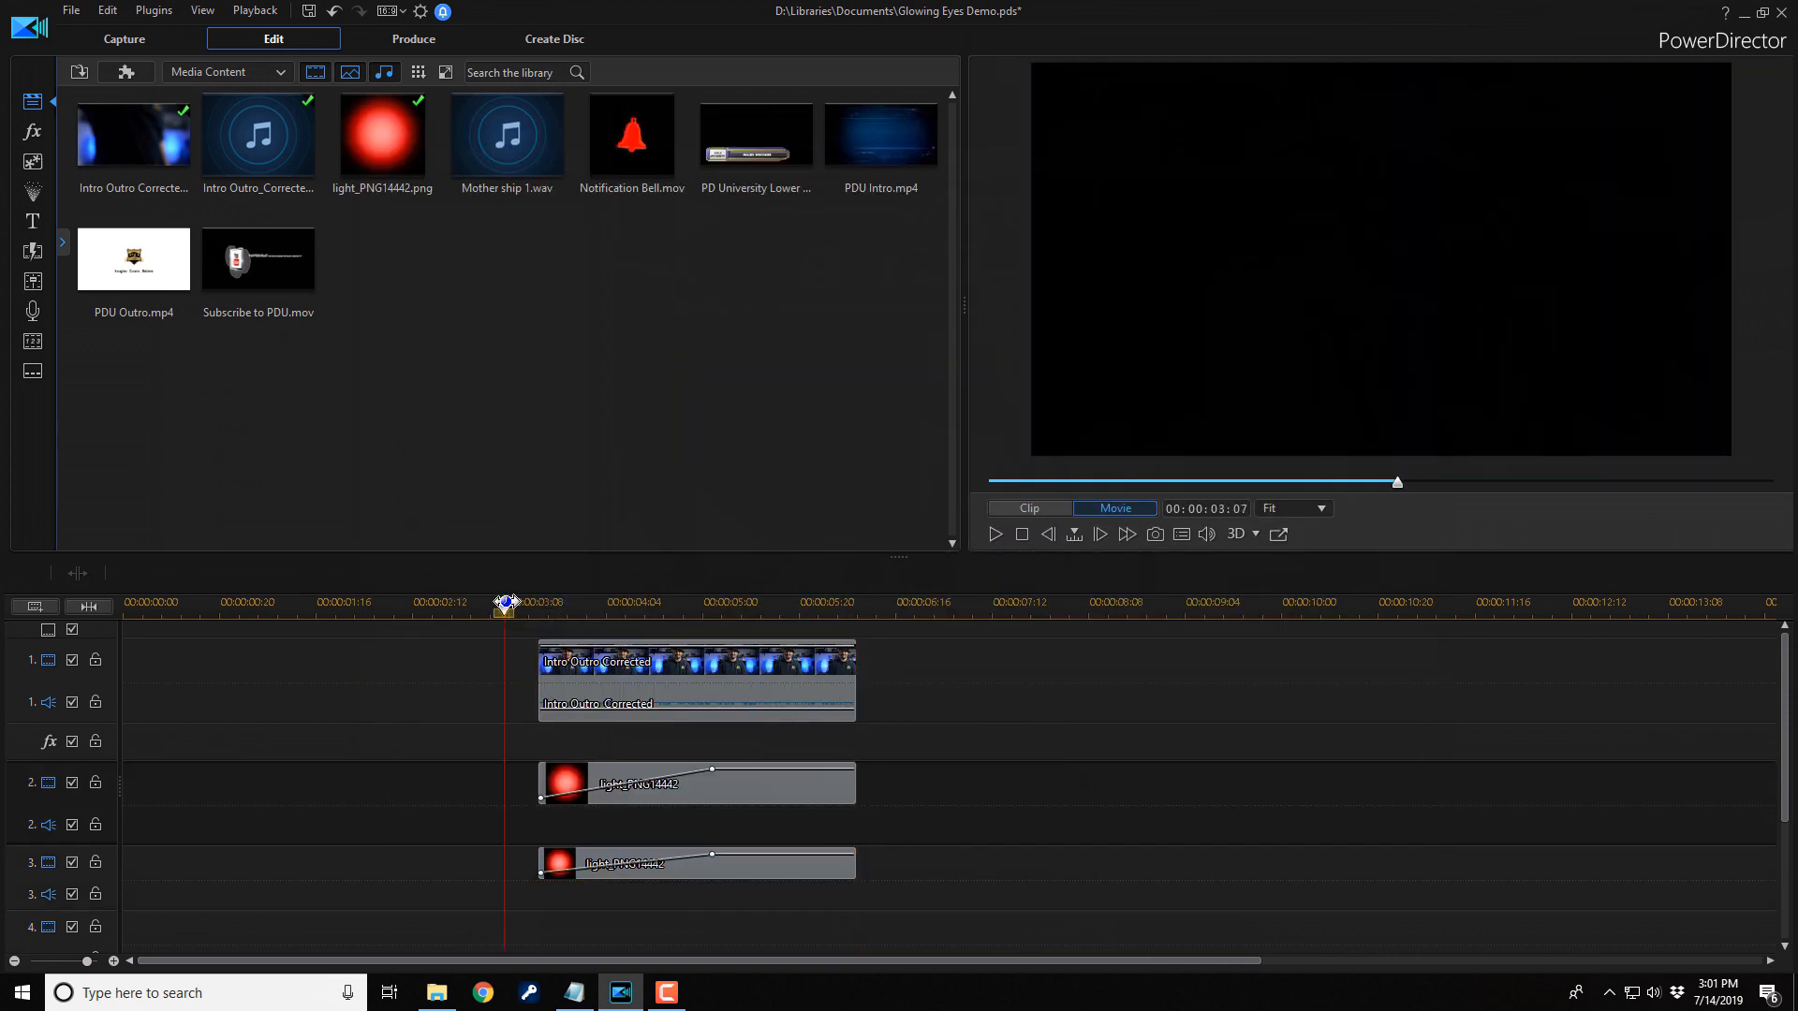
{"action": "left_click", "coordinate": [993, 535]}
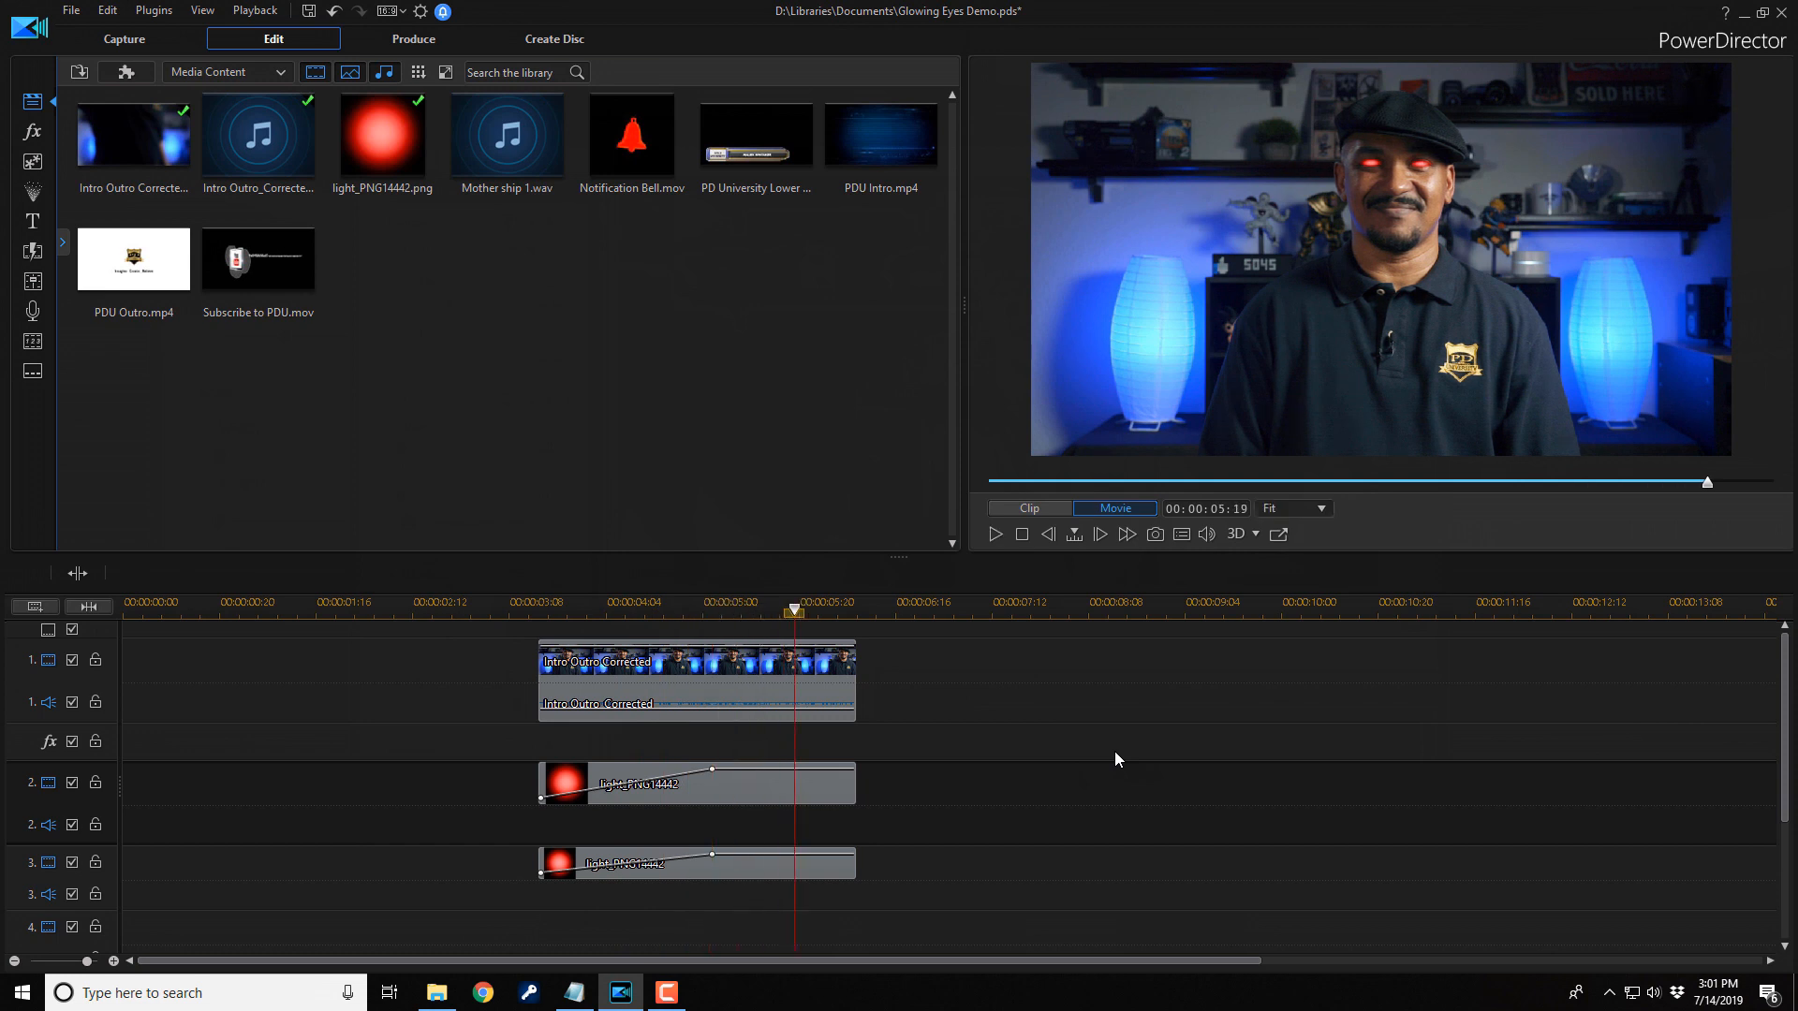
{"action": "mouse_move", "coordinate": [1095, 760]}
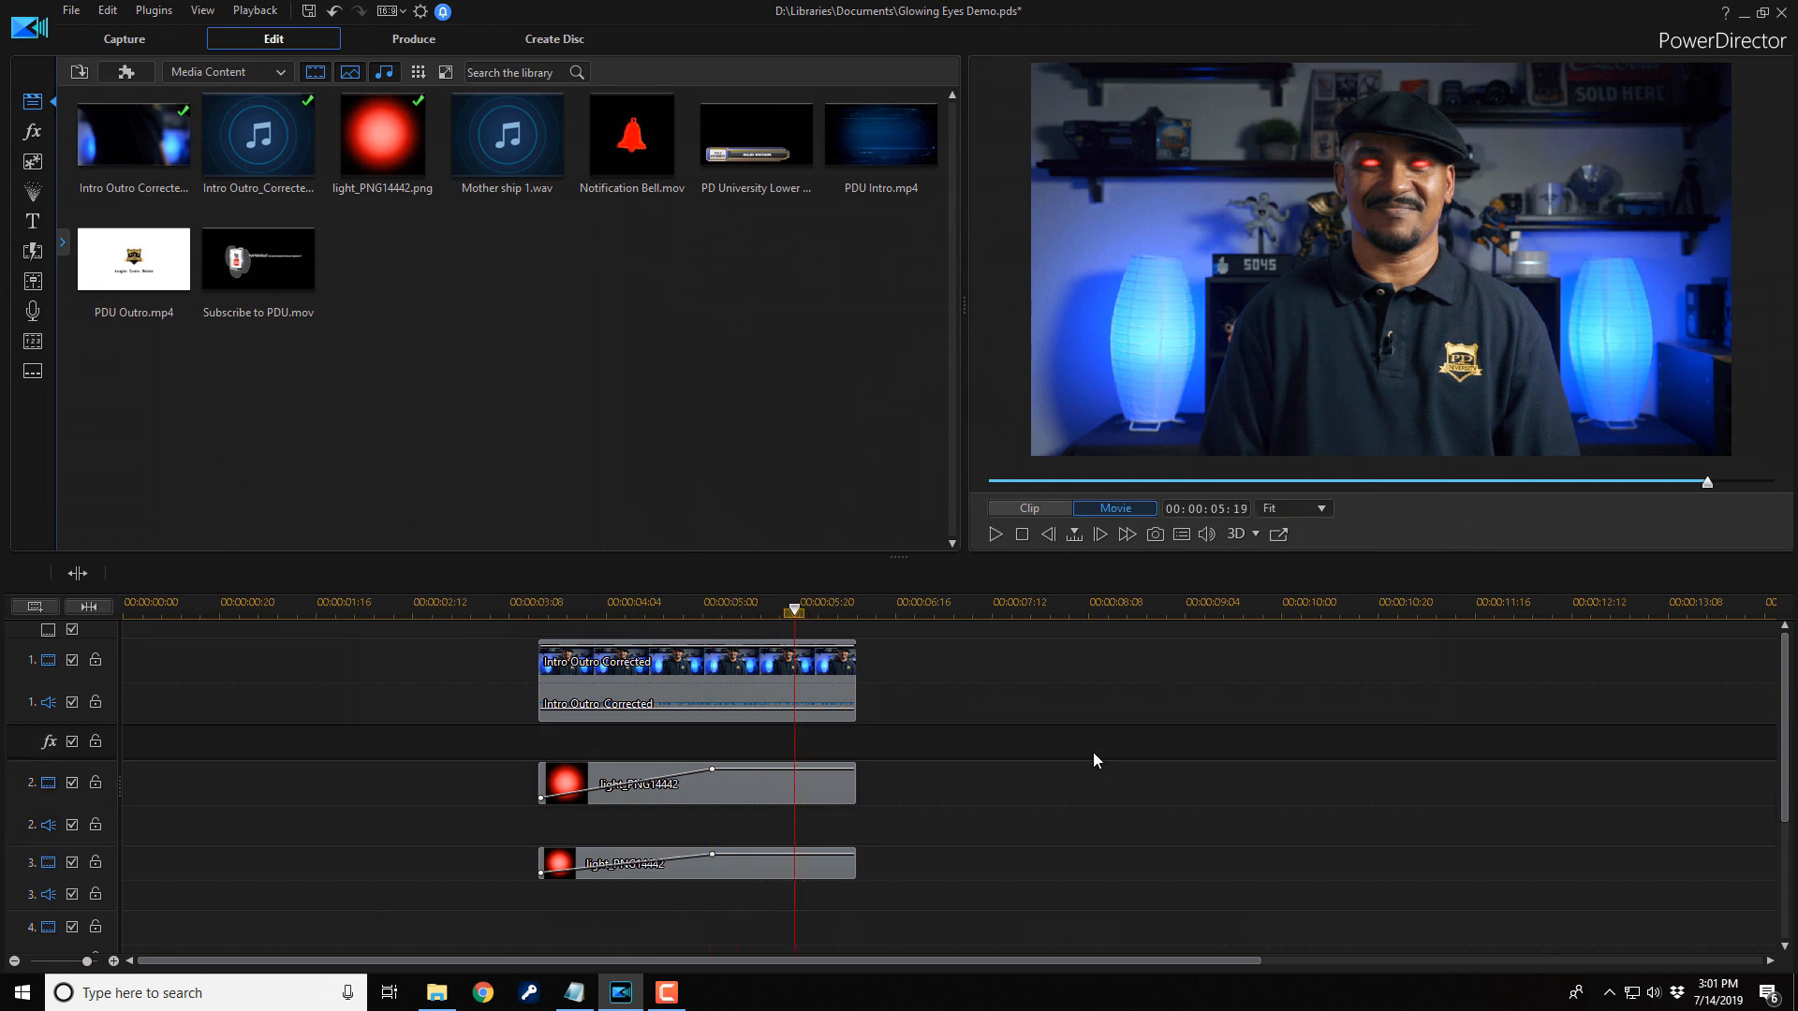
{"action": "left_click", "coordinate": [694, 679]}
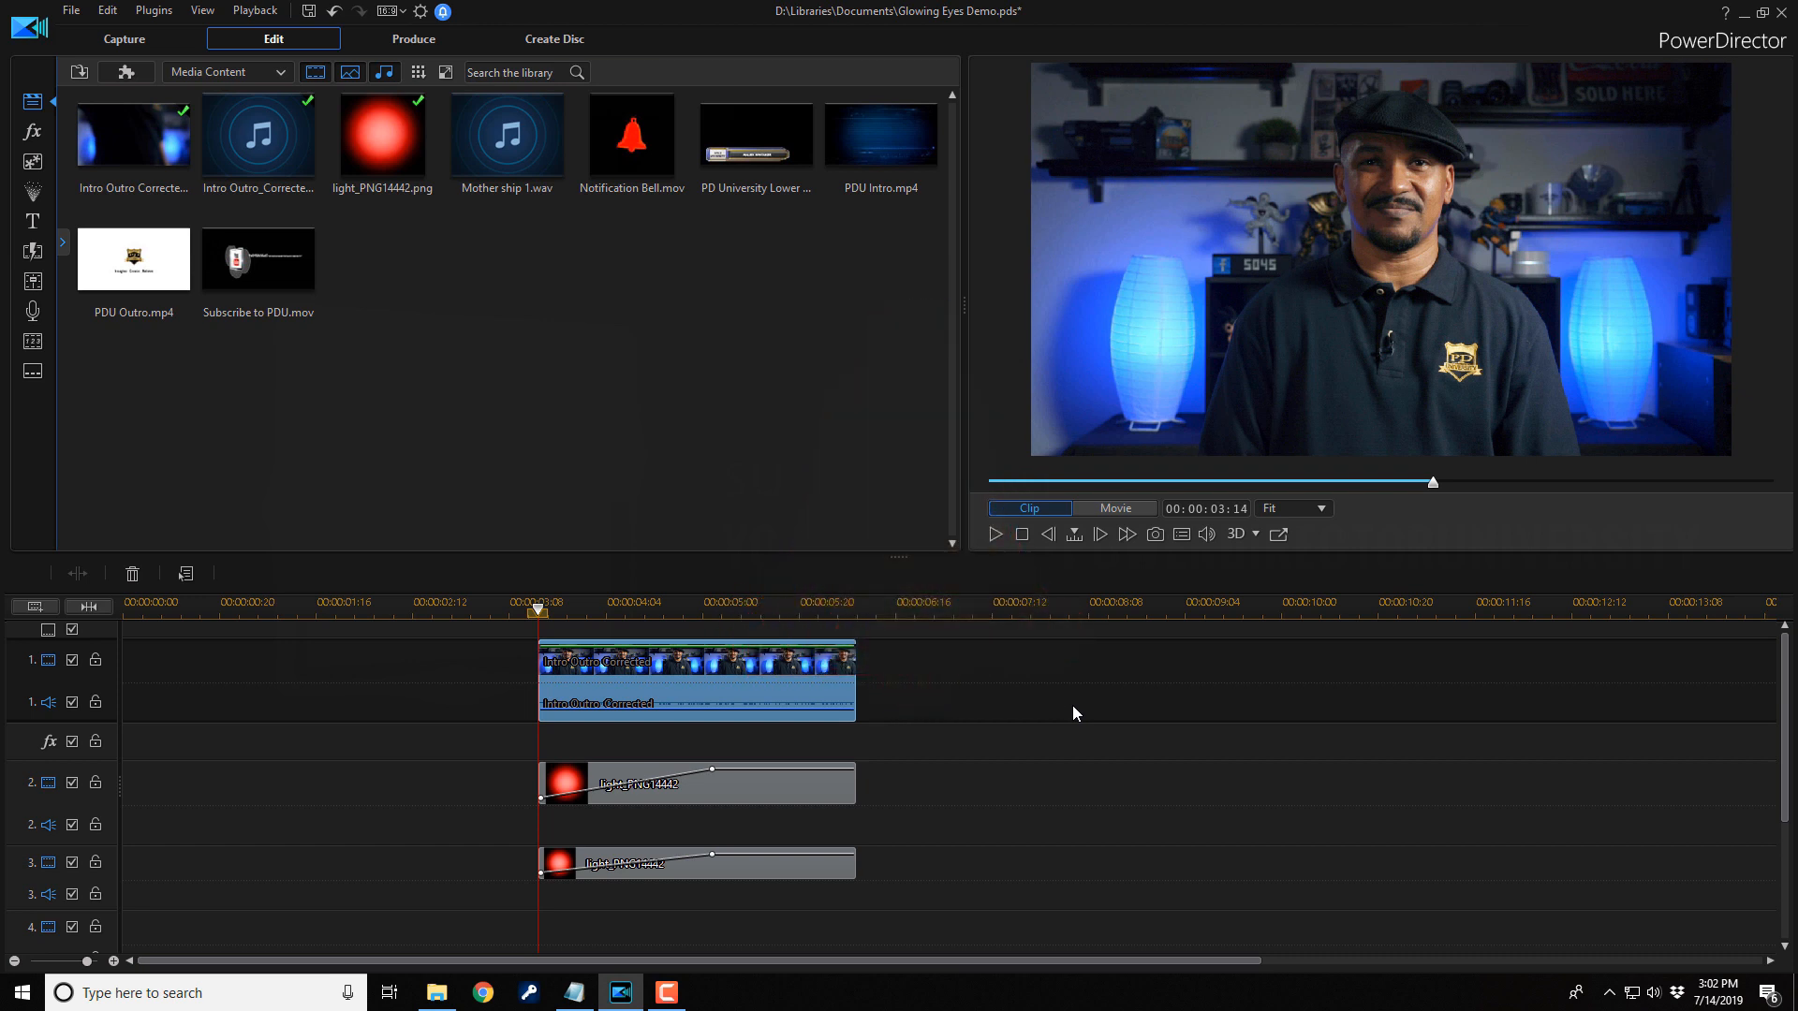
{"action": "mouse_move", "coordinate": [1171, 716]}
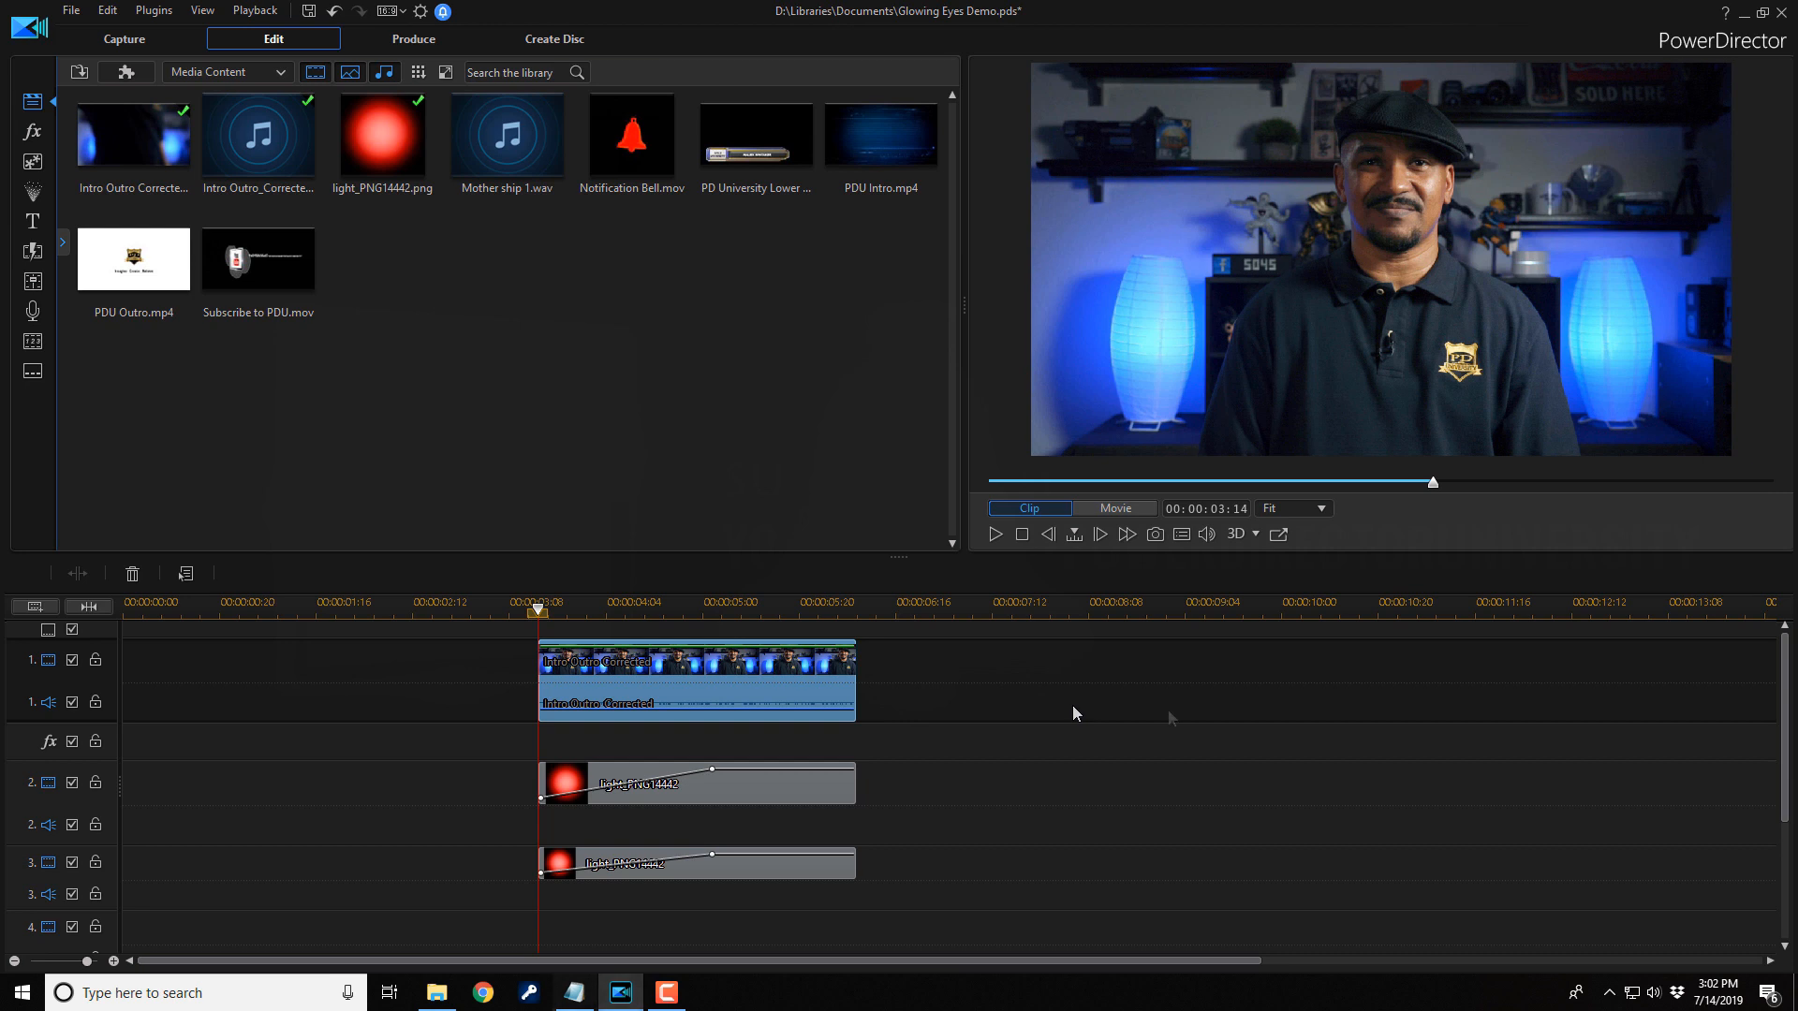
{"action": "mouse_move", "coordinate": [1170, 718]}
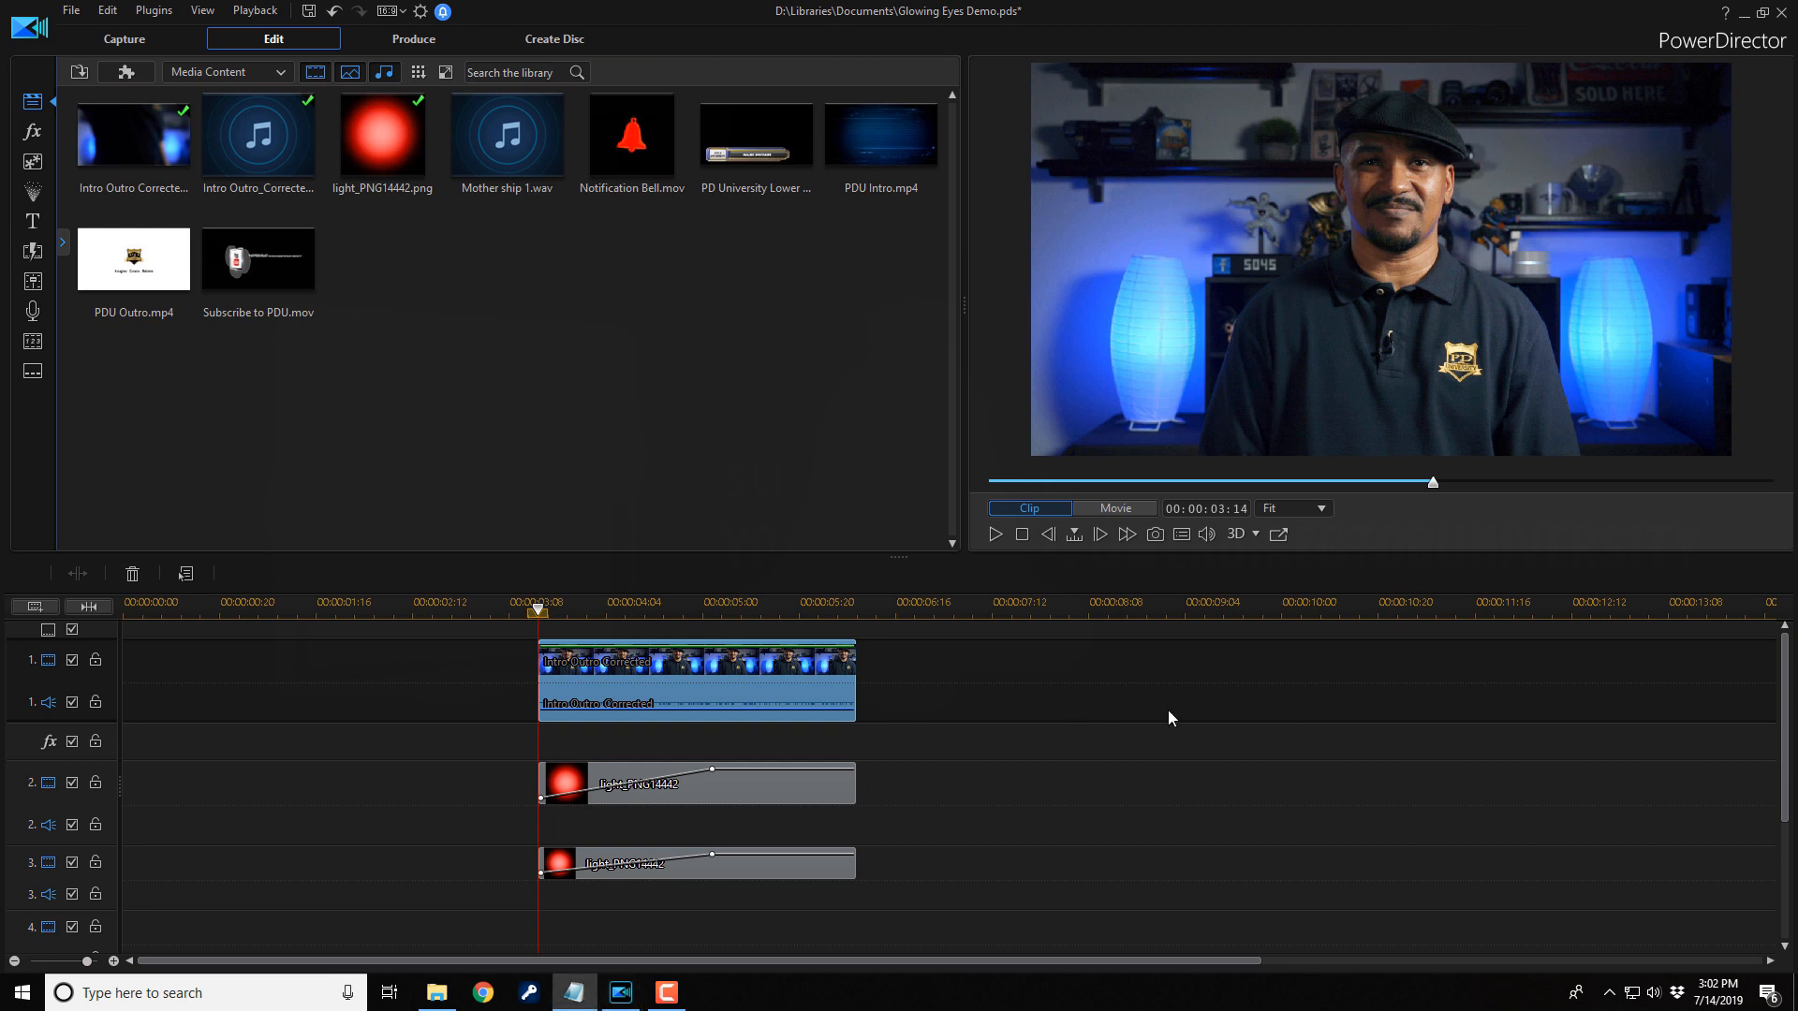
{"action": "mouse_move", "coordinate": [663, 739]}
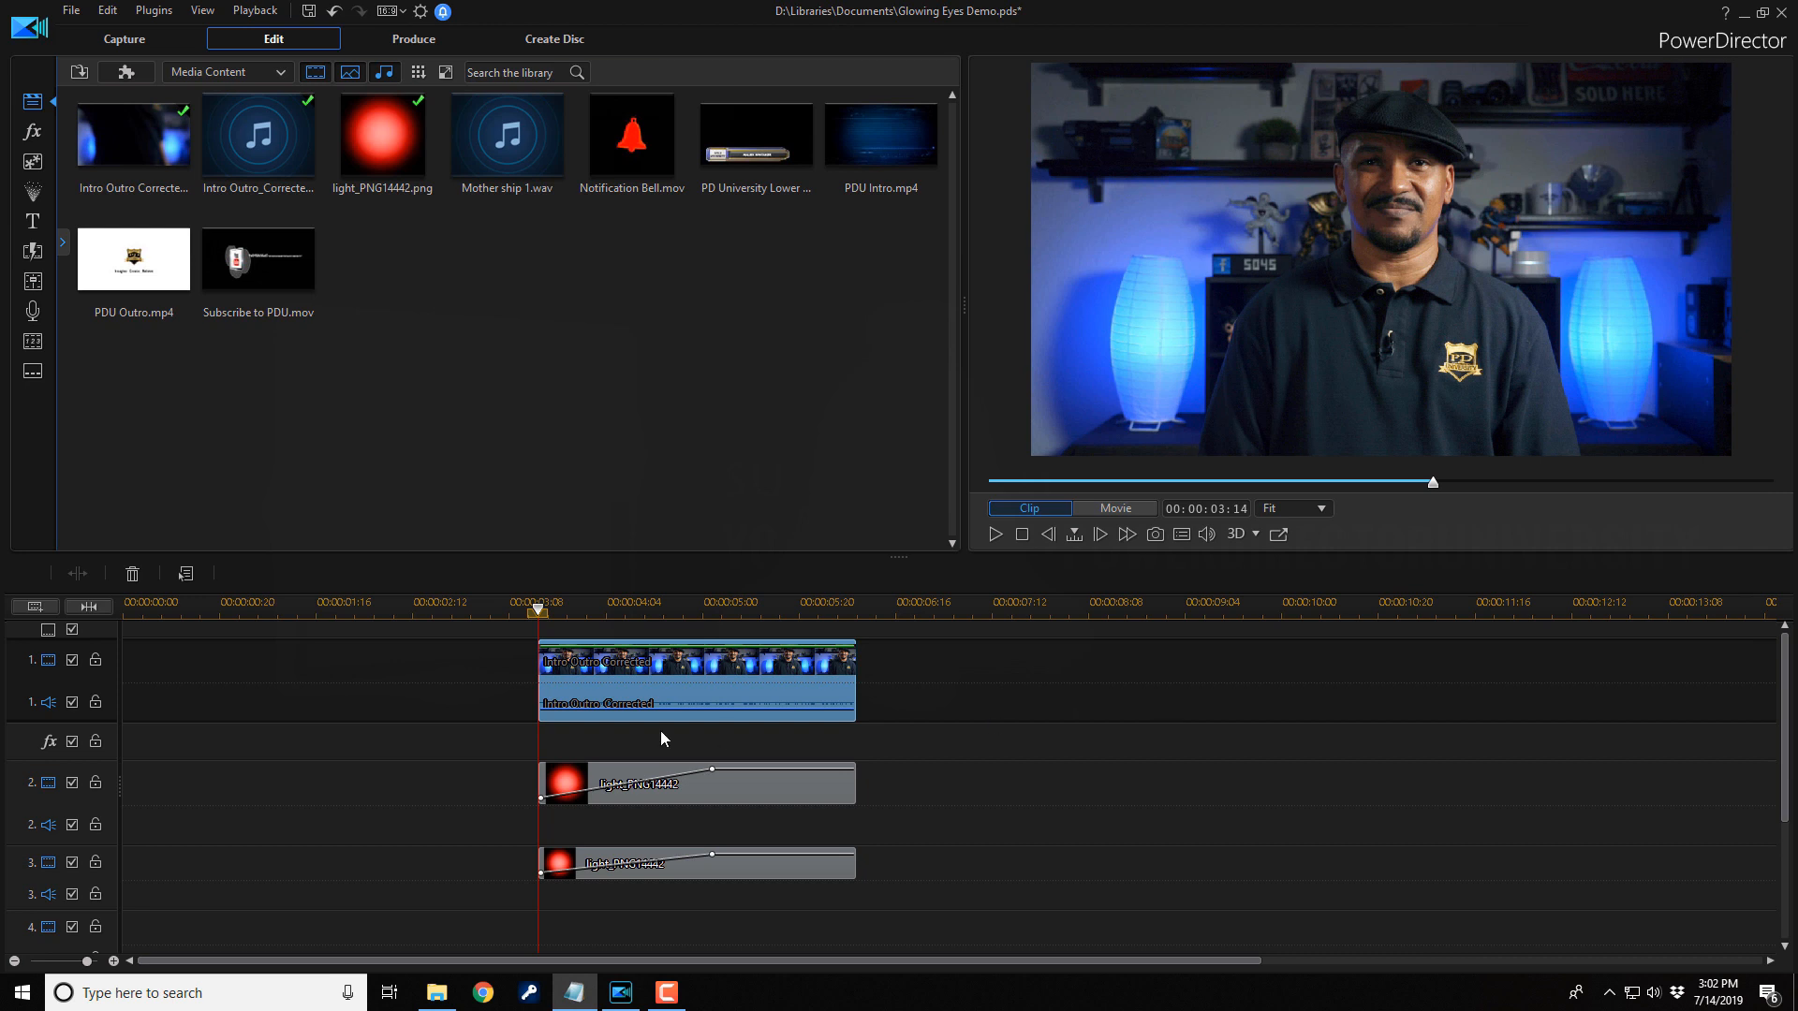
{"action": "left_click", "coordinate": [697, 782]}
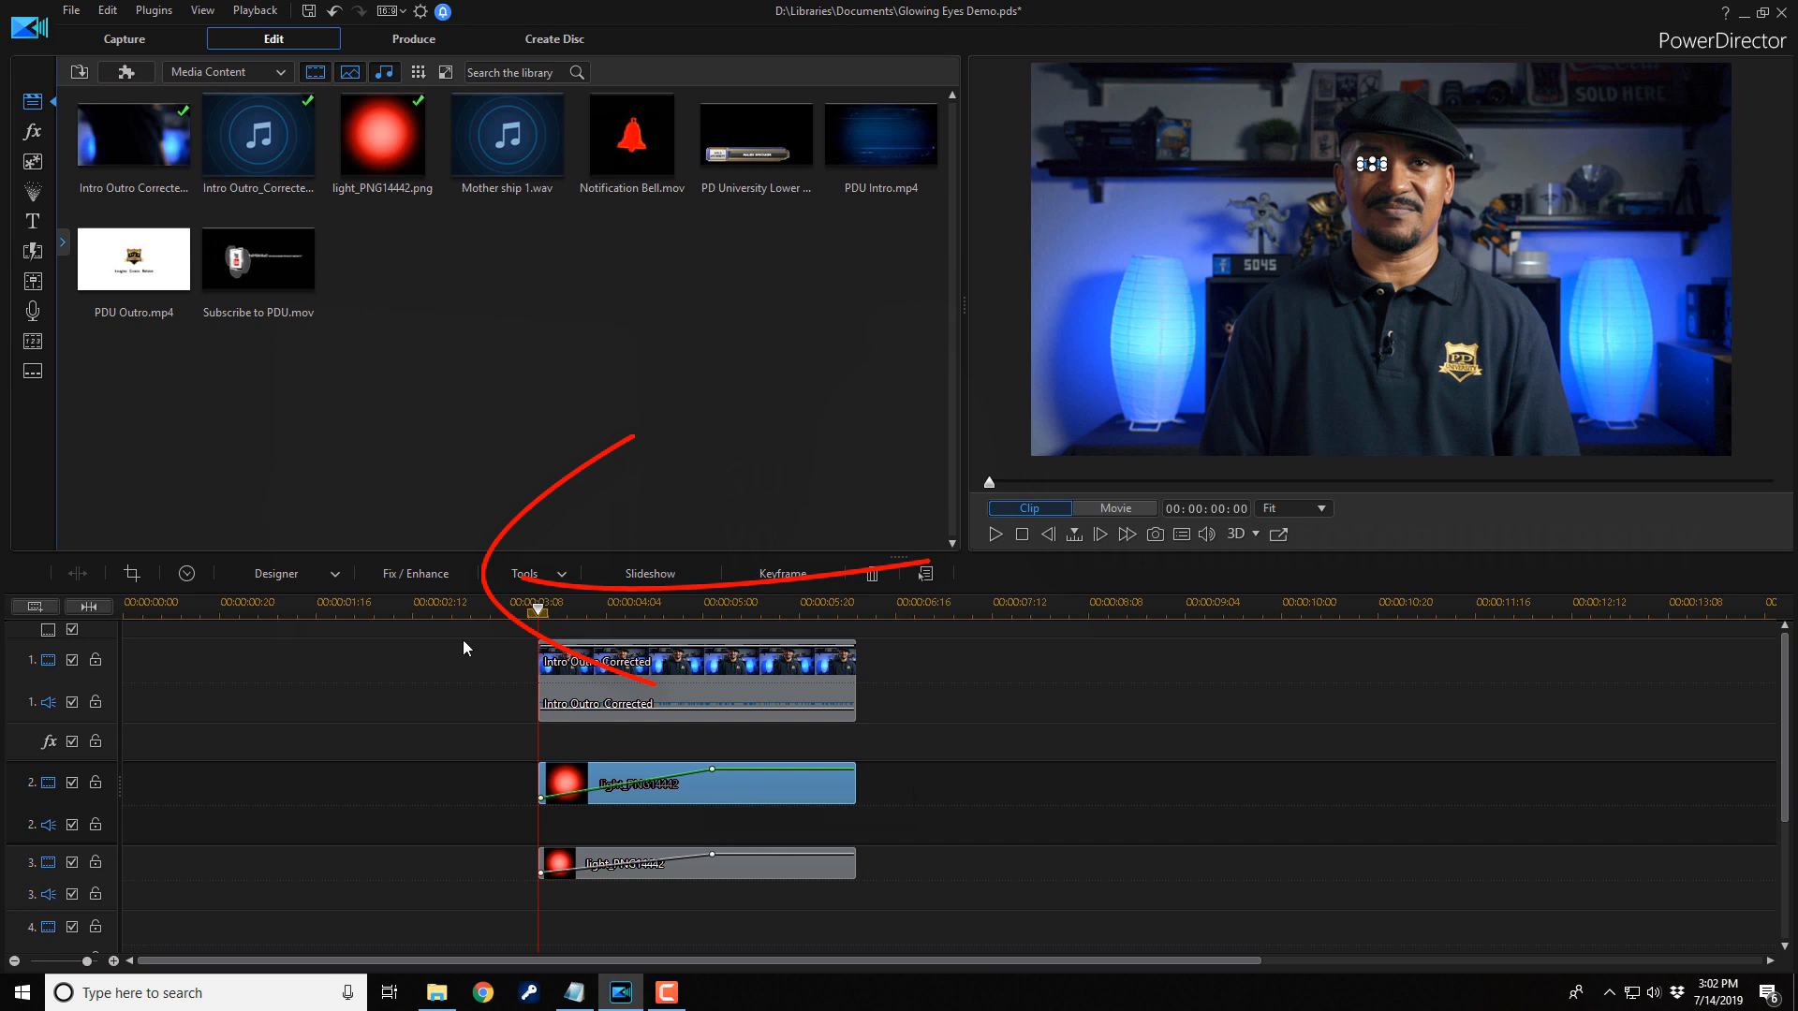
{"action": "mouse_move", "coordinate": [414, 573]}
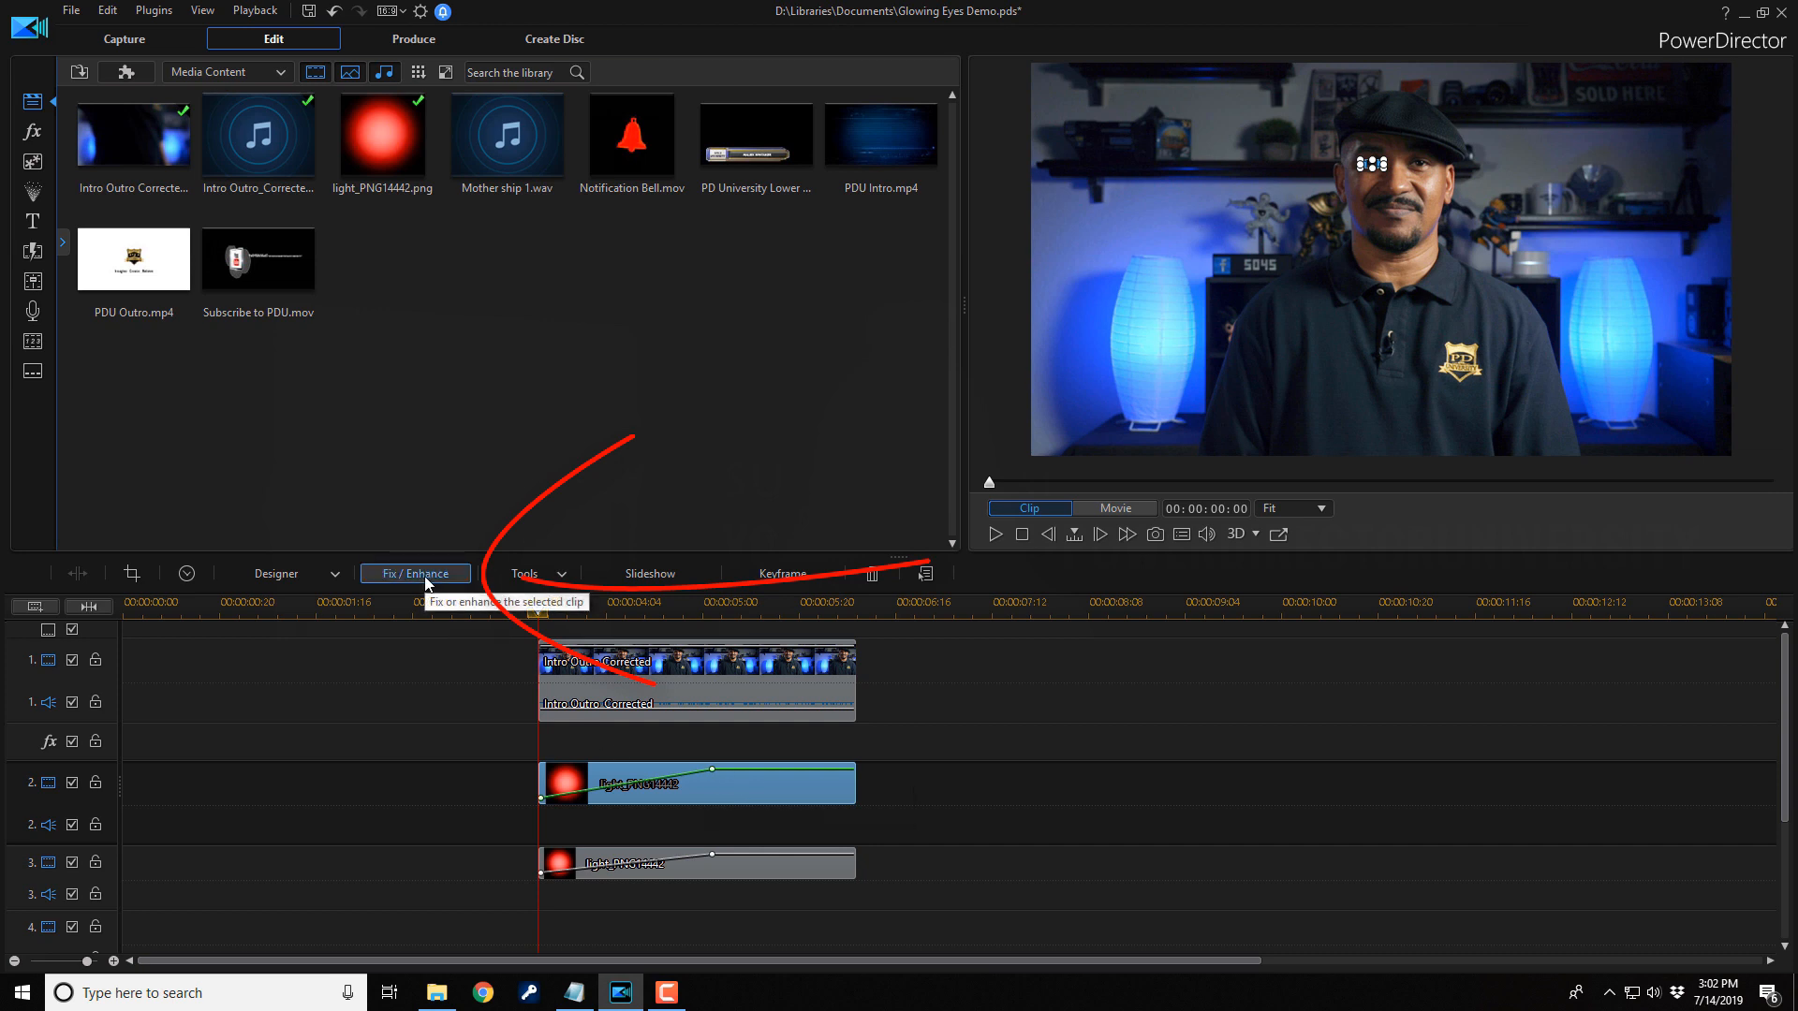
Step: Set Color Adjustment Hue to 150 on both light_PNG14442 overlay clips
{"action": "left_click", "coordinate": [414, 574]}
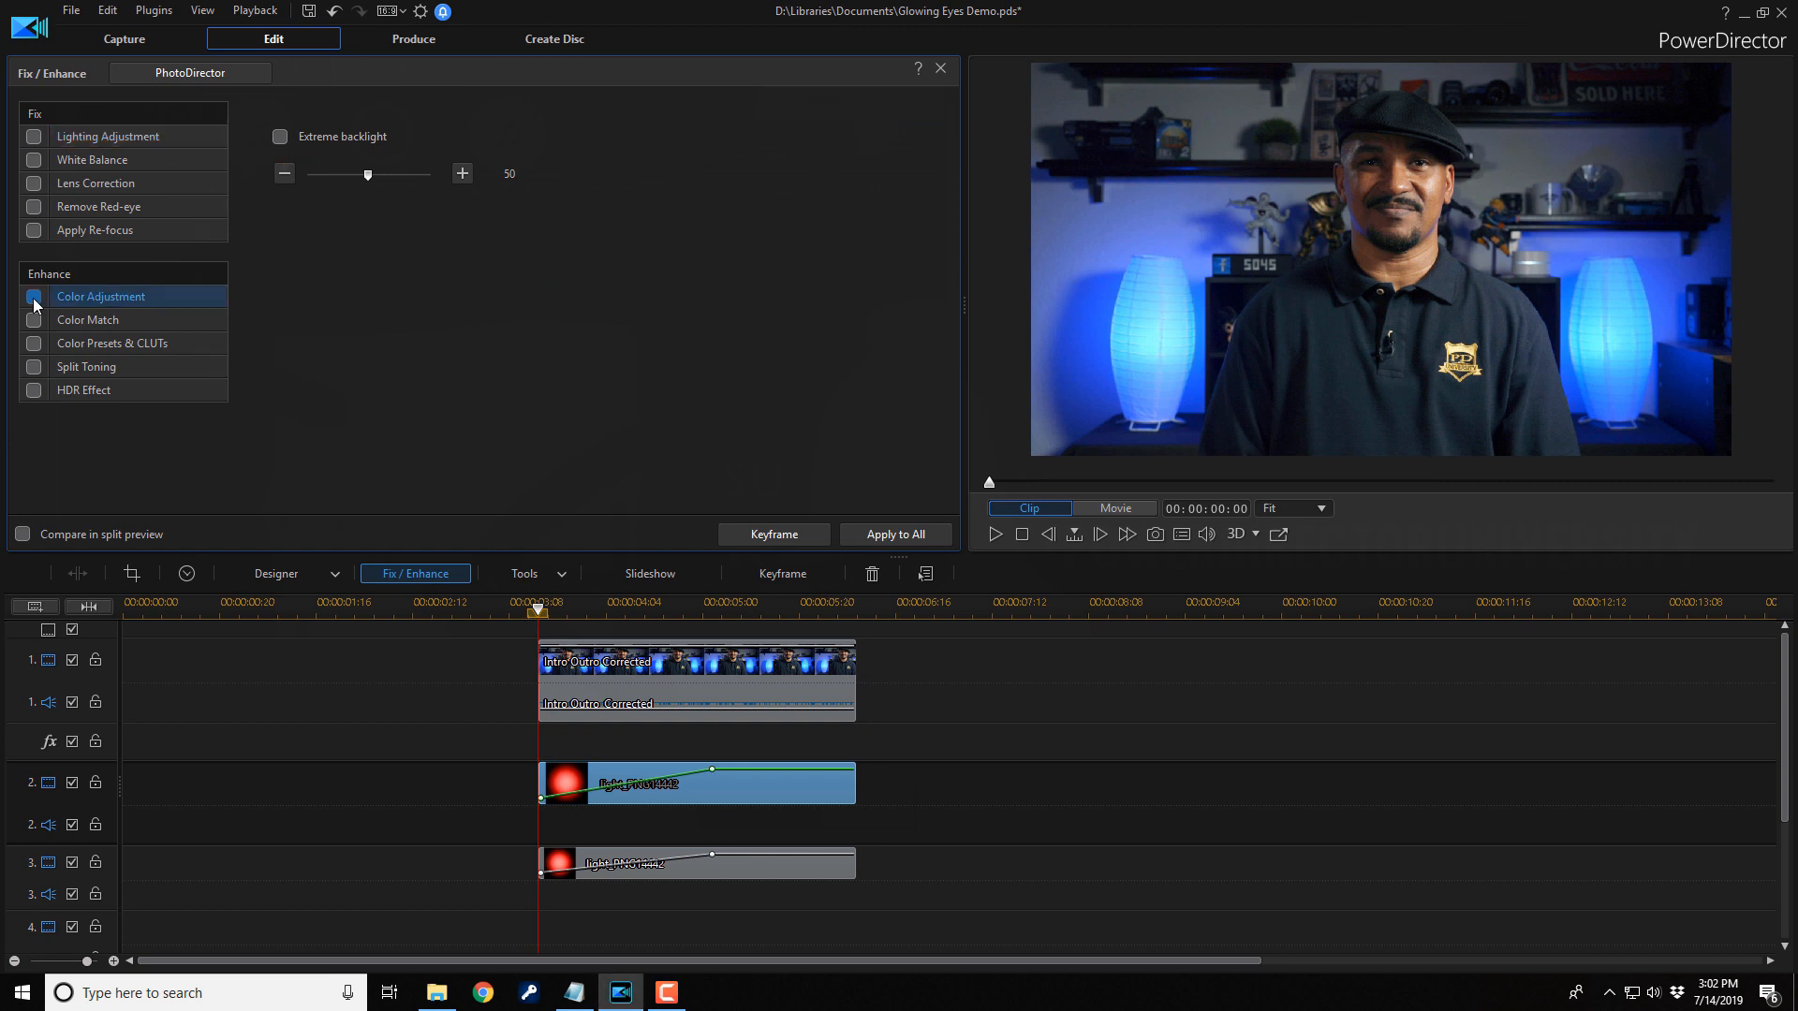
{"action": "left_click", "coordinate": [34, 296]}
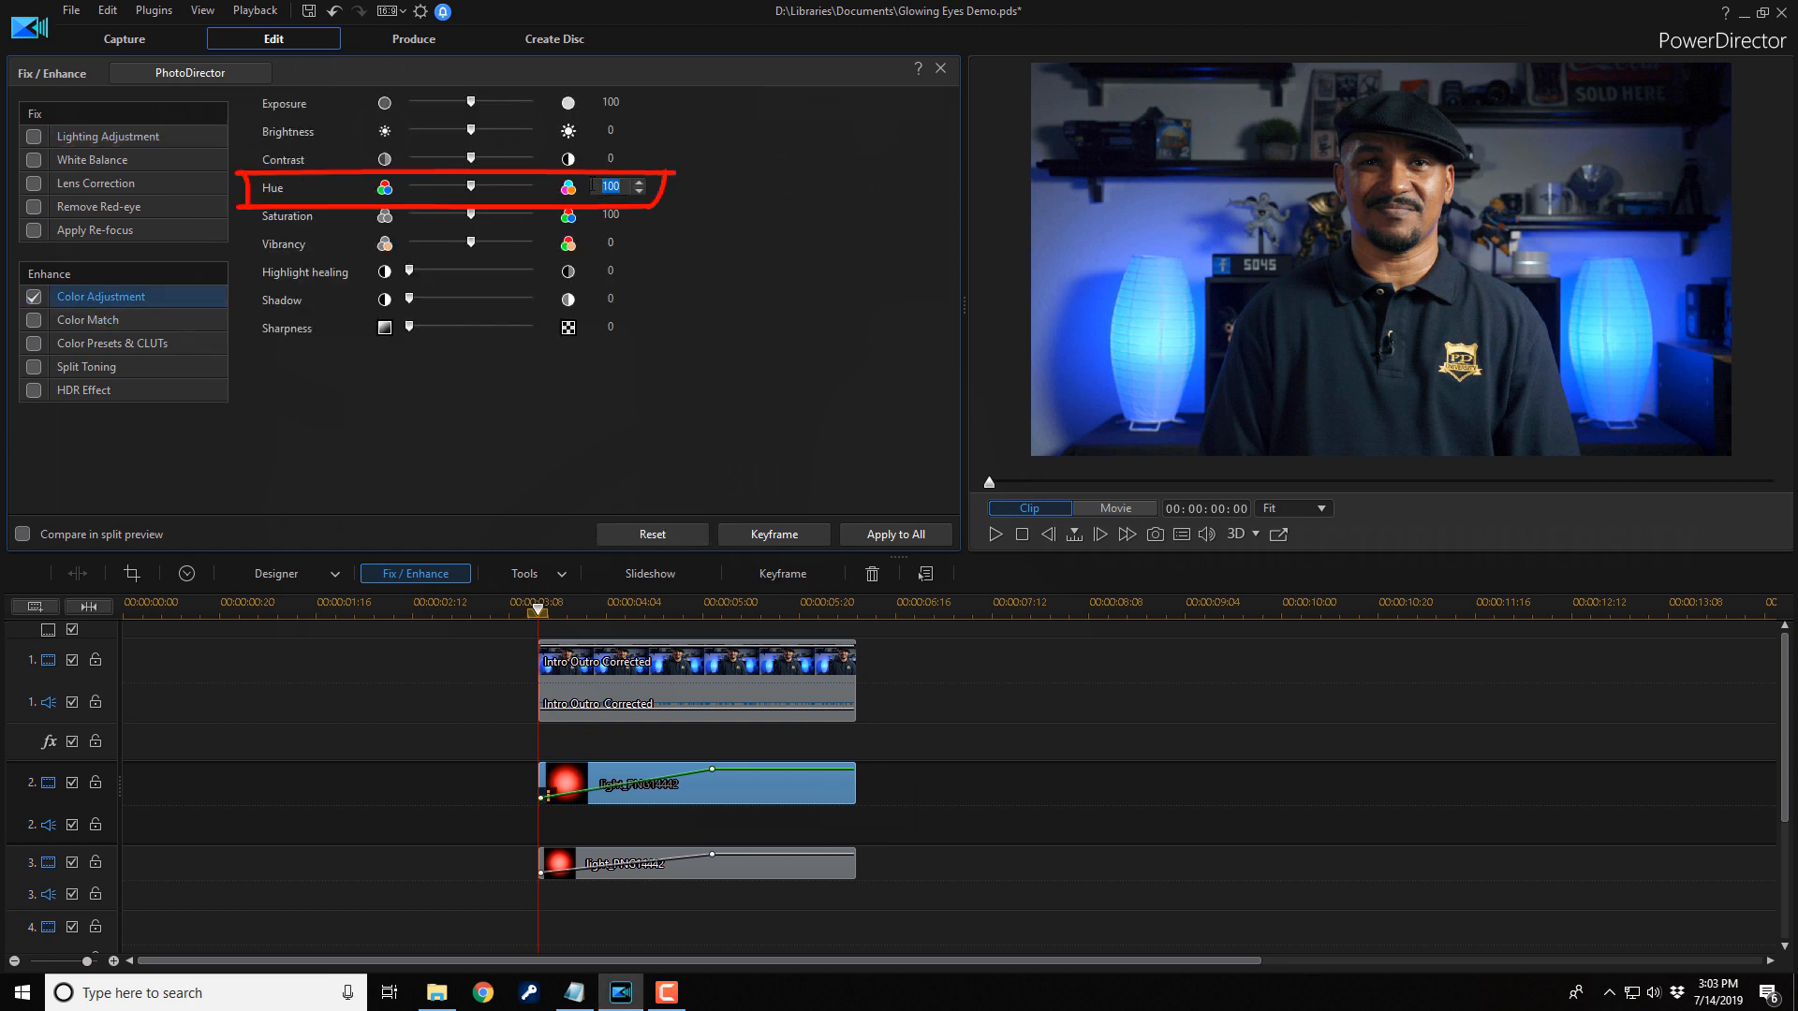
{"action": "left_click", "coordinate": [639, 182]}
{"action": "type", "text": "150"}
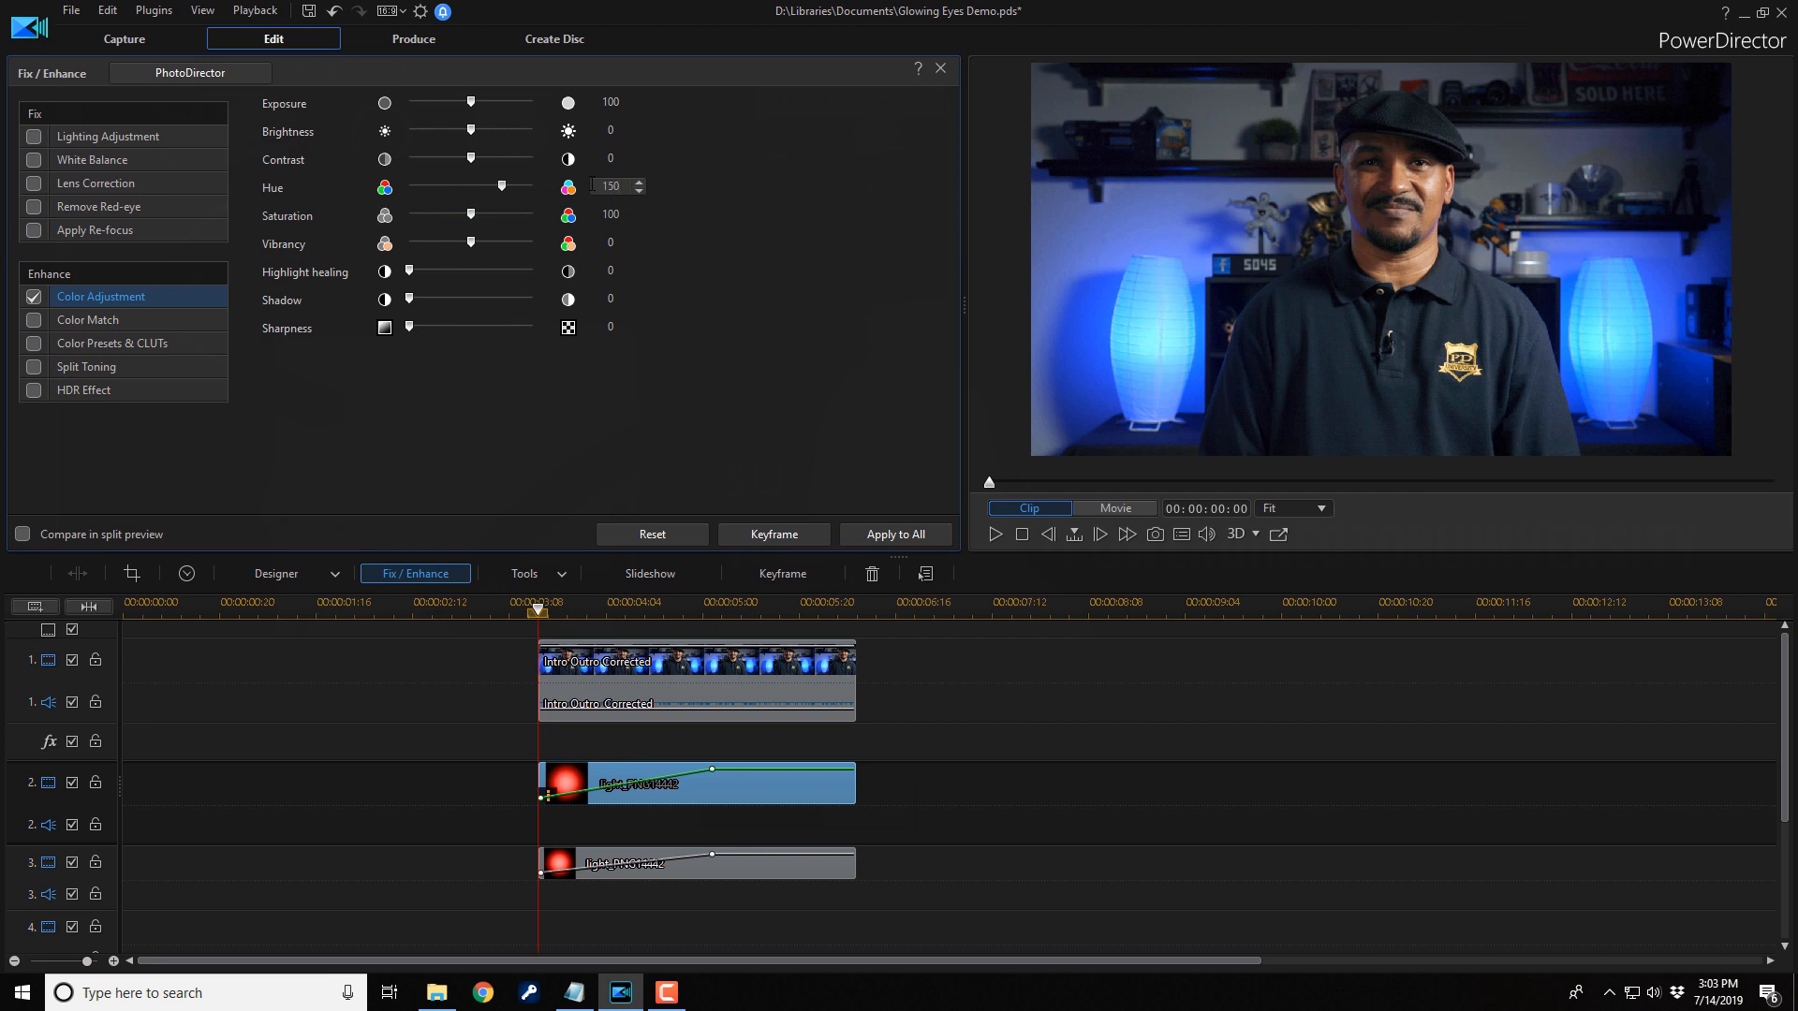
{"action": "left_click_drag", "start_coordinate": [499, 185], "coordinate": [445, 185]}
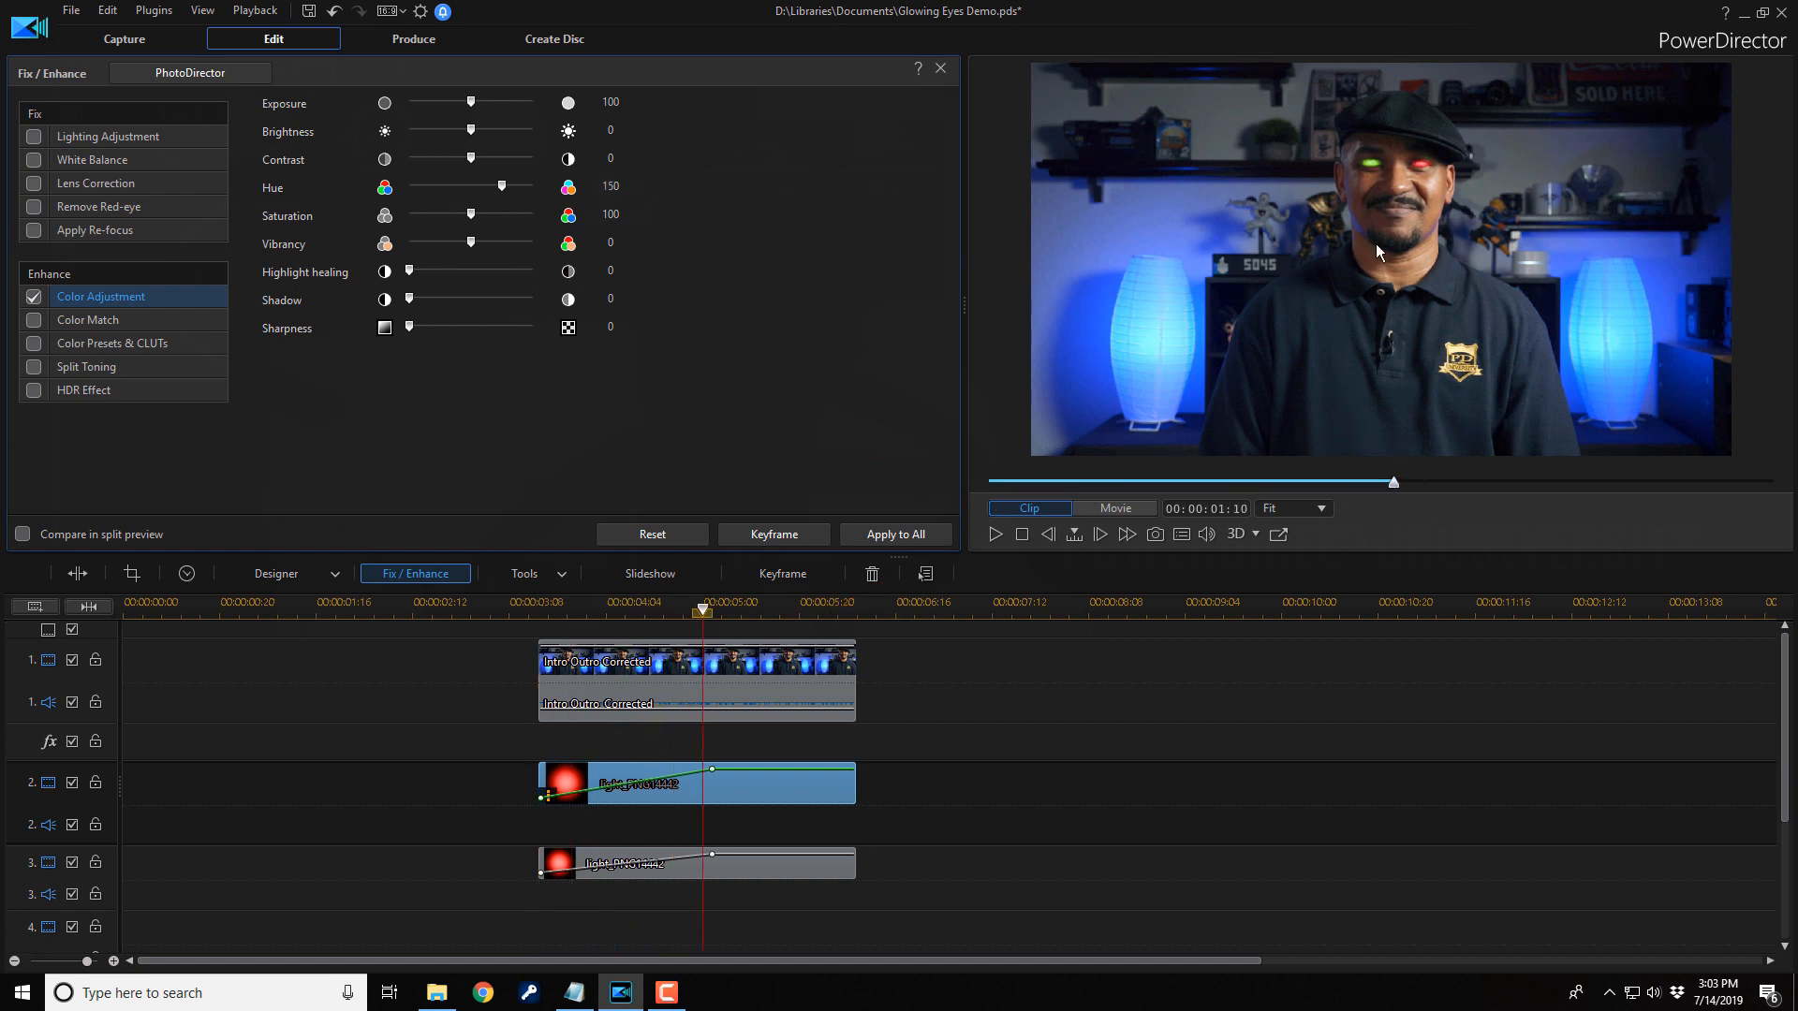
{"action": "mouse_move", "coordinate": [510, 195]}
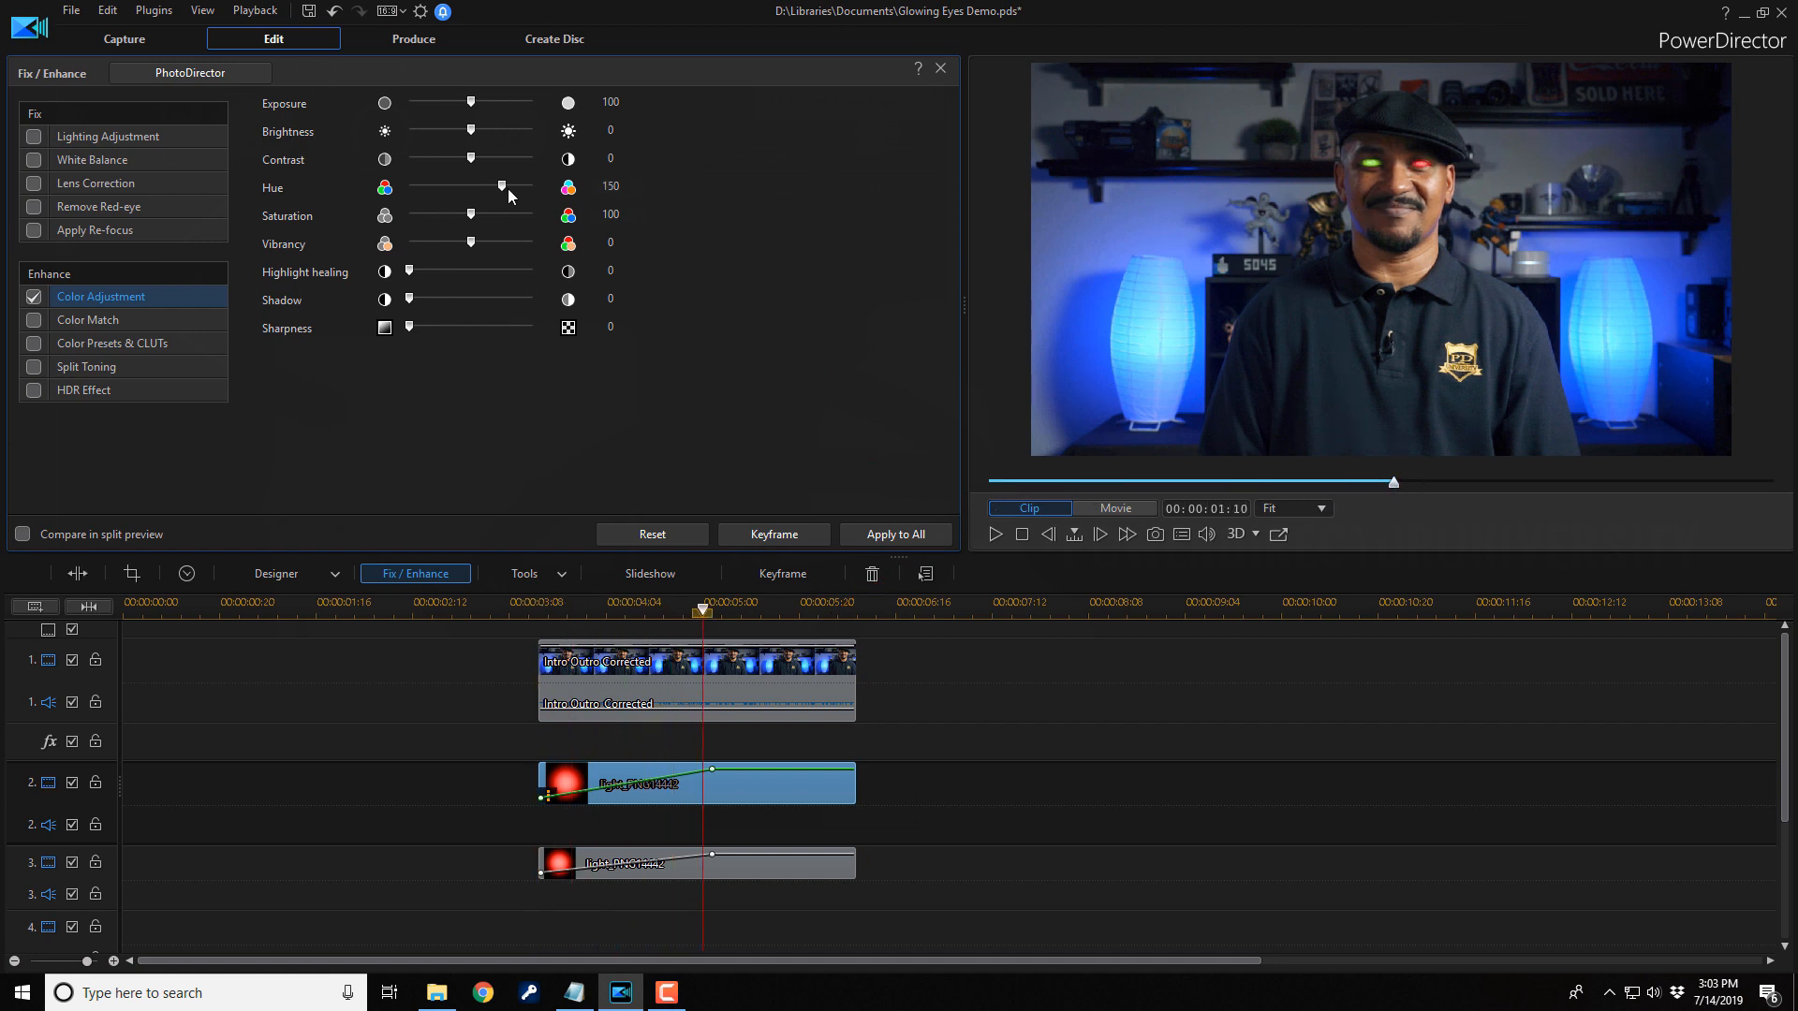
{"action": "left_click_drag", "start_coordinate": [499, 186], "coordinate": [445, 186]}
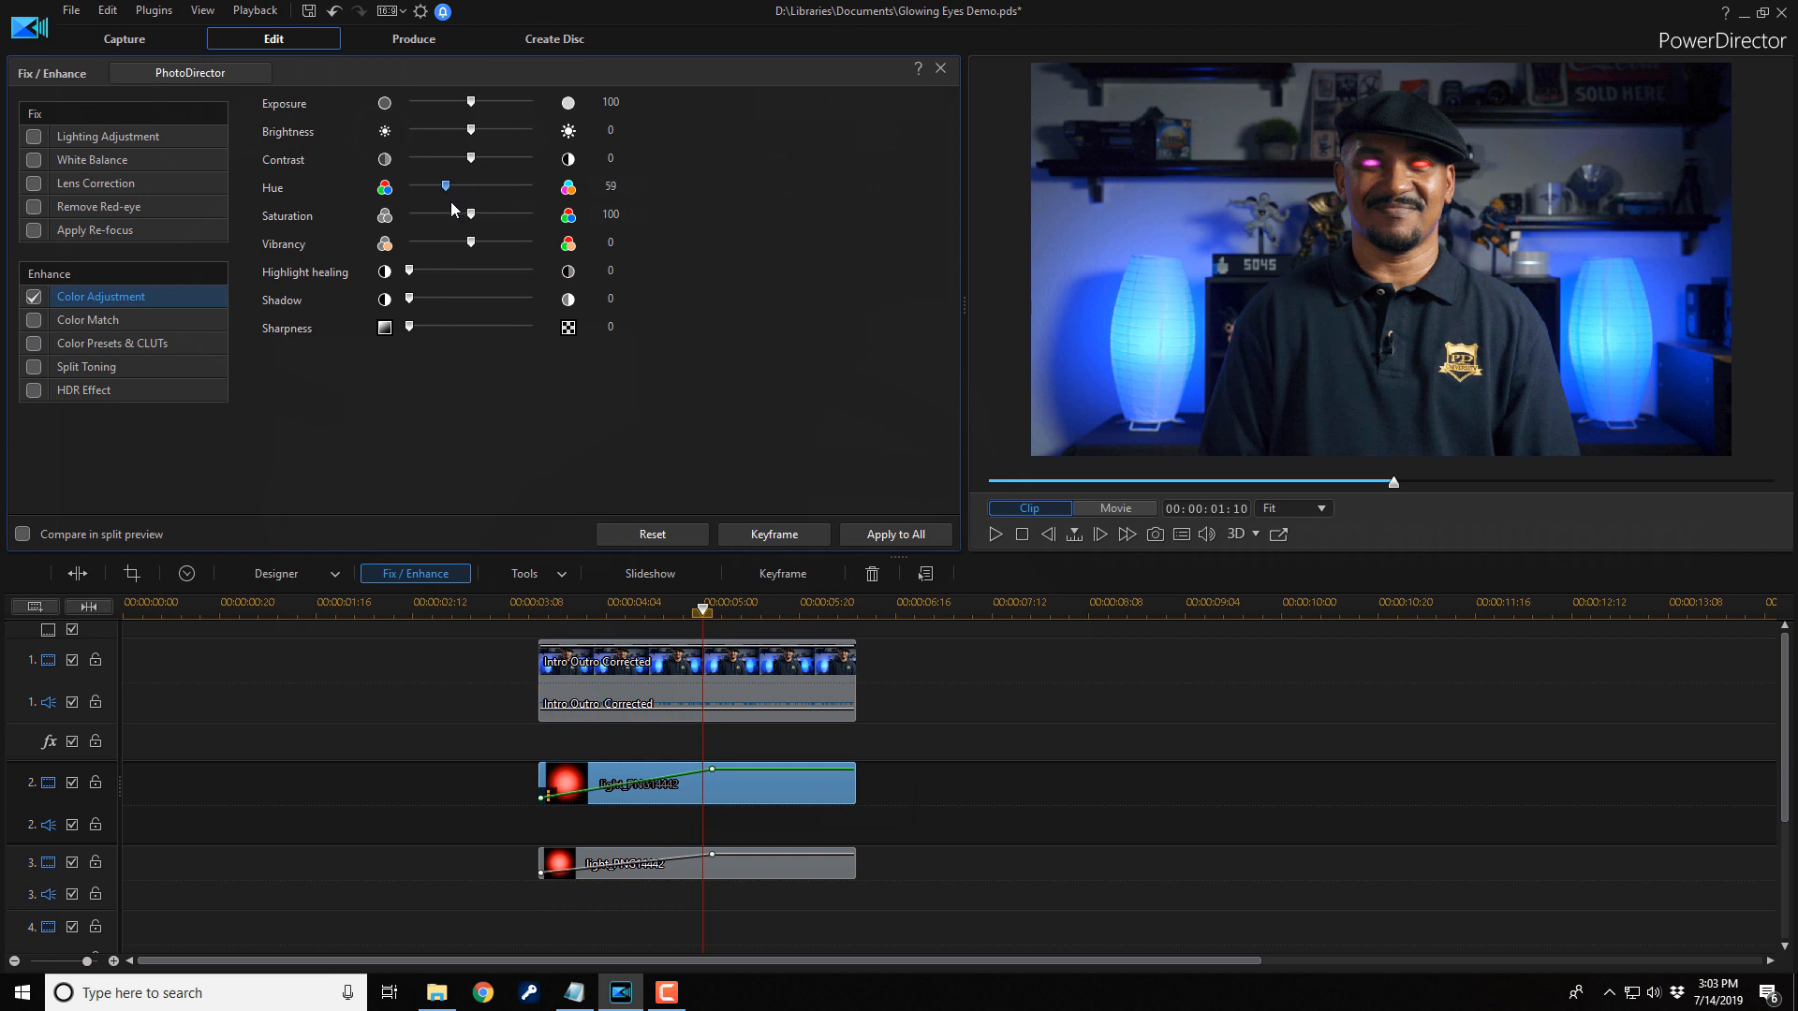
{"action": "left_click_drag", "start_coordinate": [445, 186], "coordinate": [495, 185]}
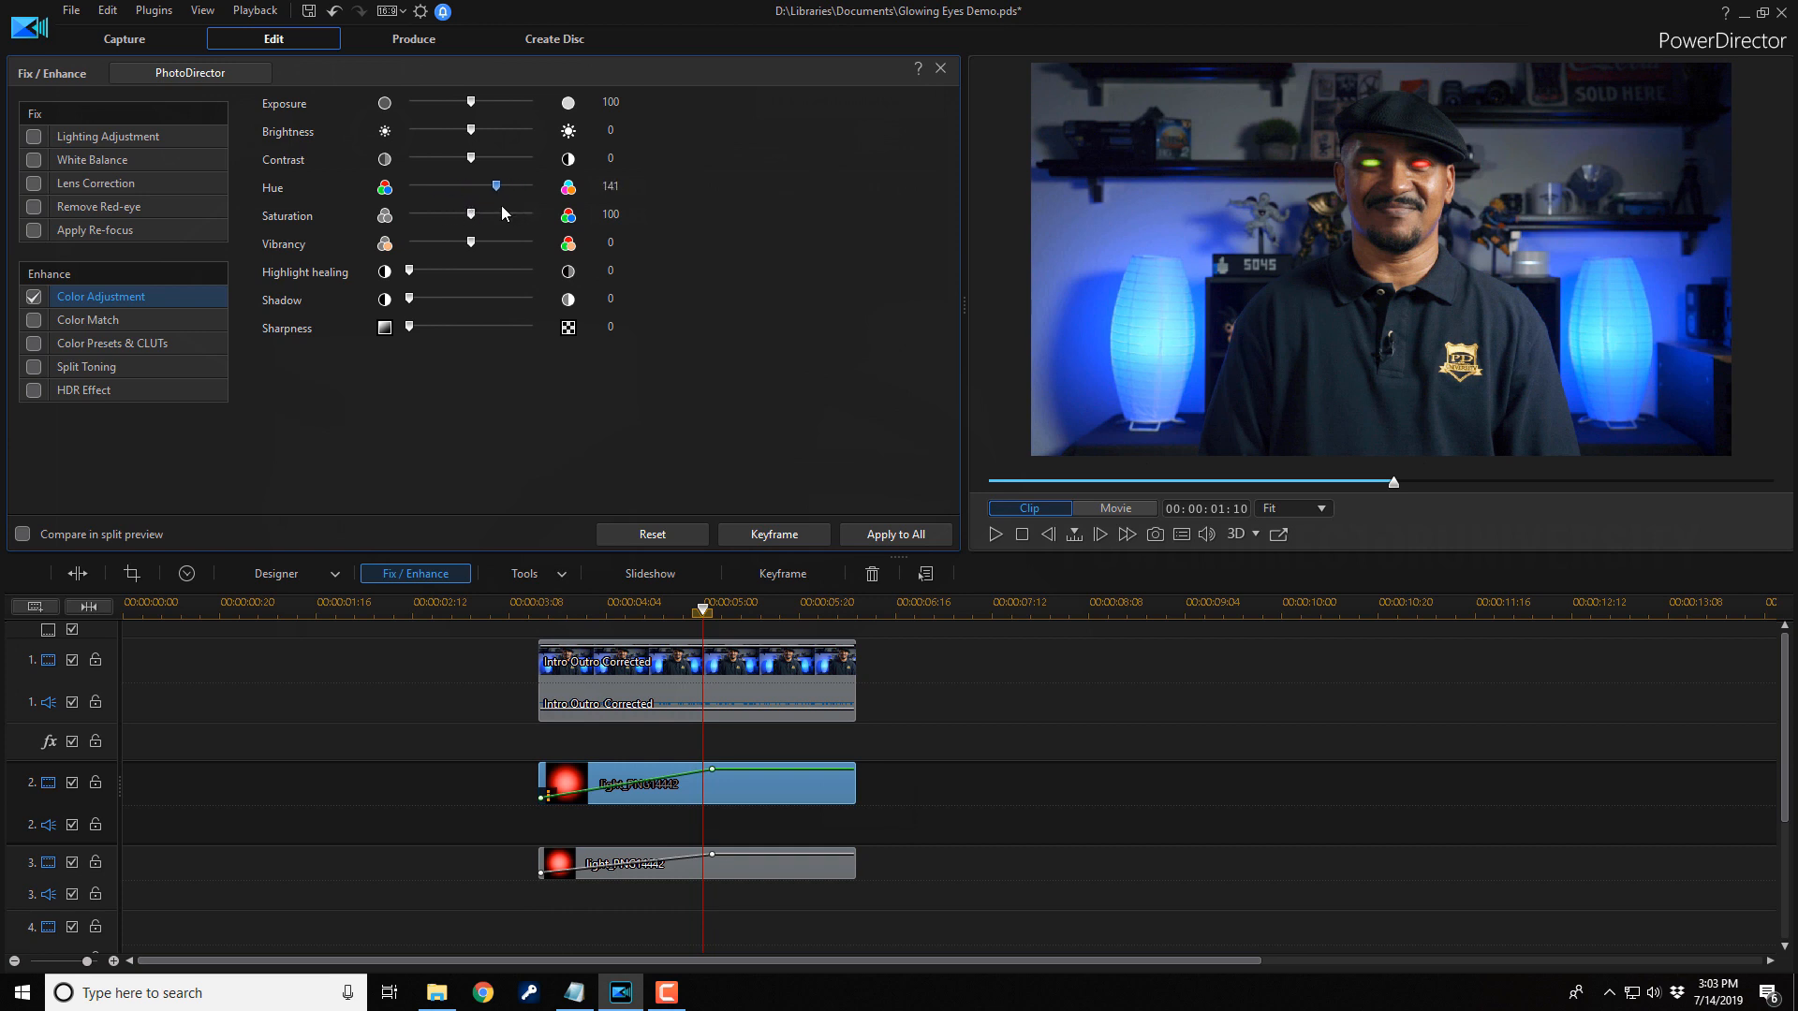
{"action": "triple_click", "coordinate": [607, 186]}
{"action": "type", "text": "150"}
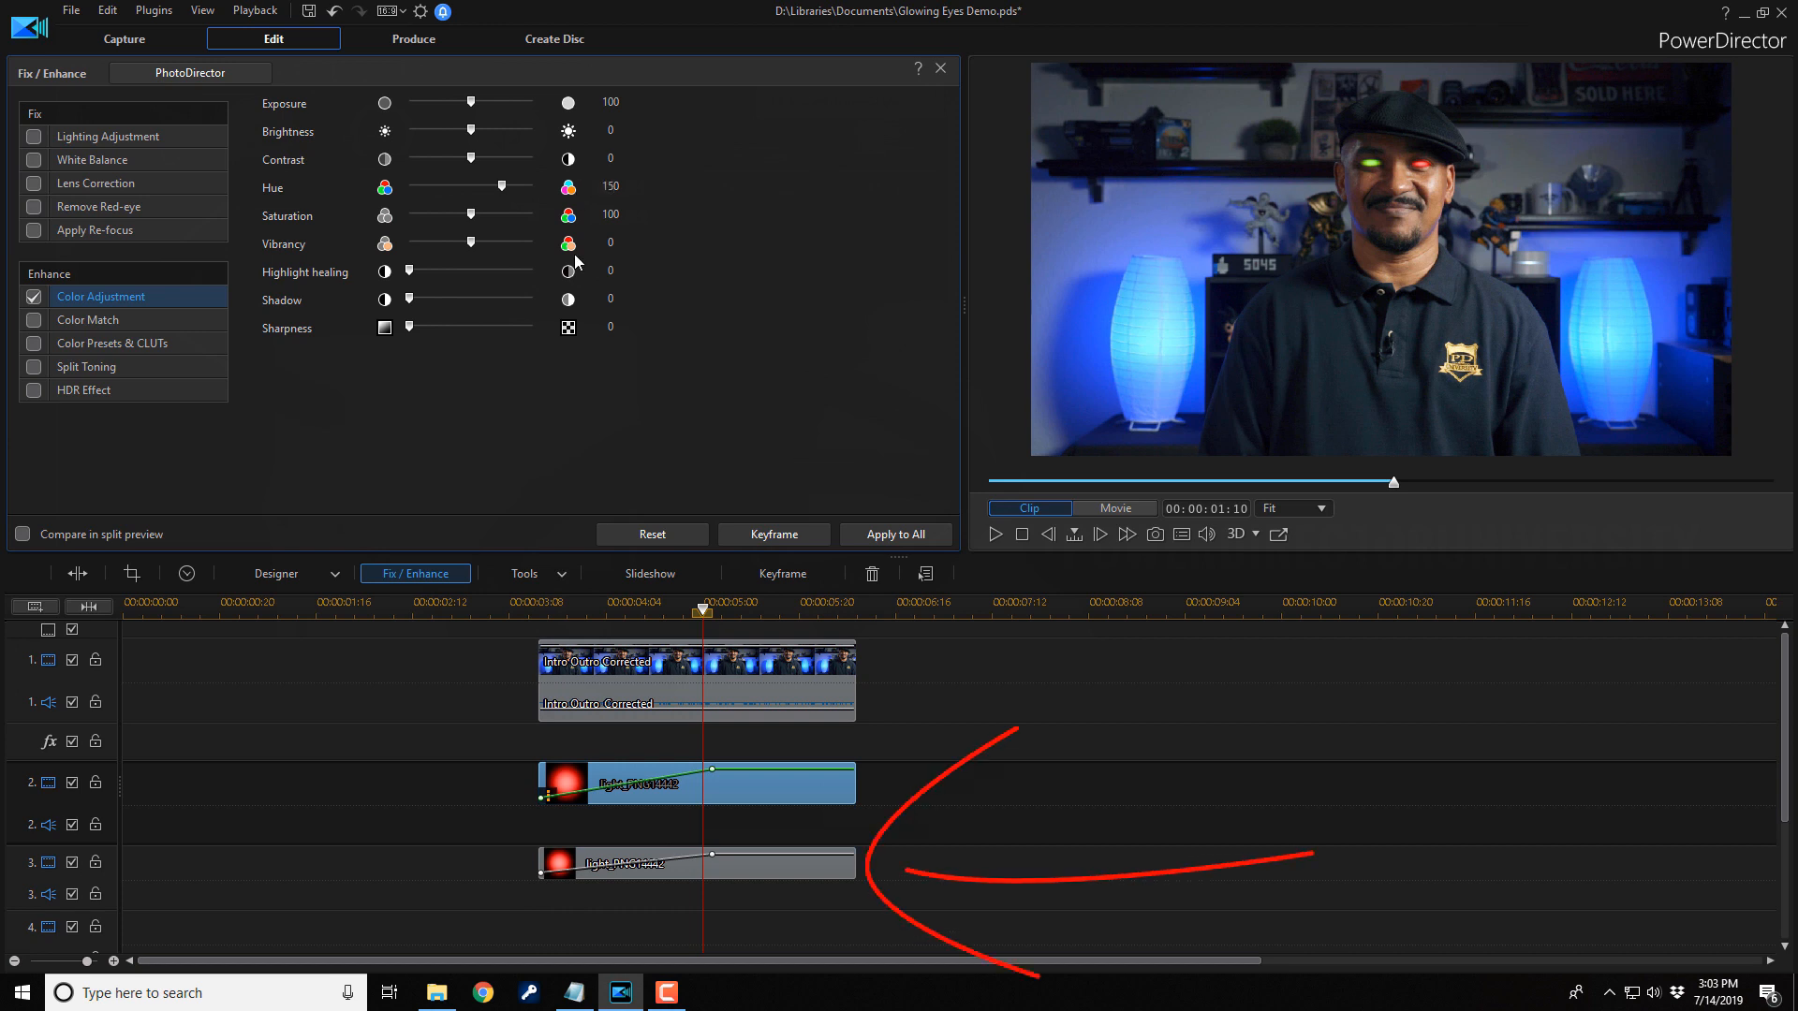
{"action": "mouse_move", "coordinate": [785, 852]}
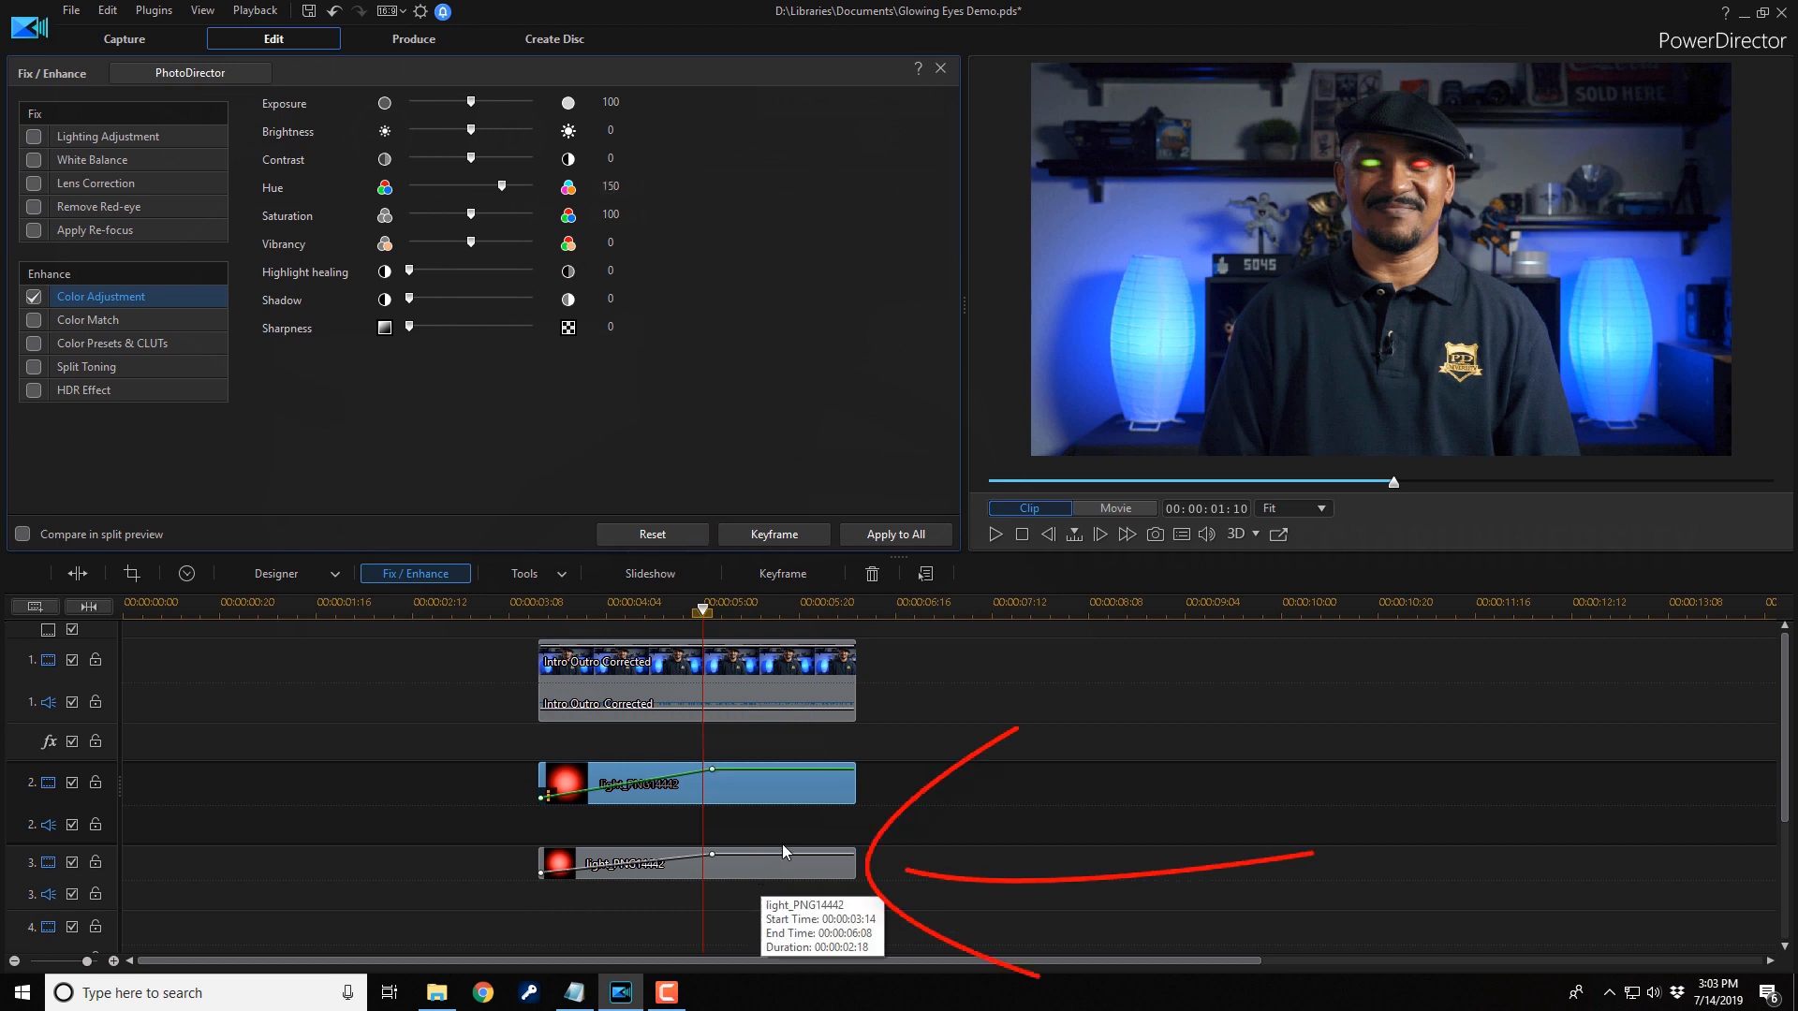
{"action": "left_click", "coordinate": [108, 136]}
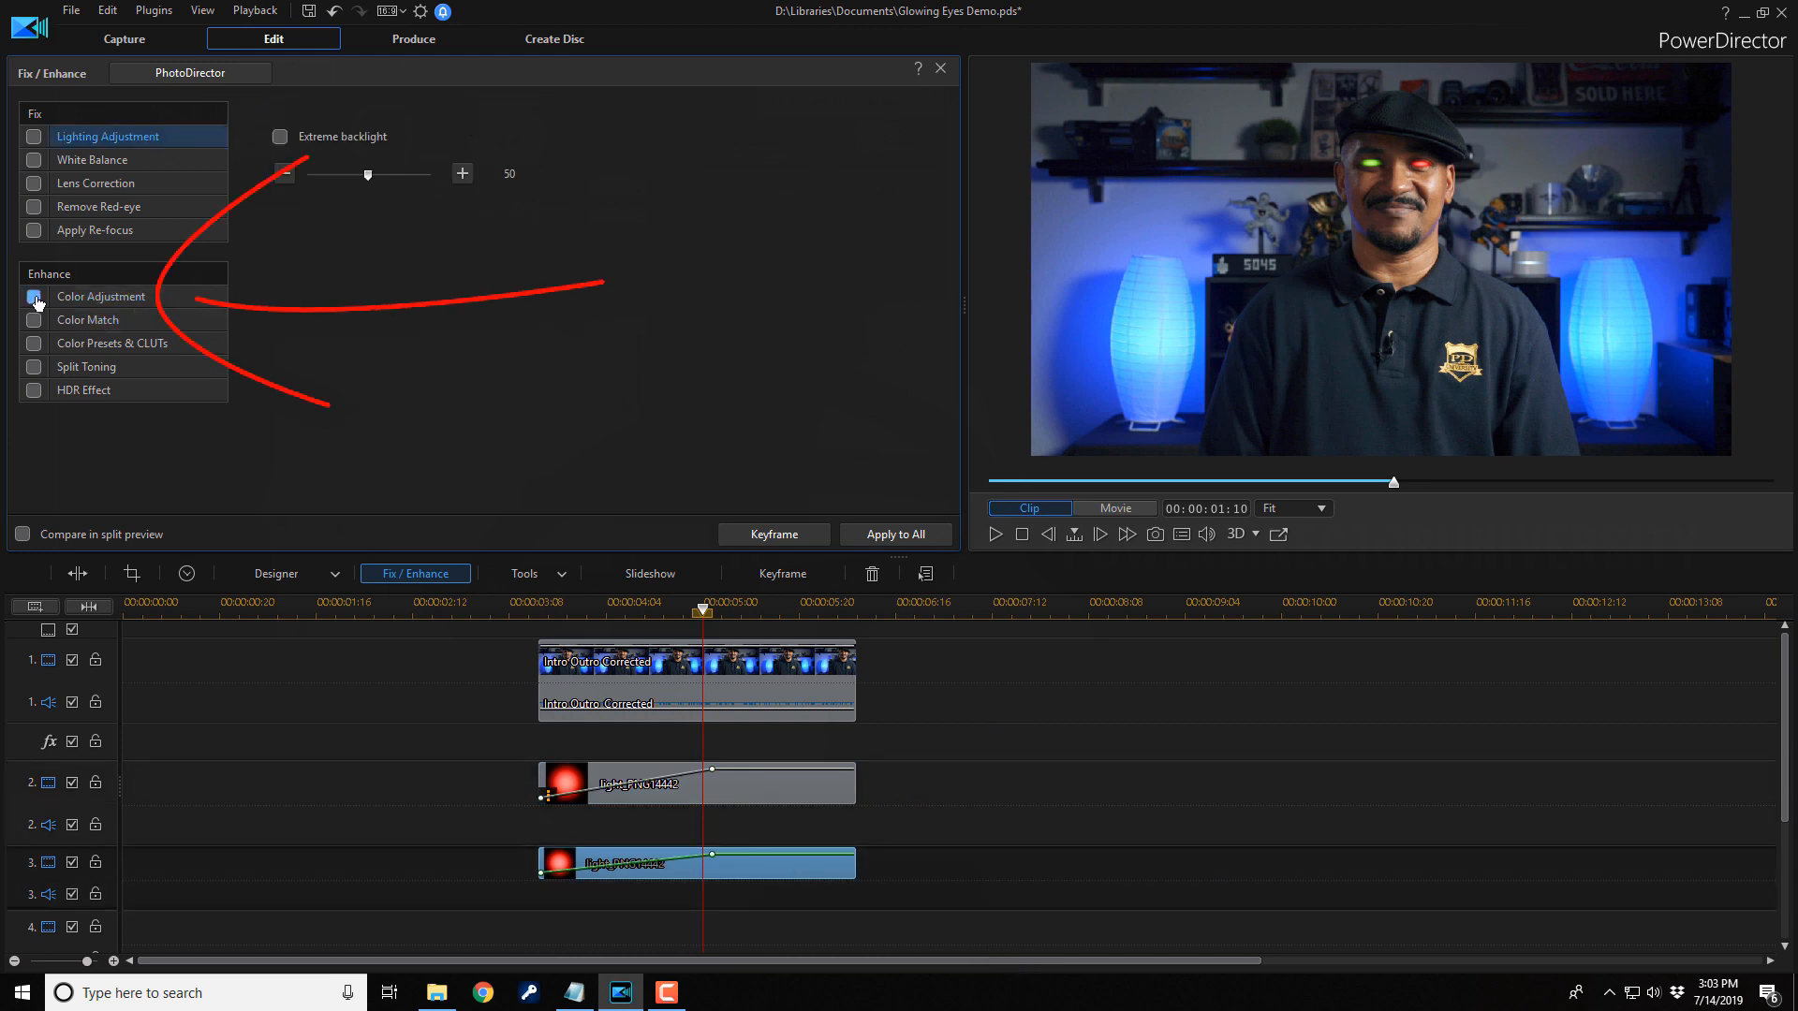
{"action": "left_click", "coordinate": [34, 296]}
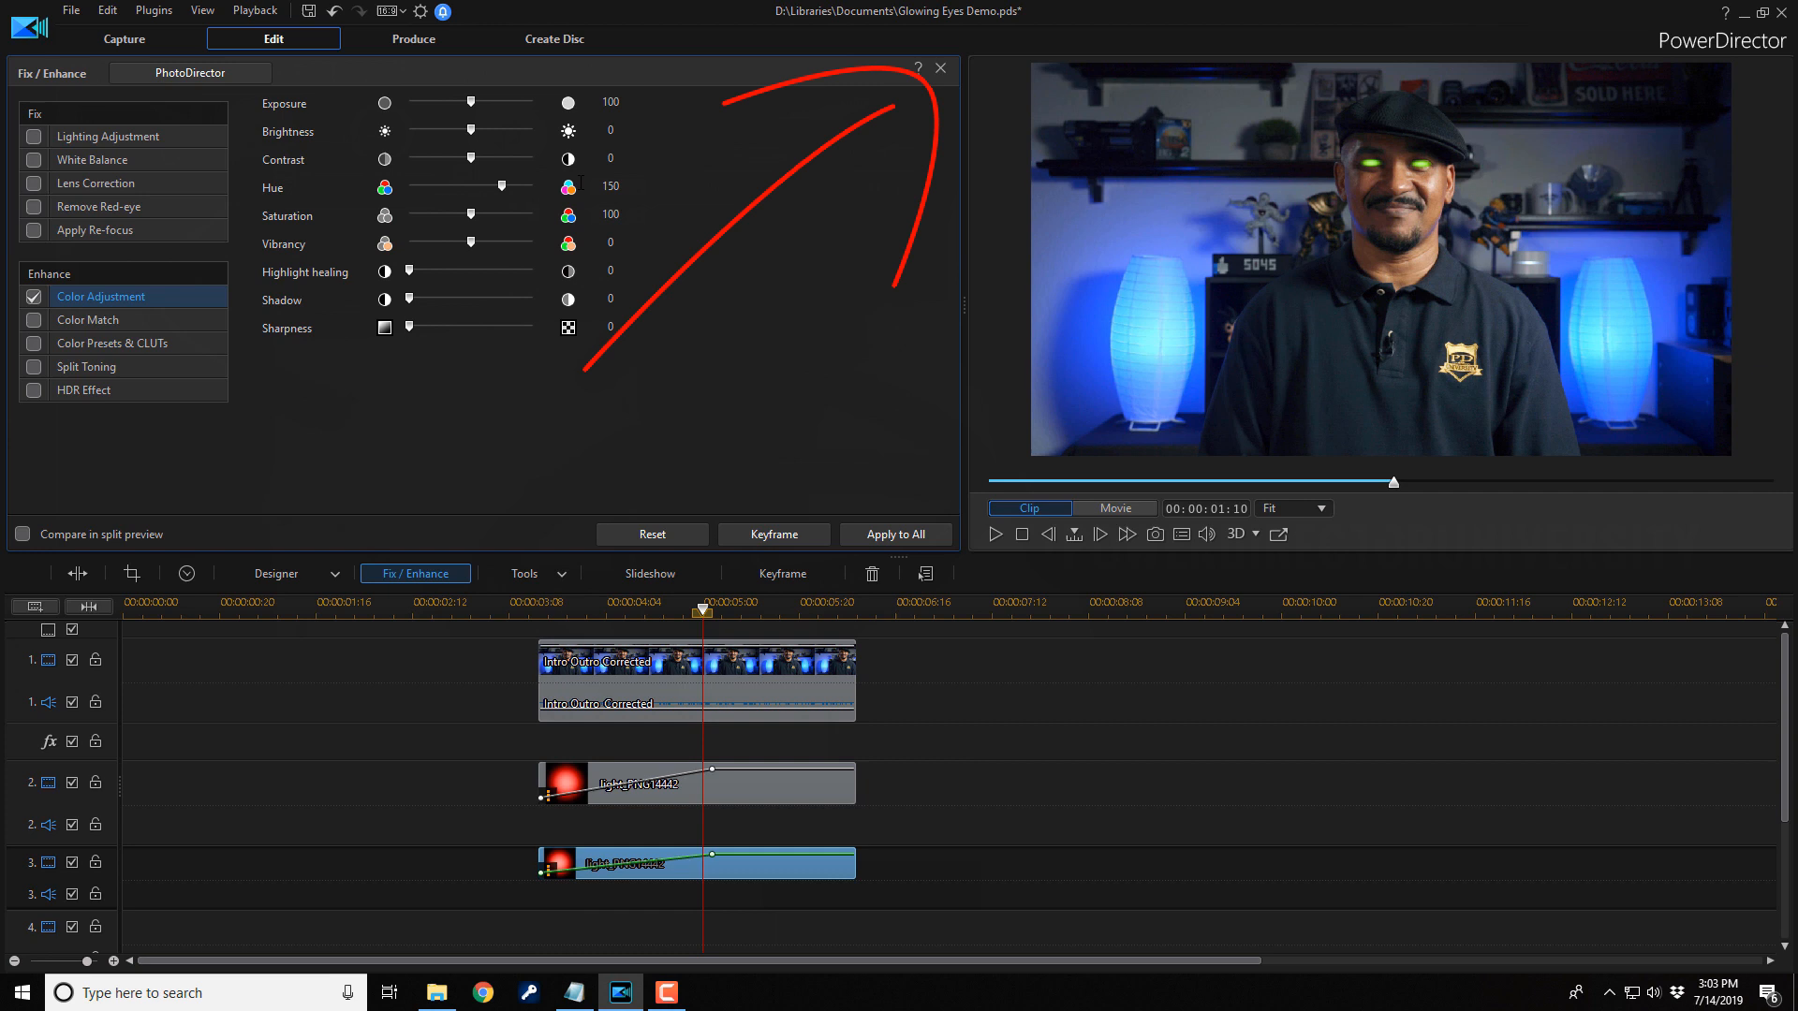
{"action": "mouse_move", "coordinate": [939, 68]}
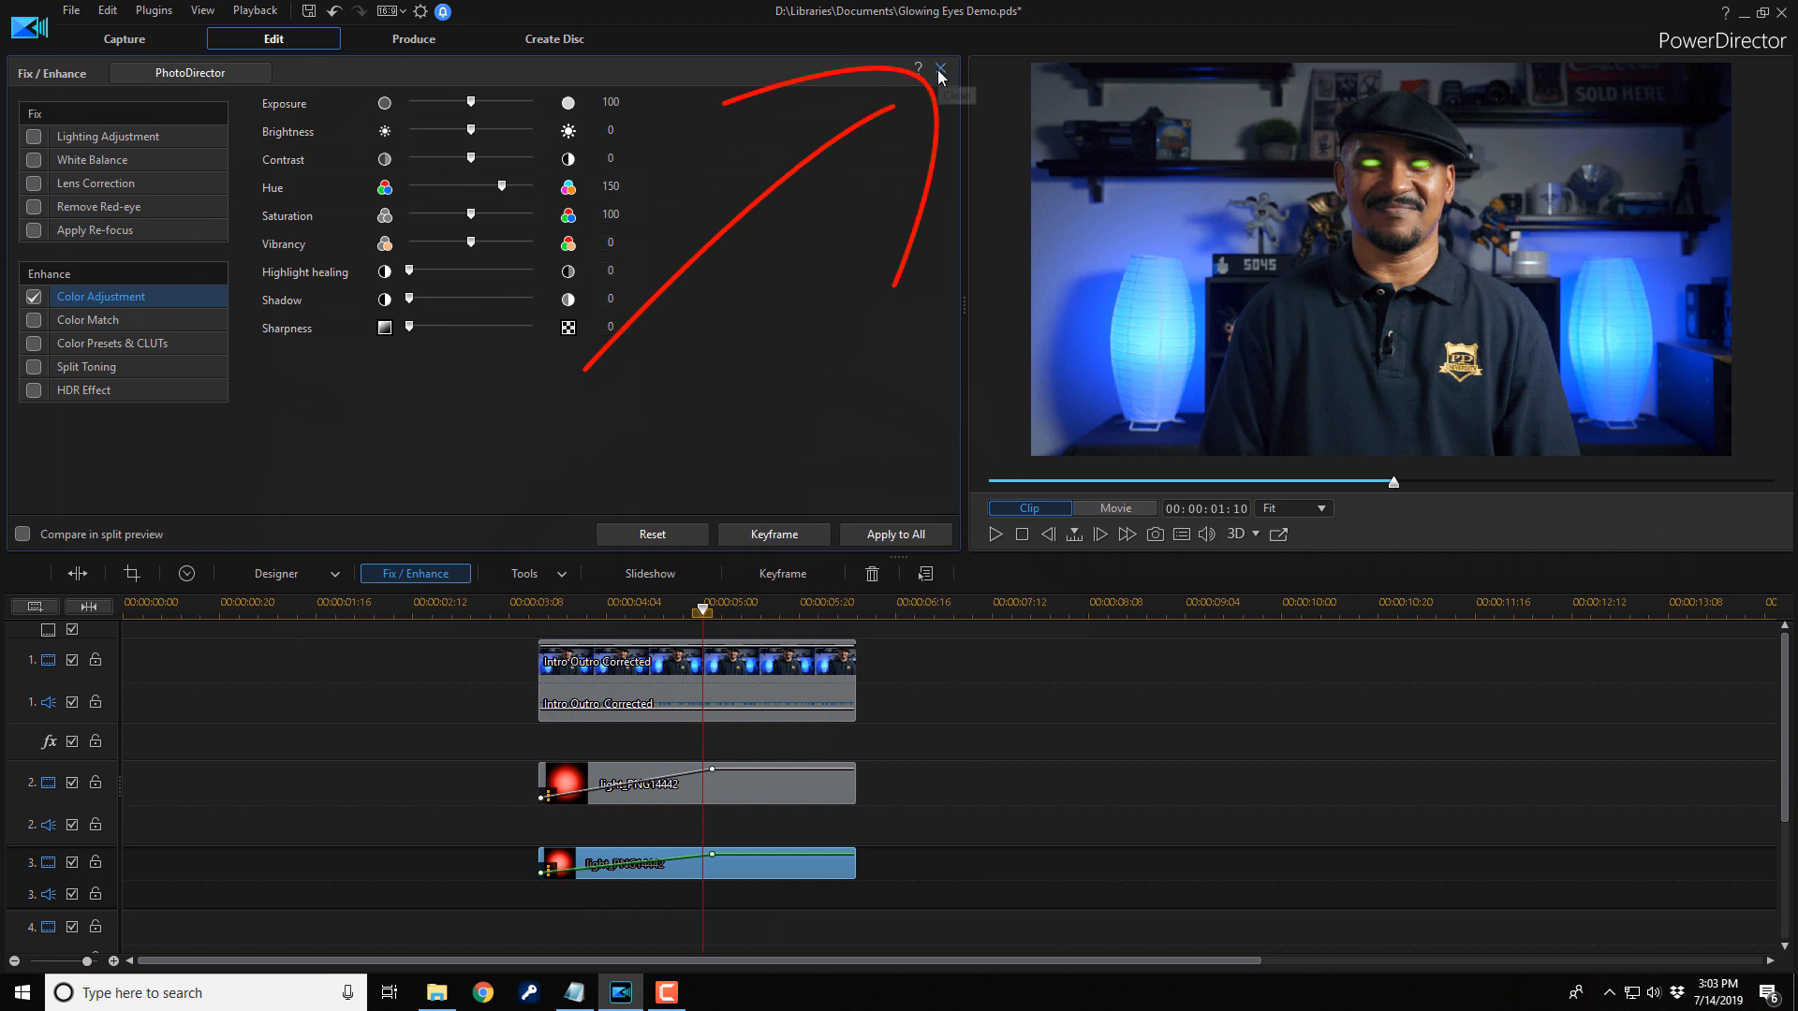
Step: Apply the Dreamy style effect from the Effect Room to the light_PNG14442 overlay
{"action": "left_click", "coordinate": [940, 68]}
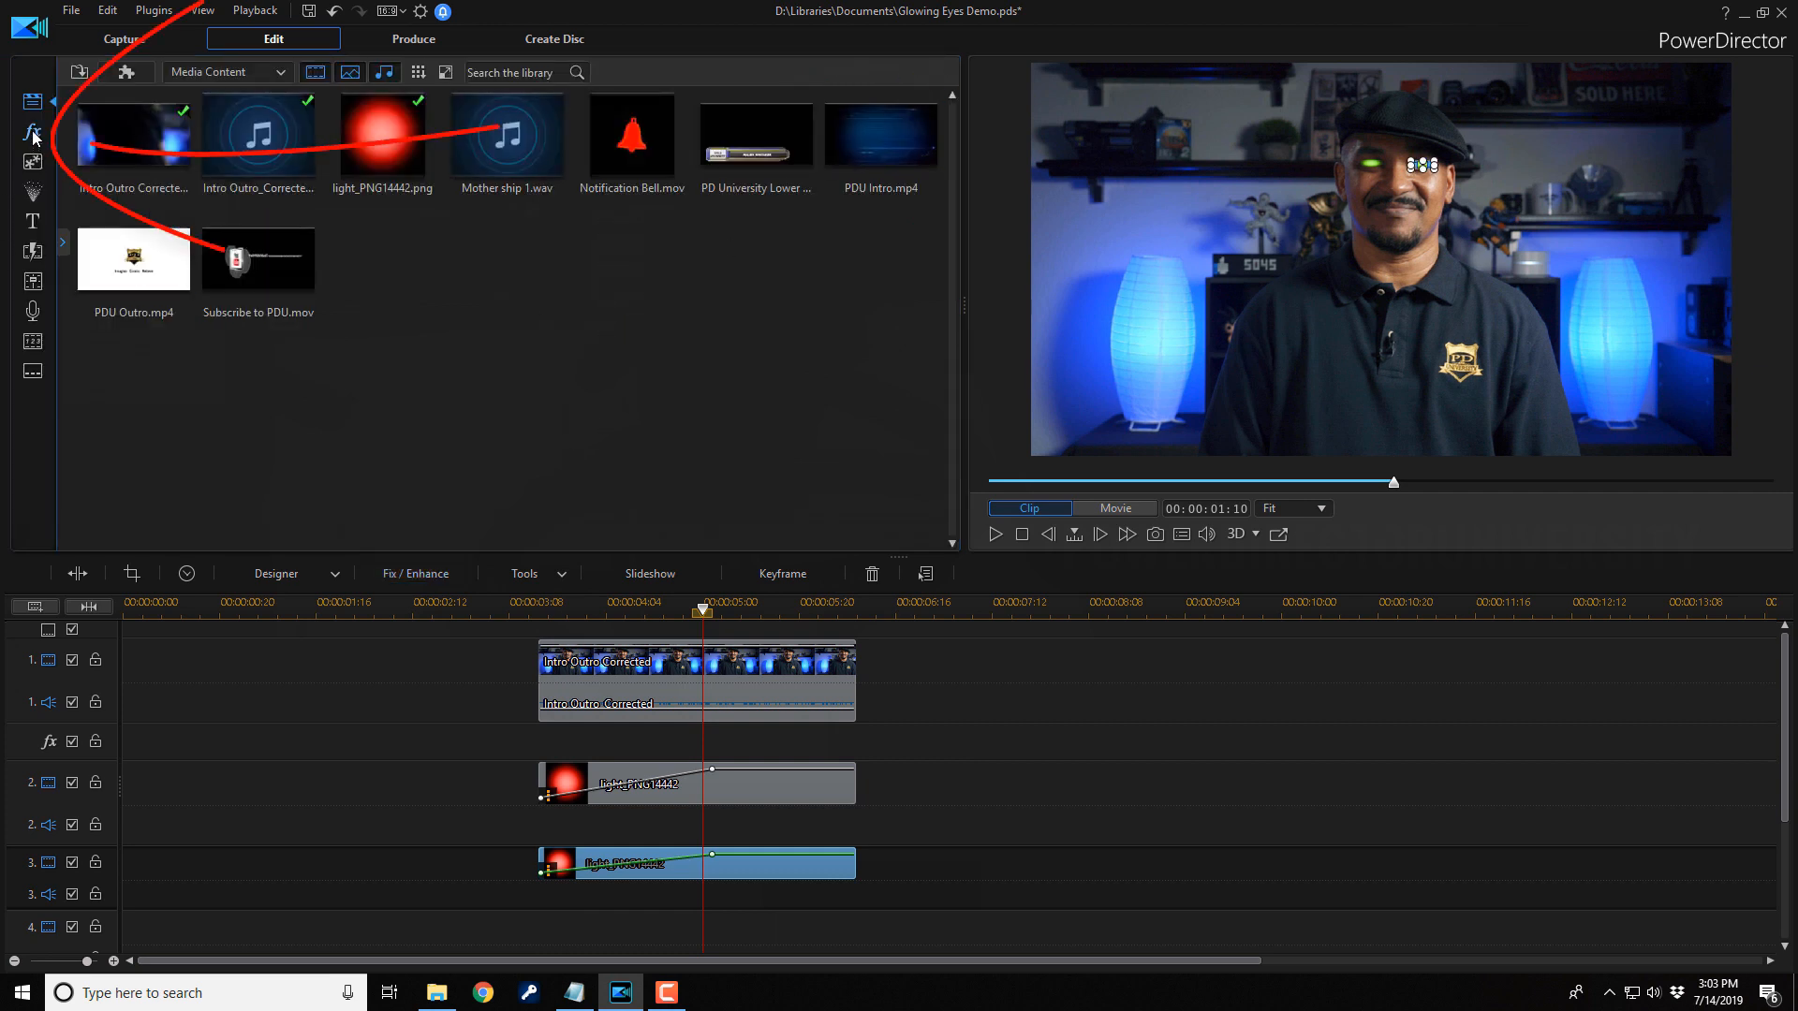
{"action": "left_click", "coordinate": [32, 134]}
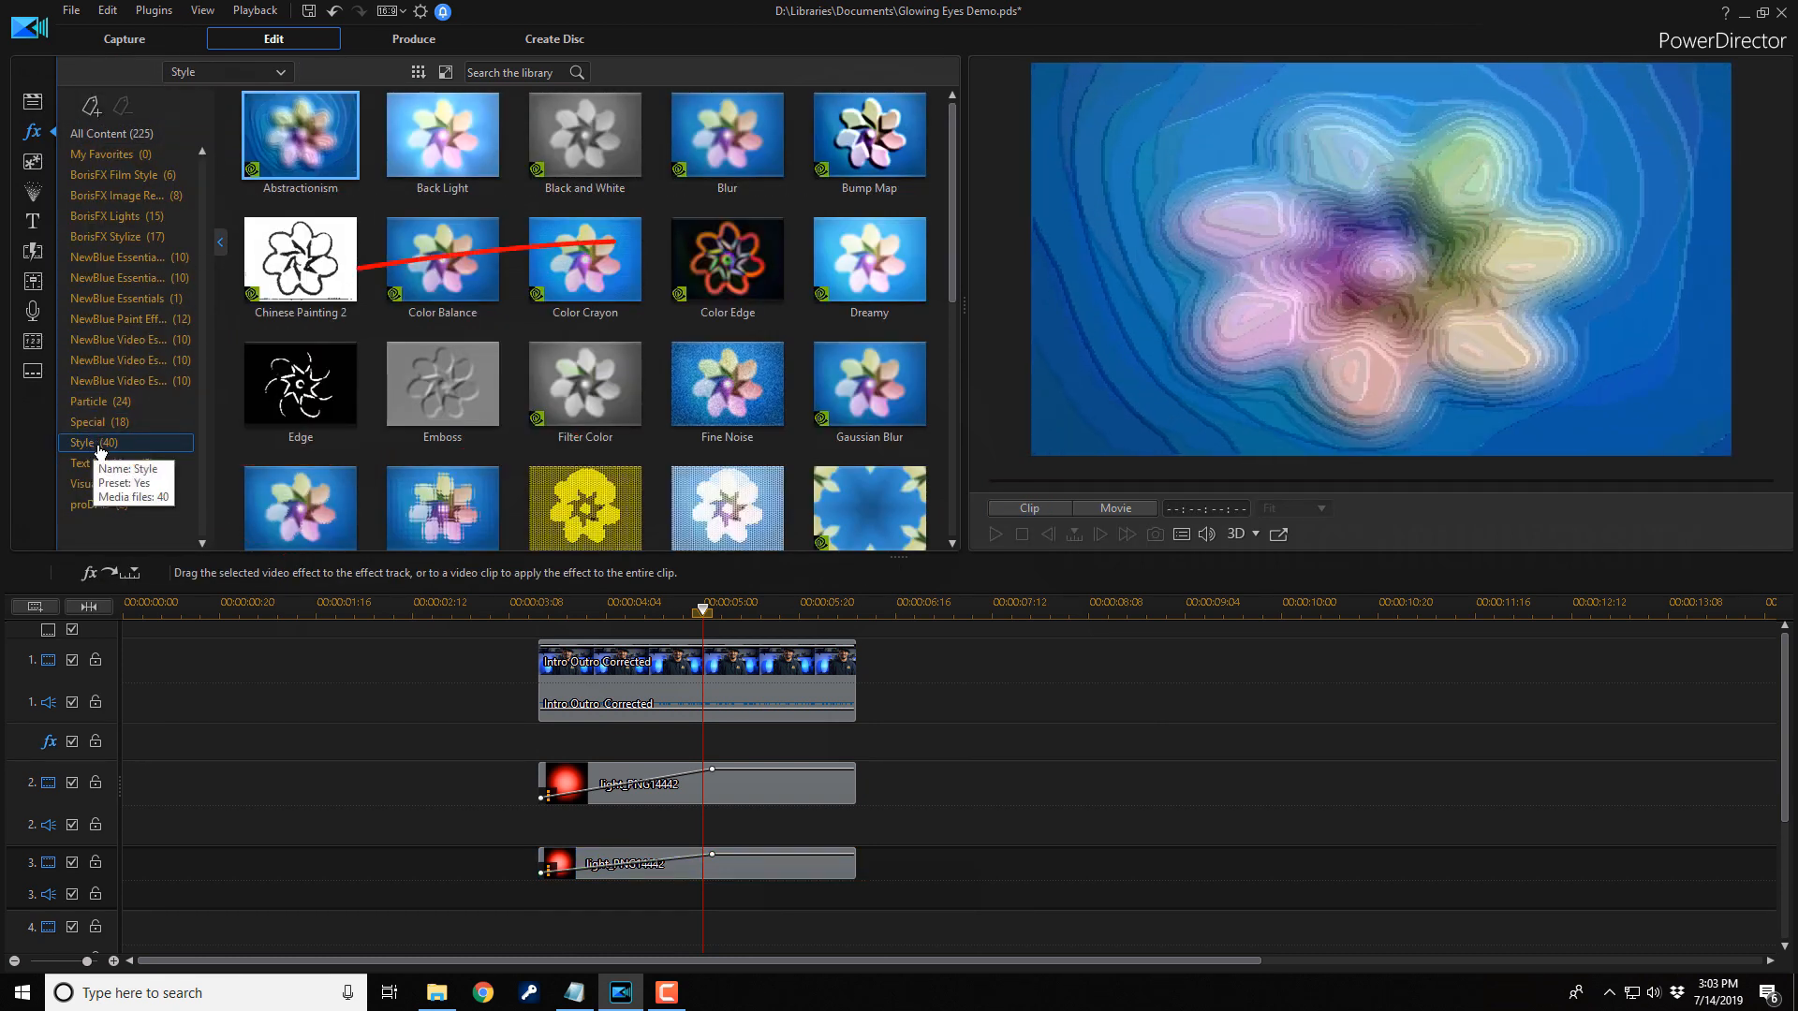
{"action": "mouse_move", "coordinate": [869, 259]}
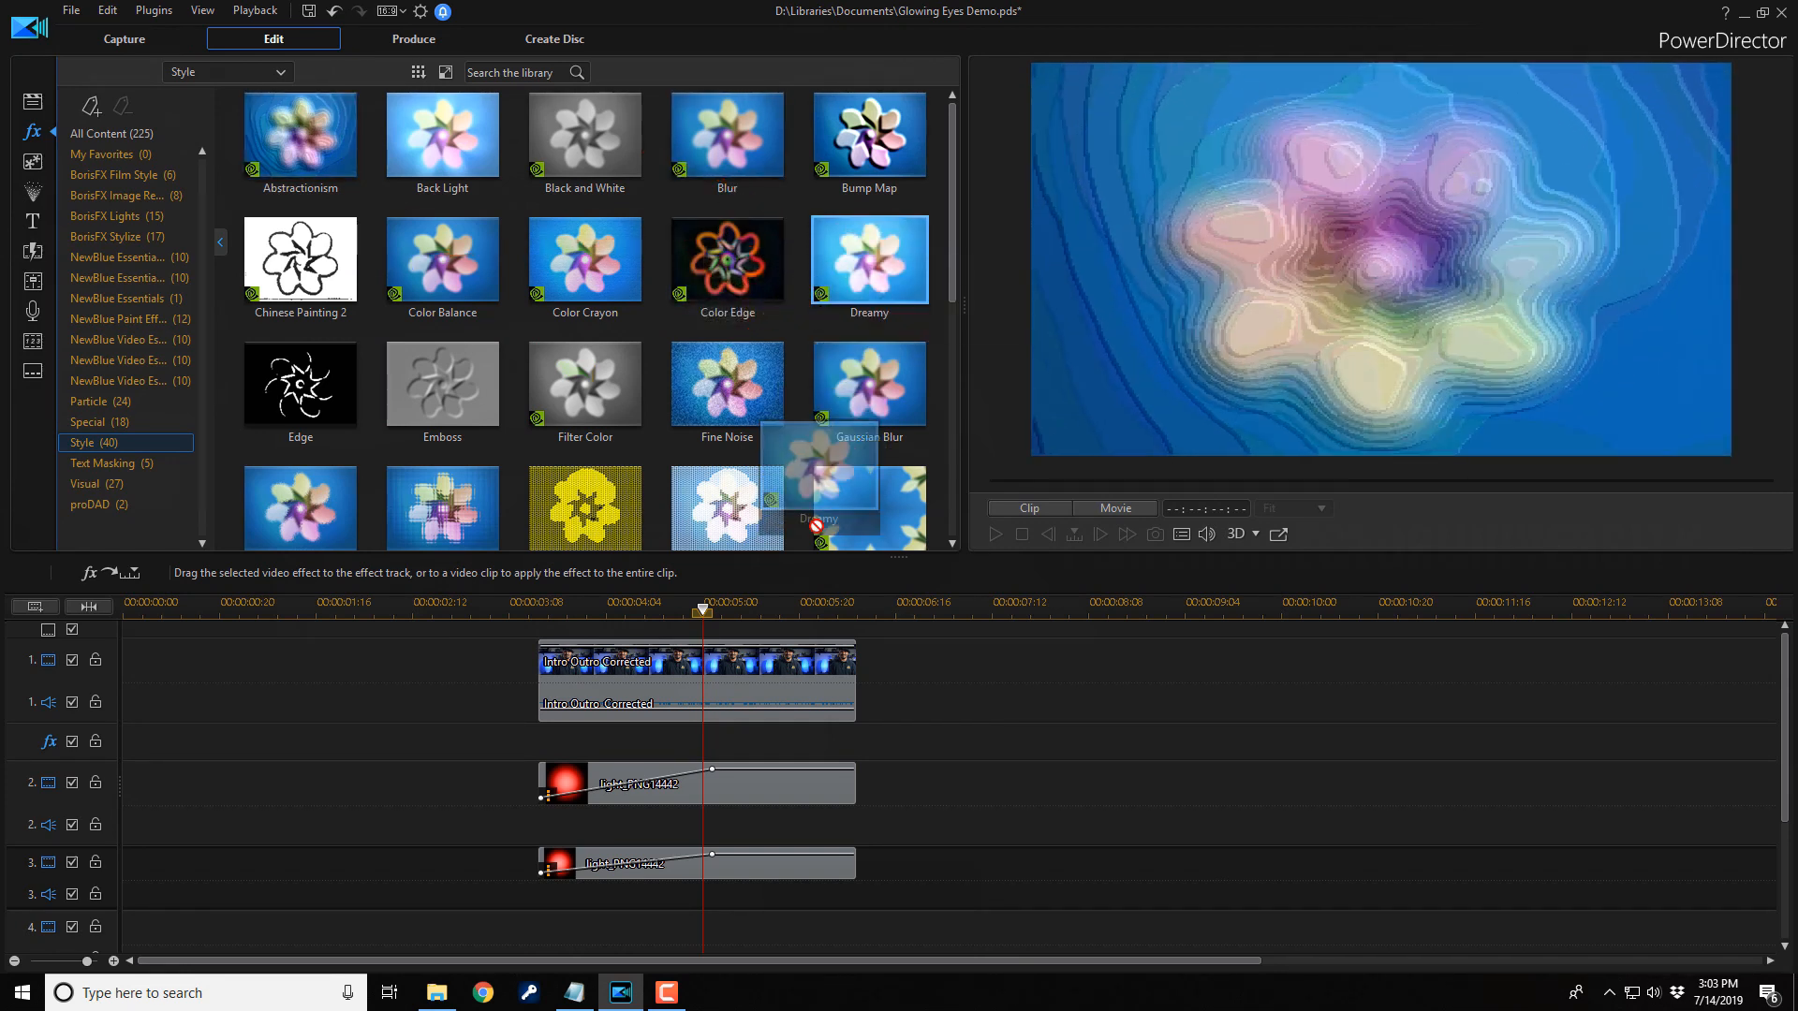
{"action": "left_click", "coordinate": [696, 782]}
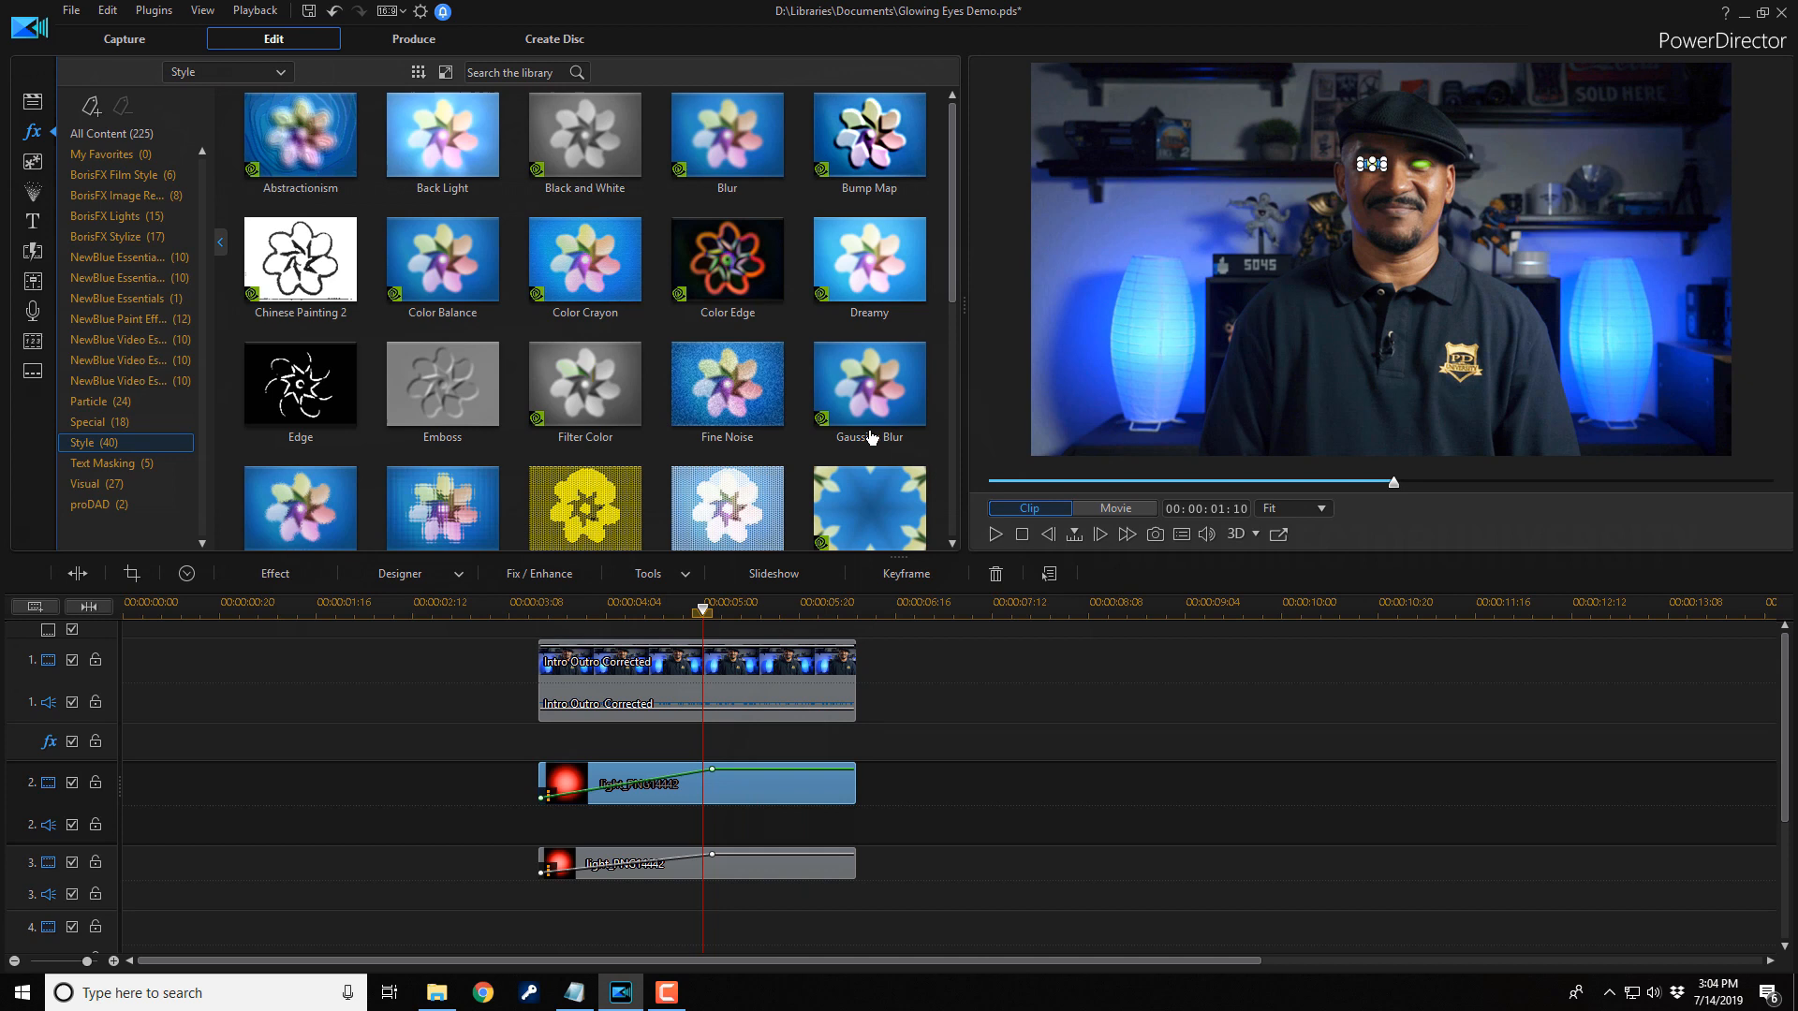
{"action": "mouse_move", "coordinate": [1036, 798]}
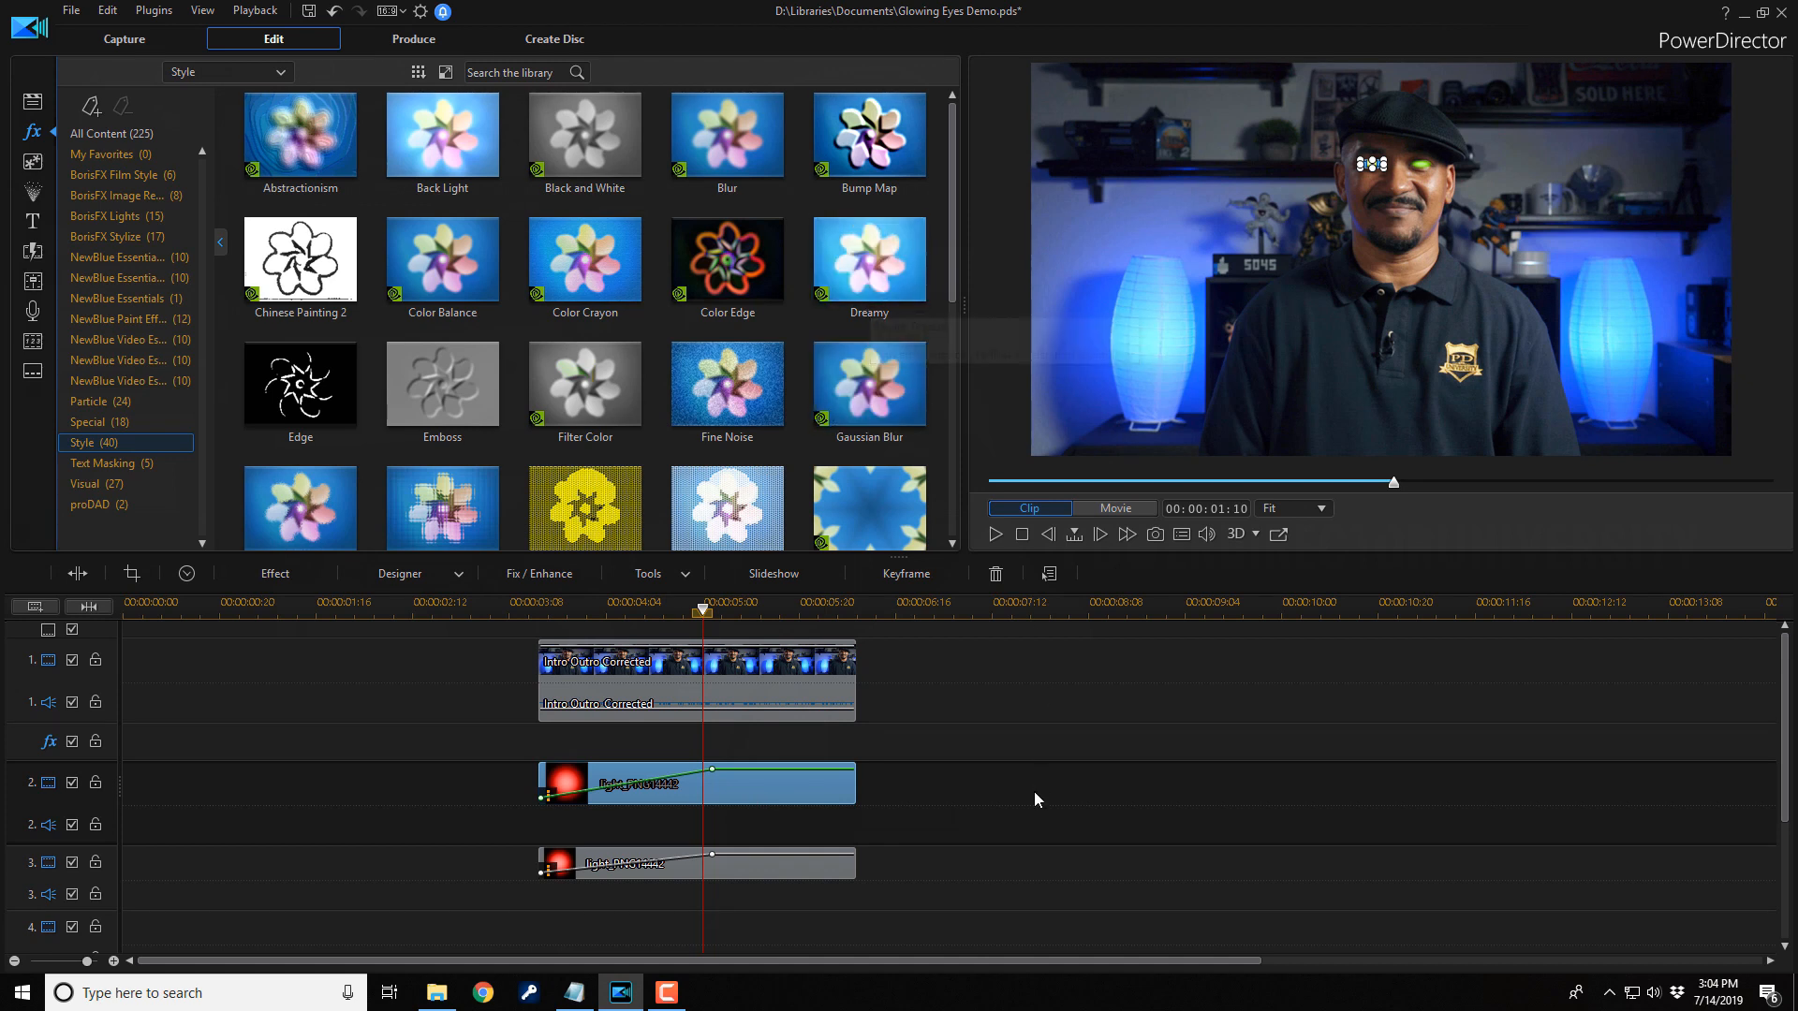
{"action": "left_click", "coordinate": [1112, 508]}
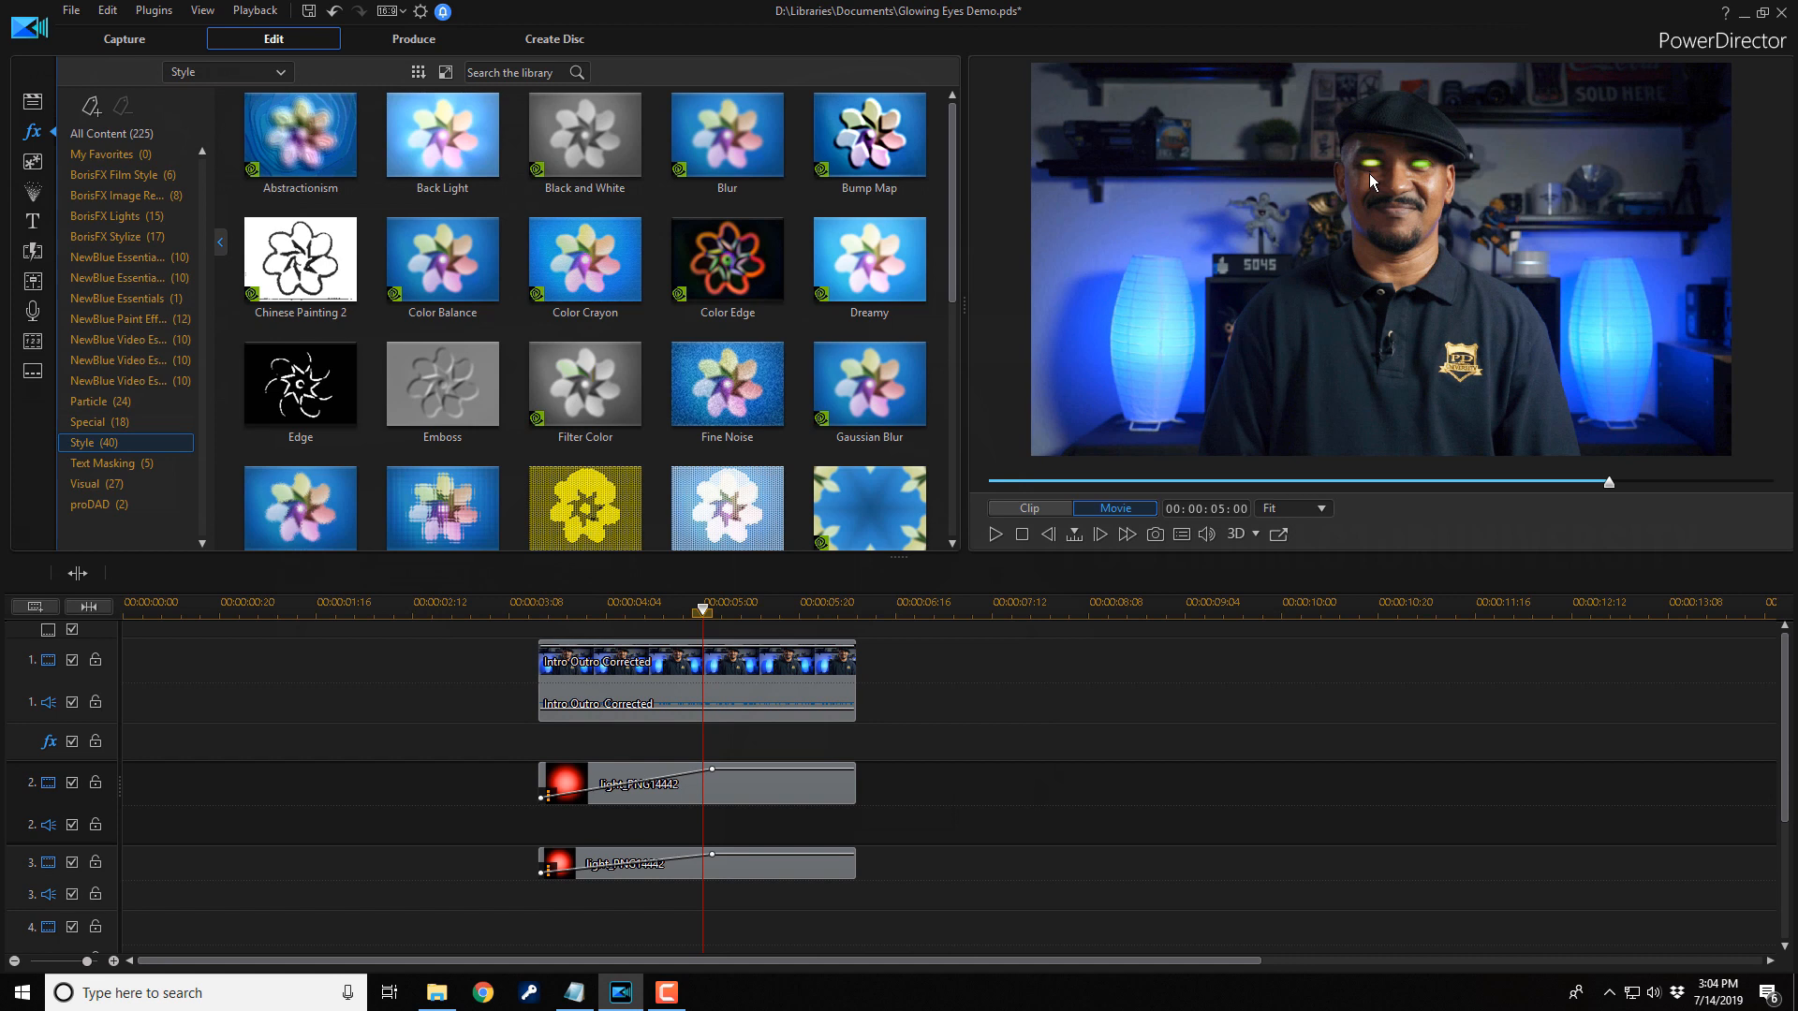
{"action": "mouse_move", "coordinate": [869, 259]}
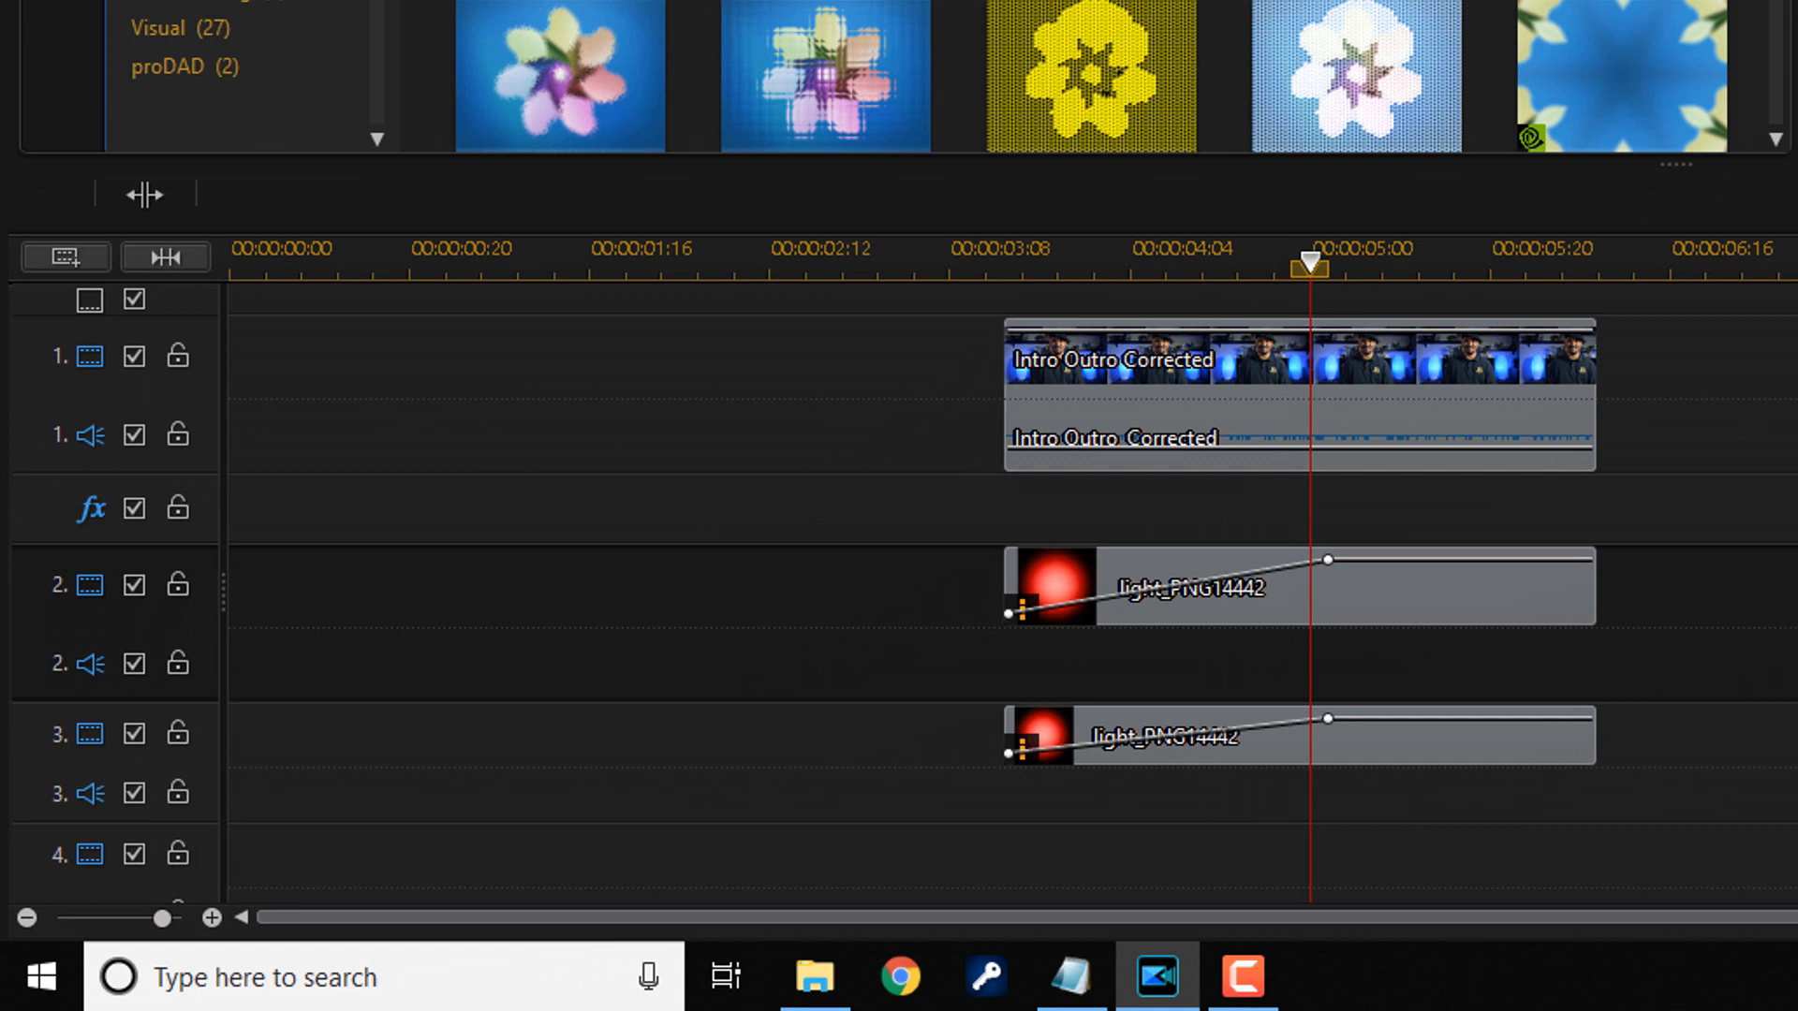
{"action": "mouse_move", "coordinate": [1430, 616]}
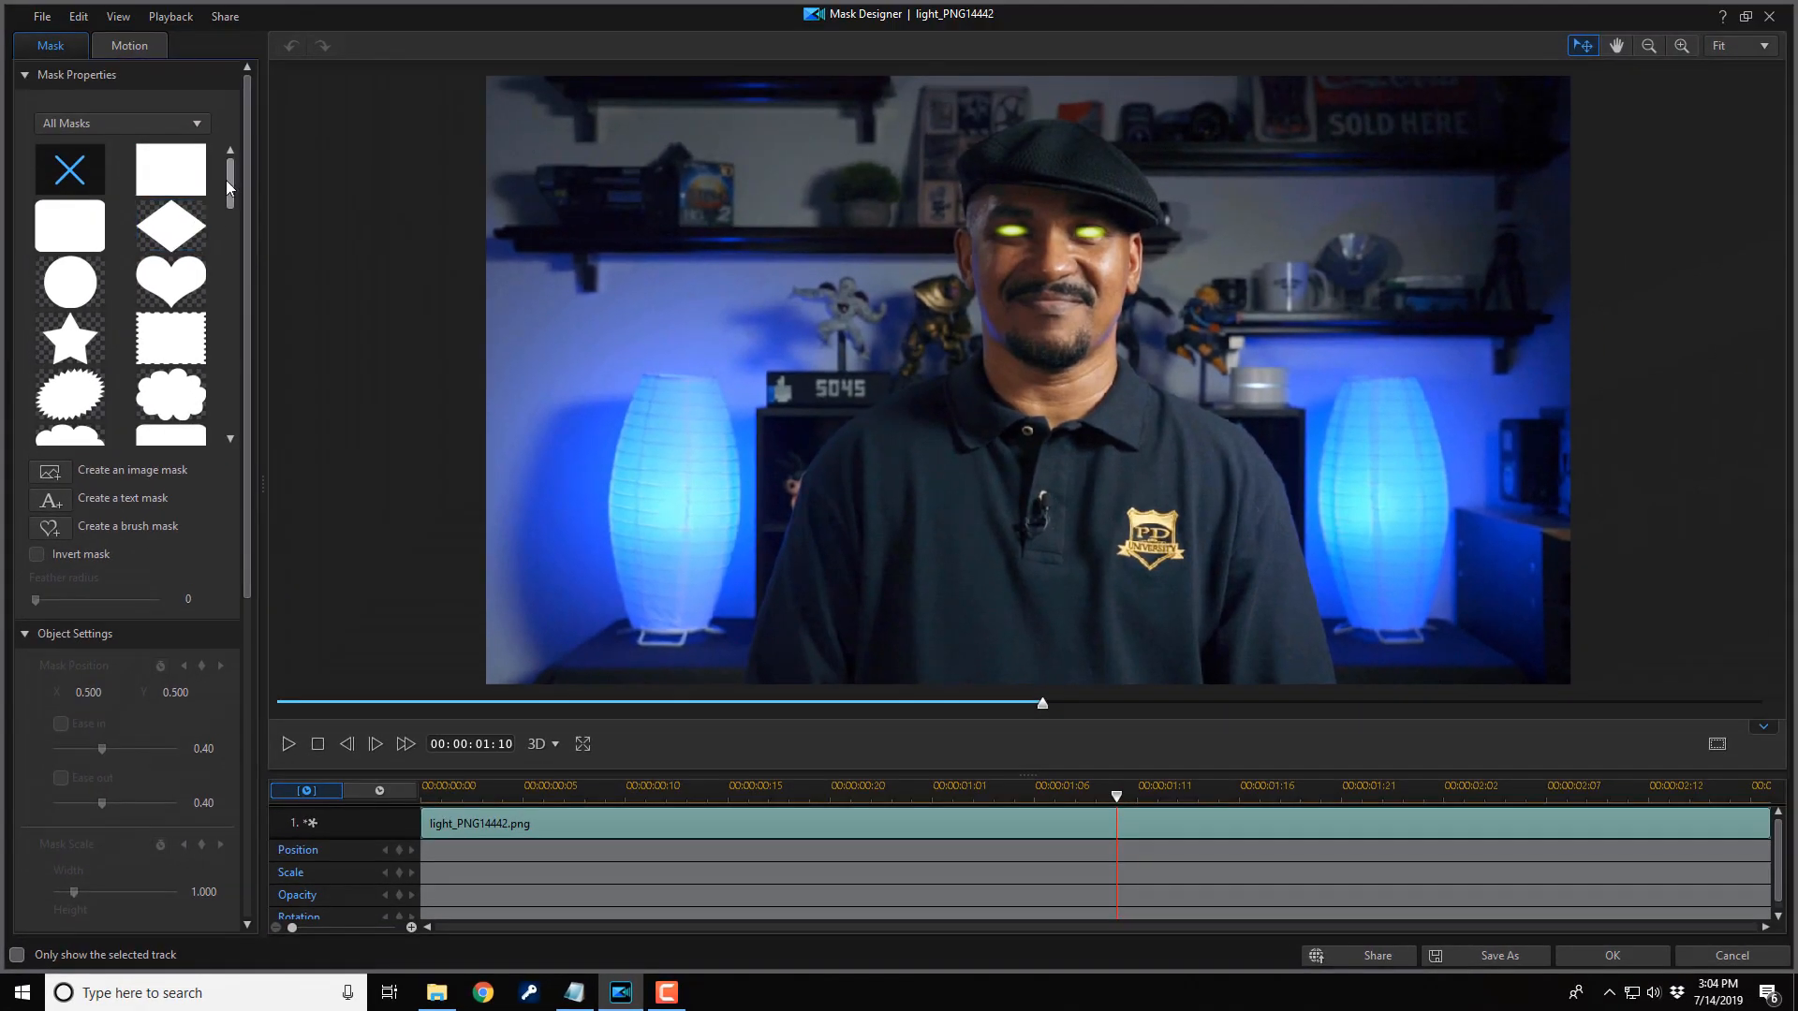
Step: Mask the first glow clip with an inverted, feathered oval shape around one eye
{"action": "scroll", "scroll_direction": "down", "scroll_amount": 3}
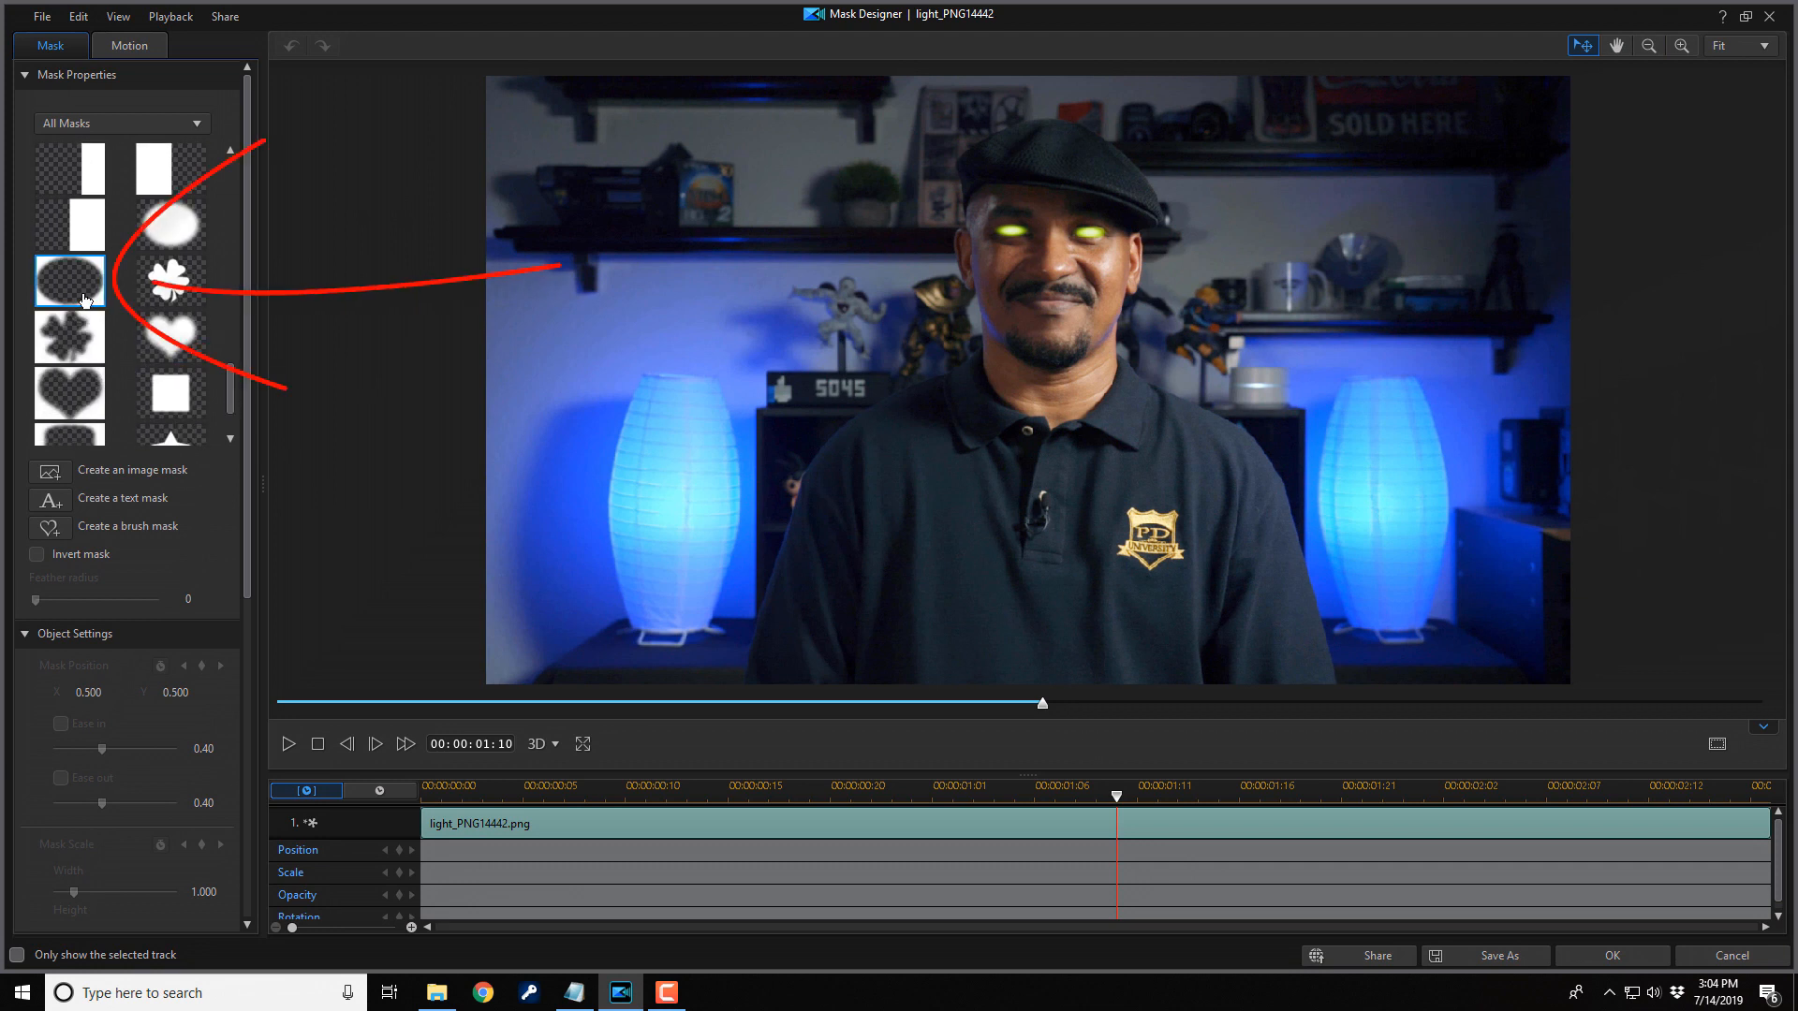
{"action": "left_click", "coordinate": [70, 281]}
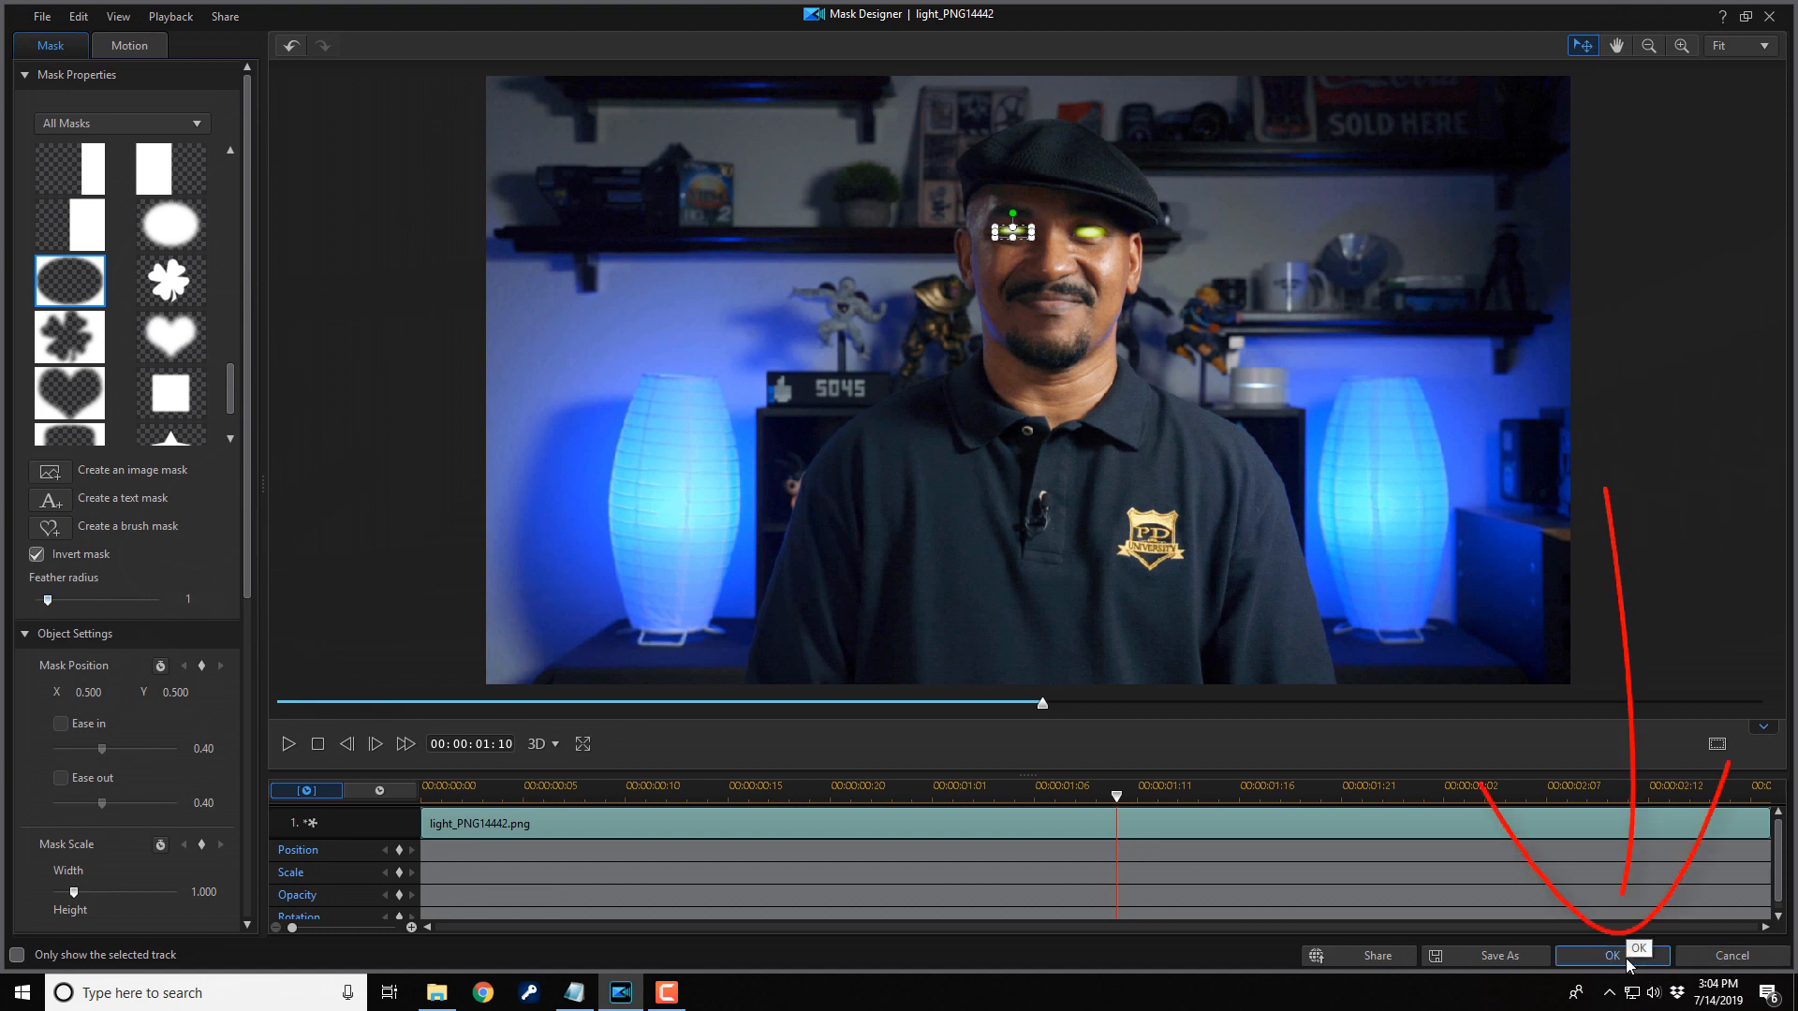
{"action": "left_click", "coordinate": [1609, 955]}
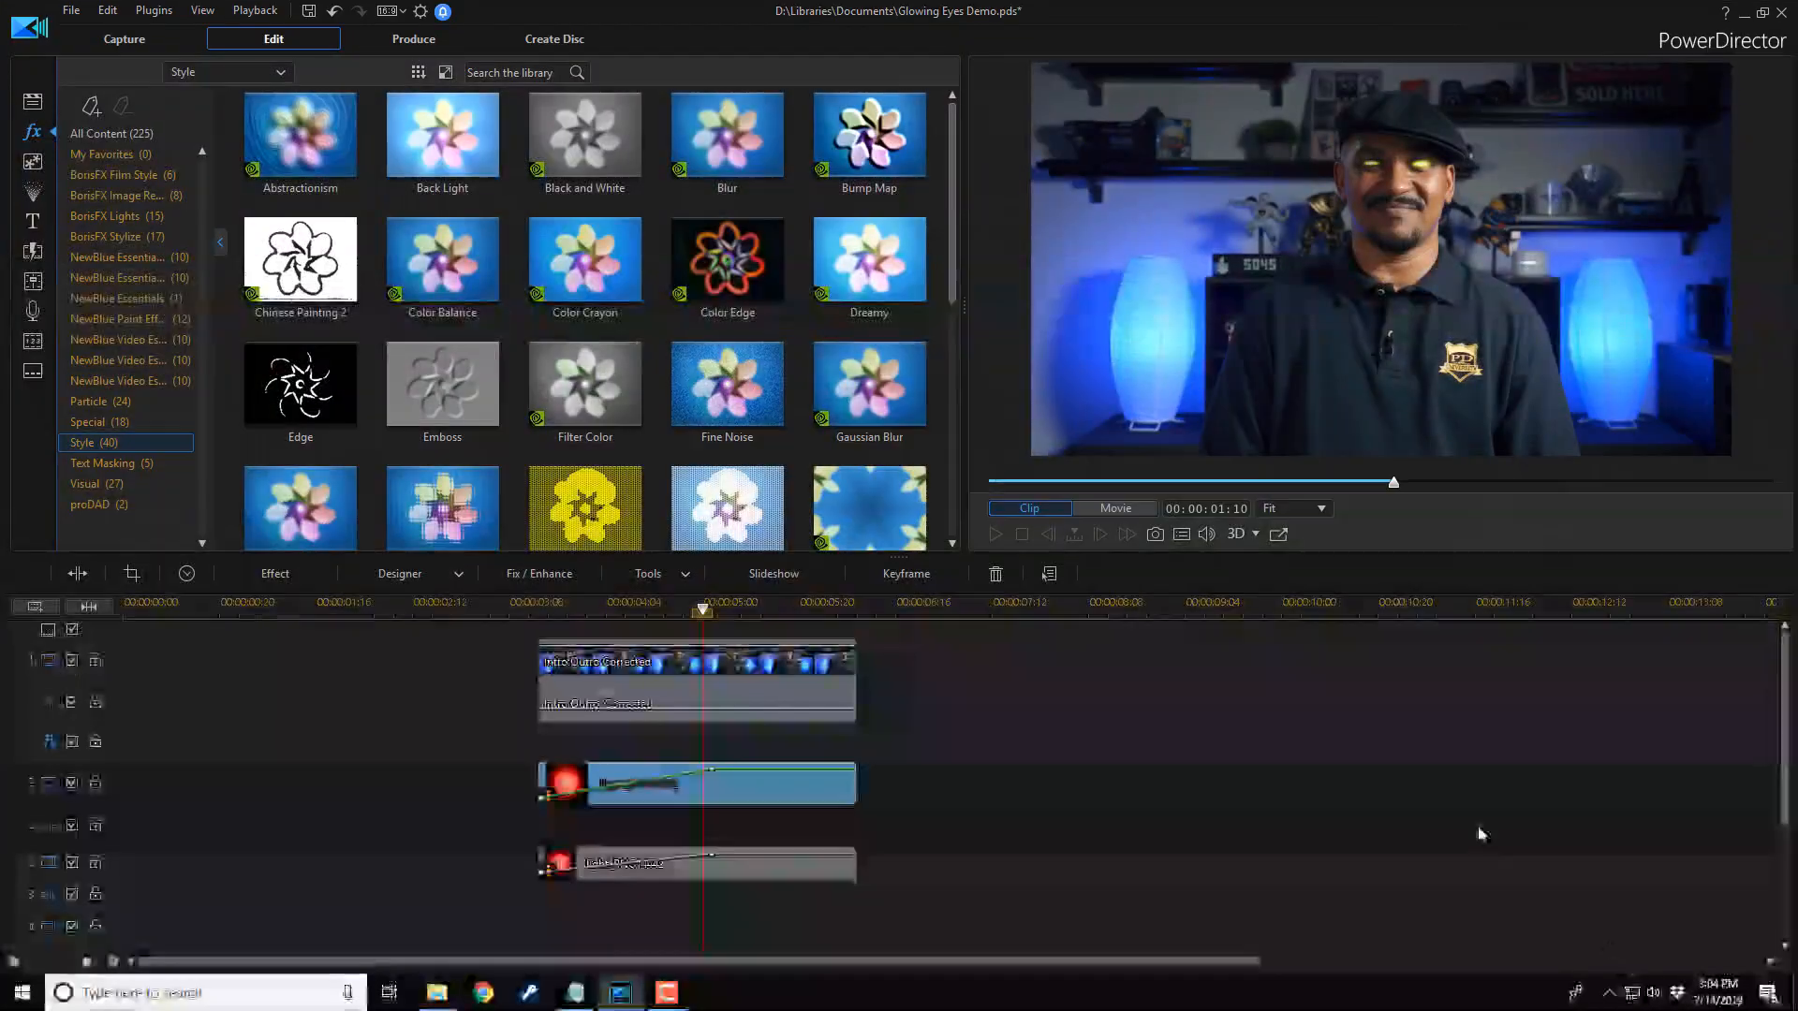
Step: Apply the feathered oval mask to the track 3 glow clip in Mask Designer
{"action": "left_click", "coordinate": [1113, 508]}
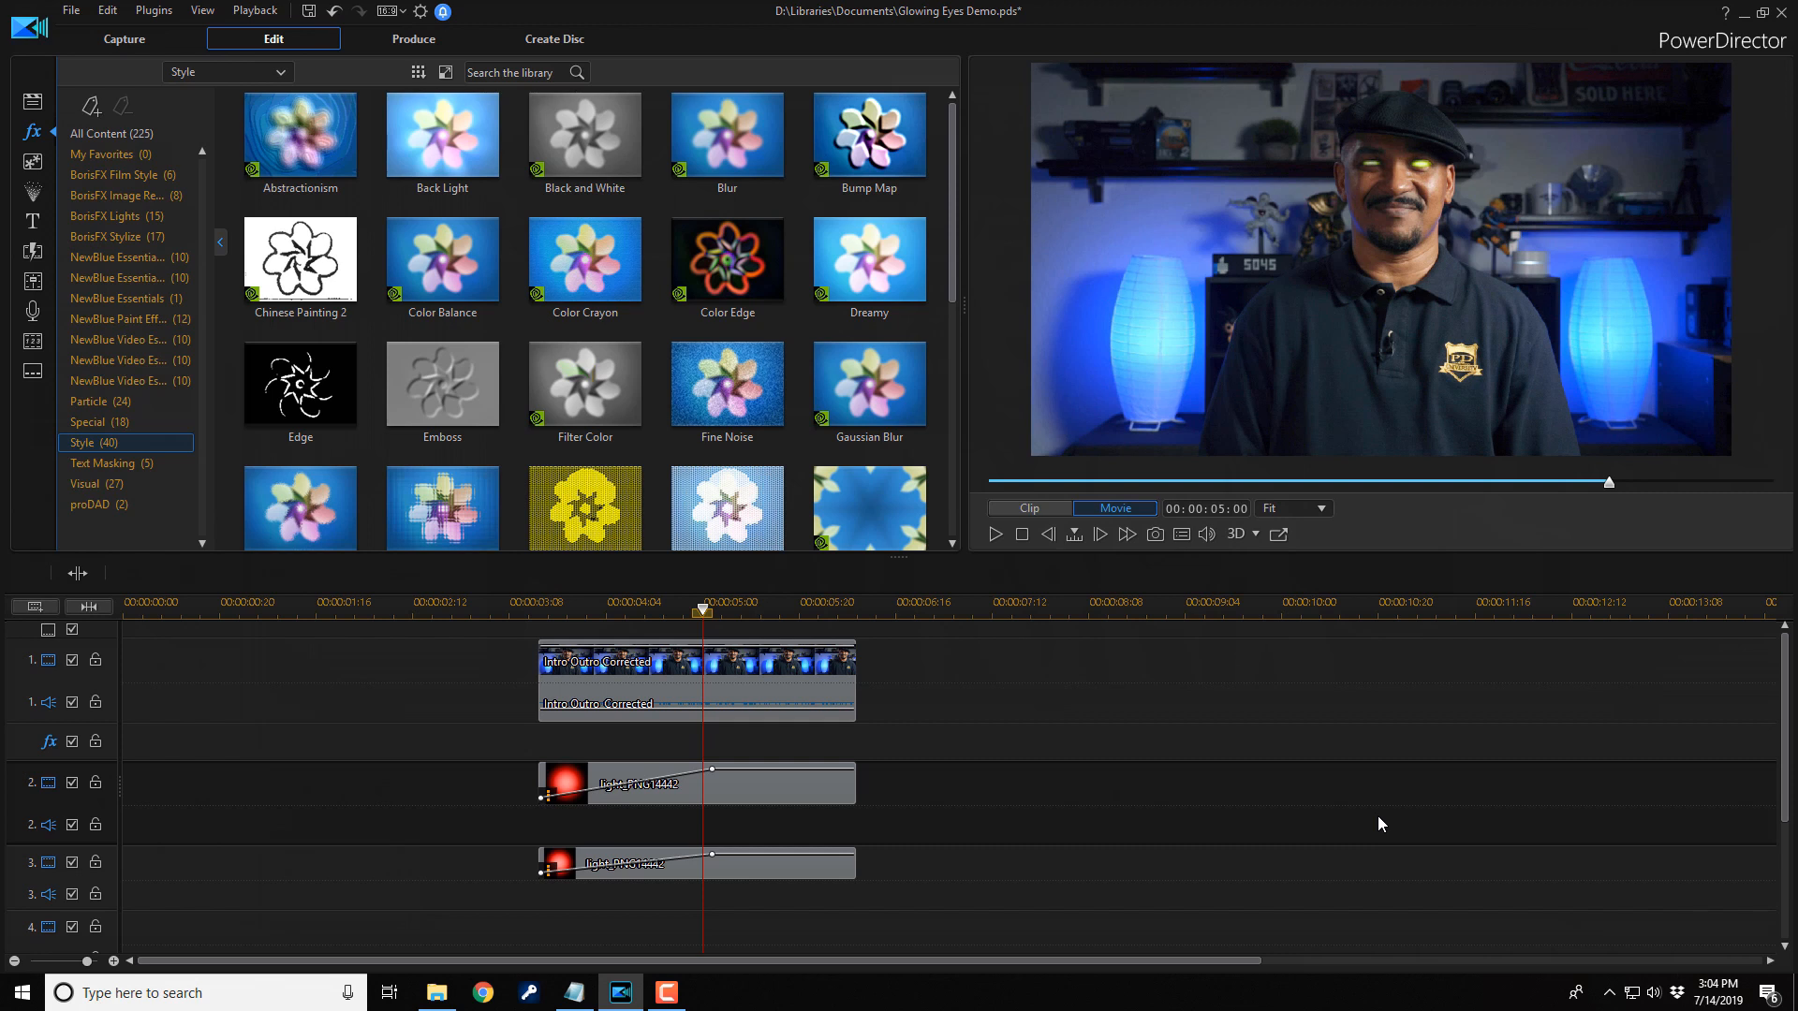
{"action": "left_click", "coordinate": [458, 573]}
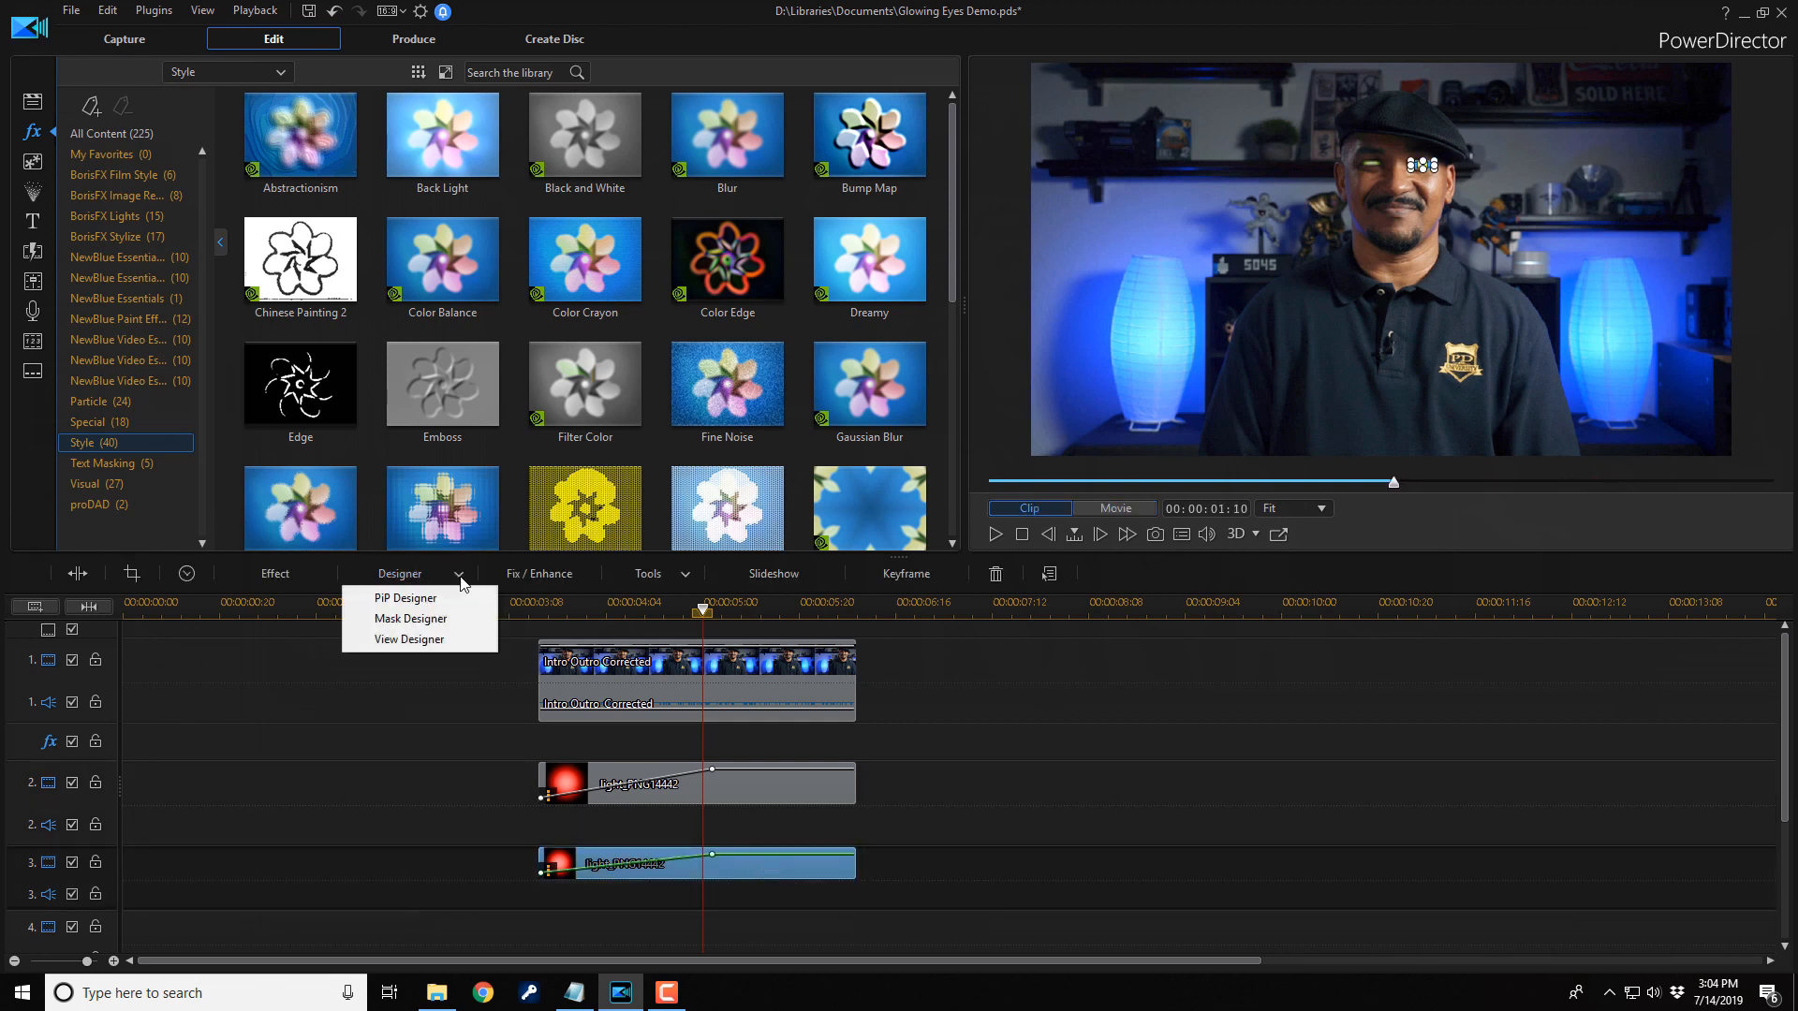
{"action": "left_click", "coordinate": [409, 618]}
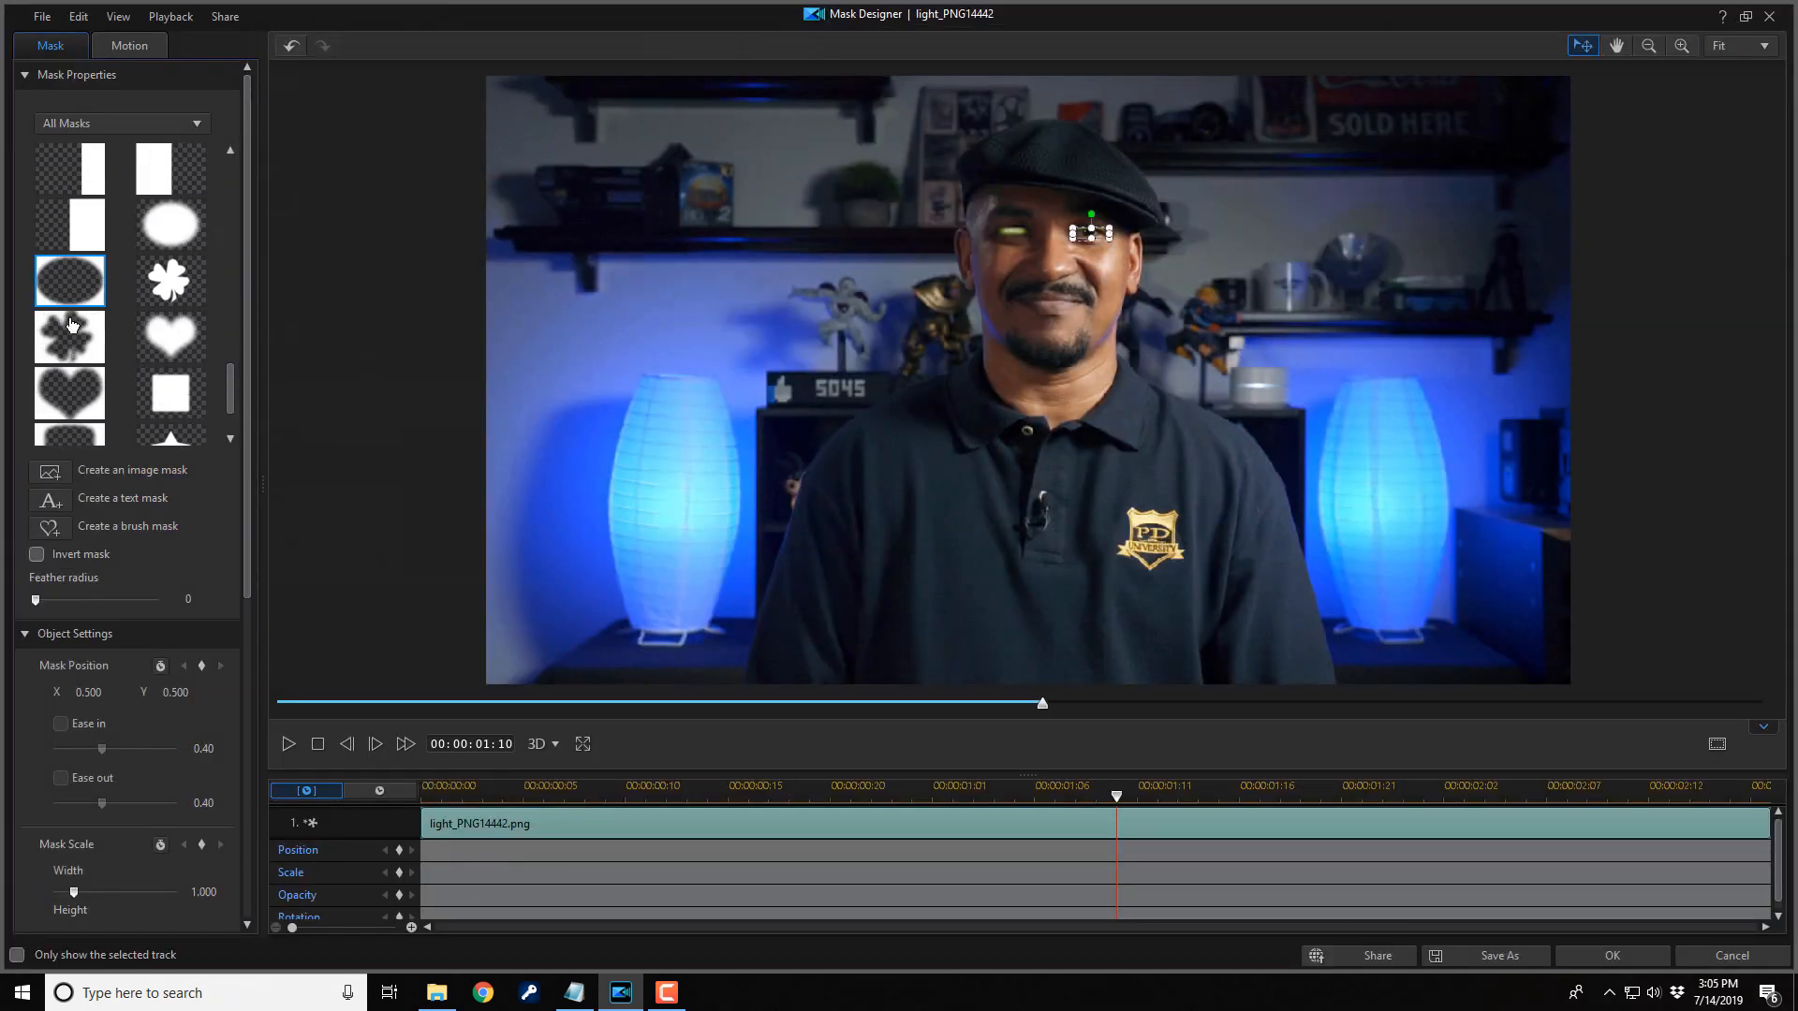
{"action": "left_click", "coordinate": [1610, 955]}
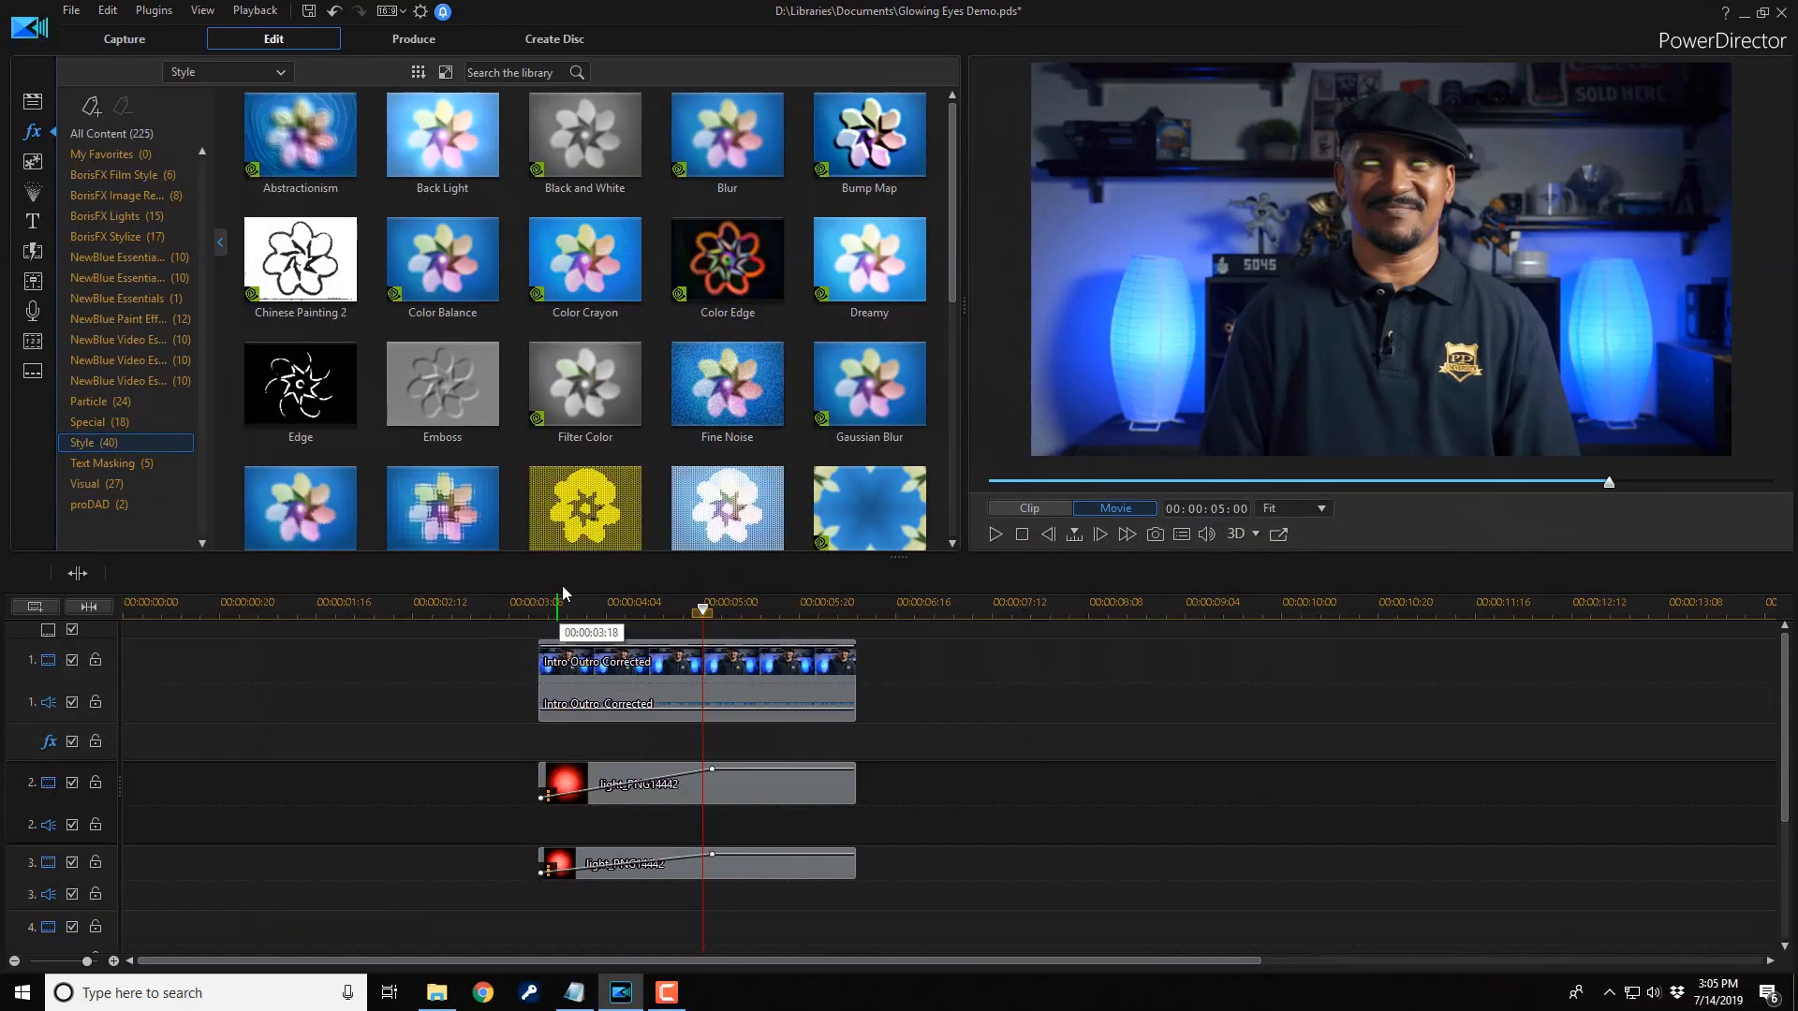
Step: Place Mother ship 1.wav on track 4 and scroll the transitions toward Constant Gain
{"action": "left_click", "coordinate": [32, 101]}
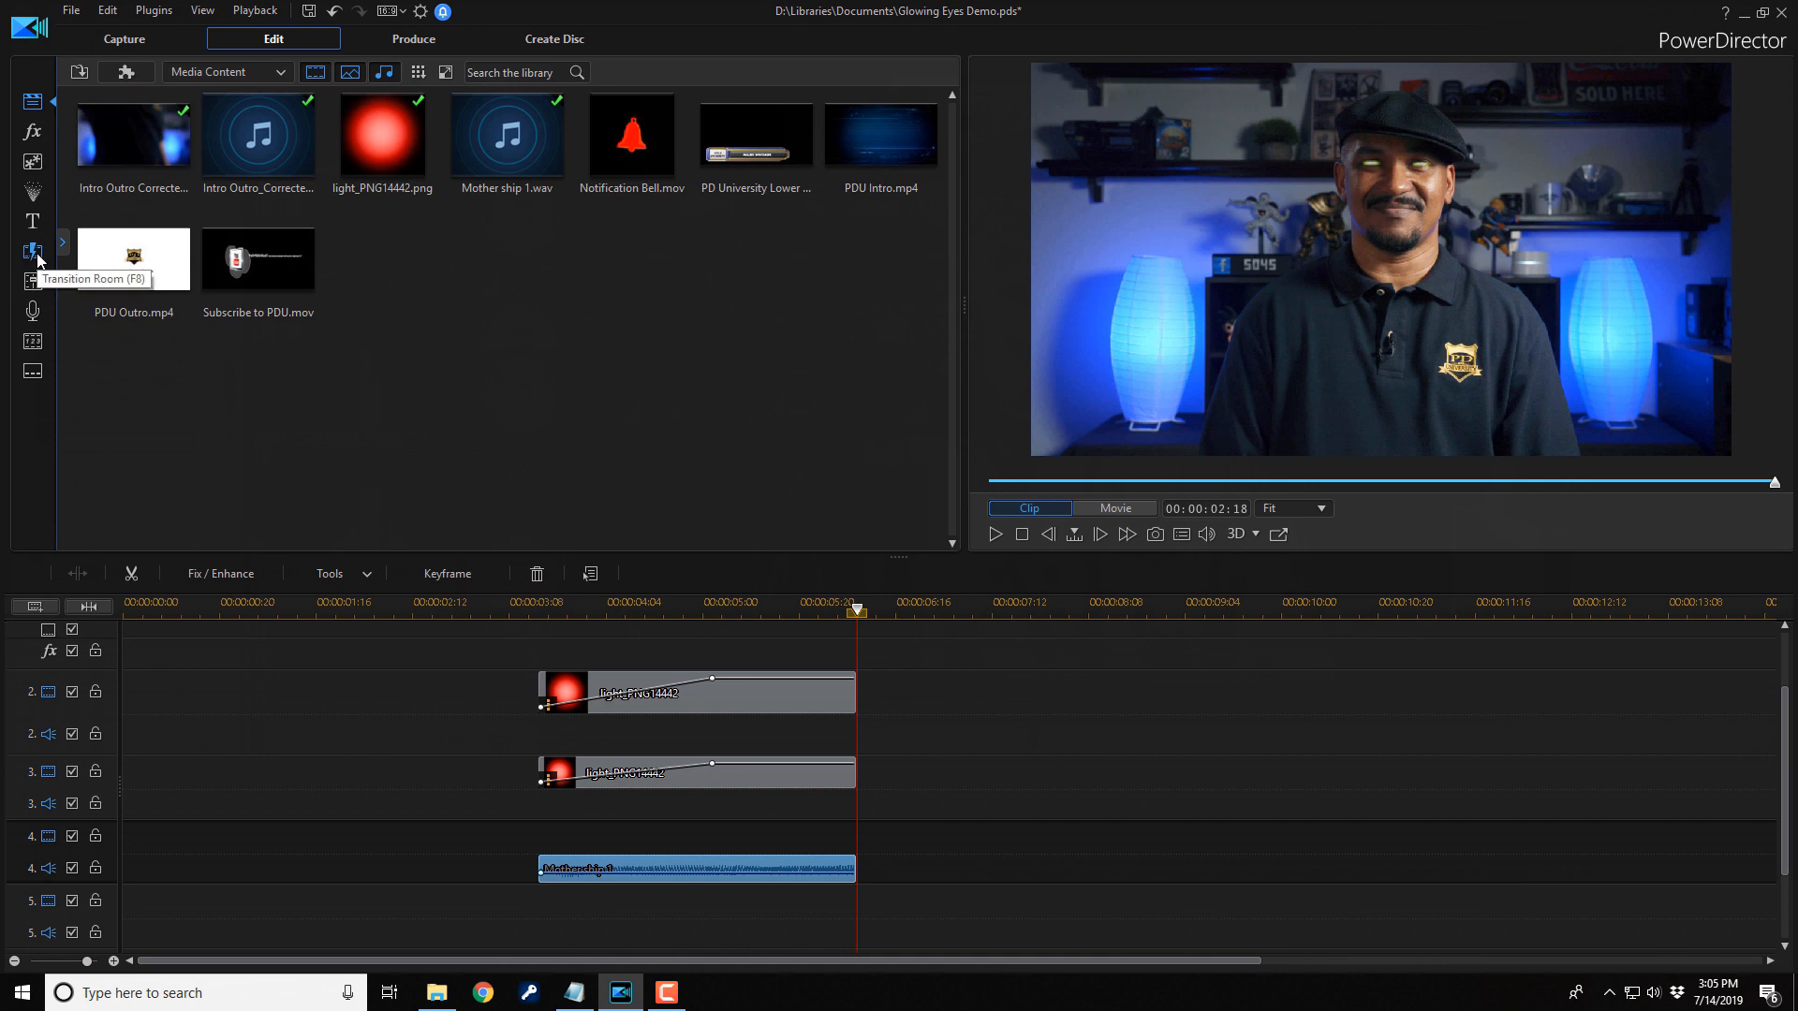
{"action": "left_click", "coordinate": [32, 250]}
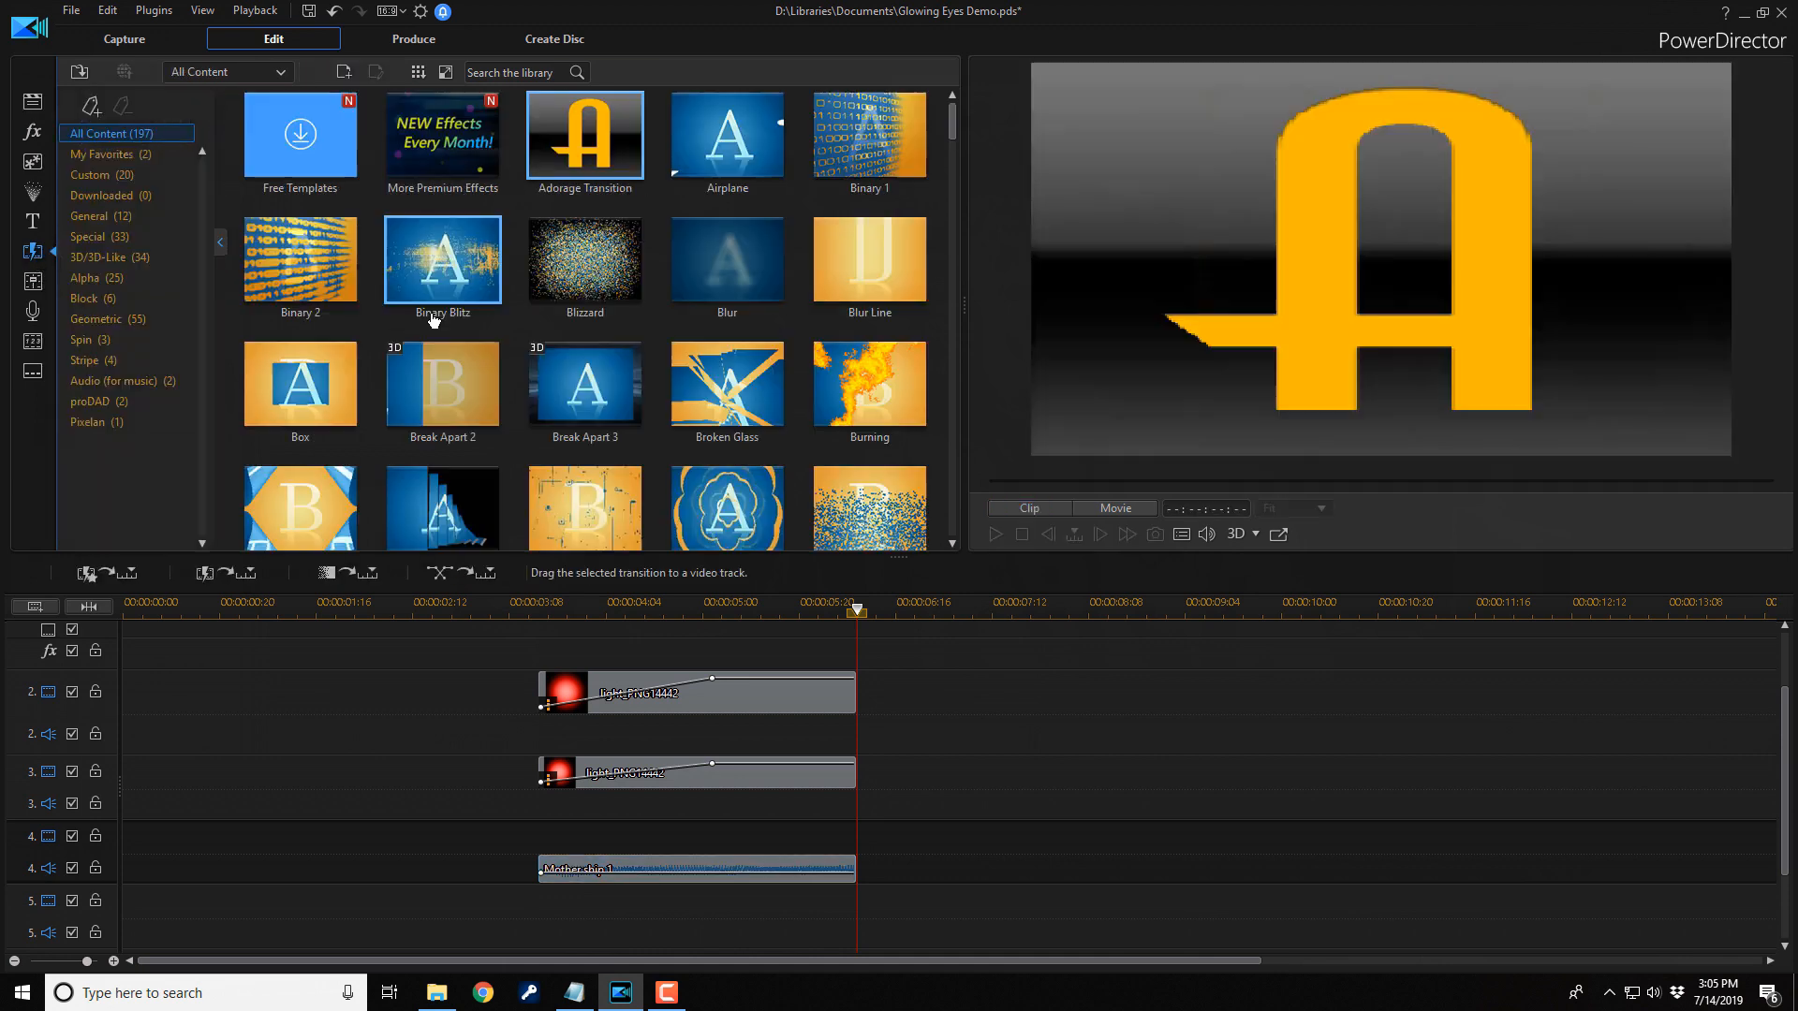
{"action": "scroll", "scroll_direction": "down", "scroll_amount": 3}
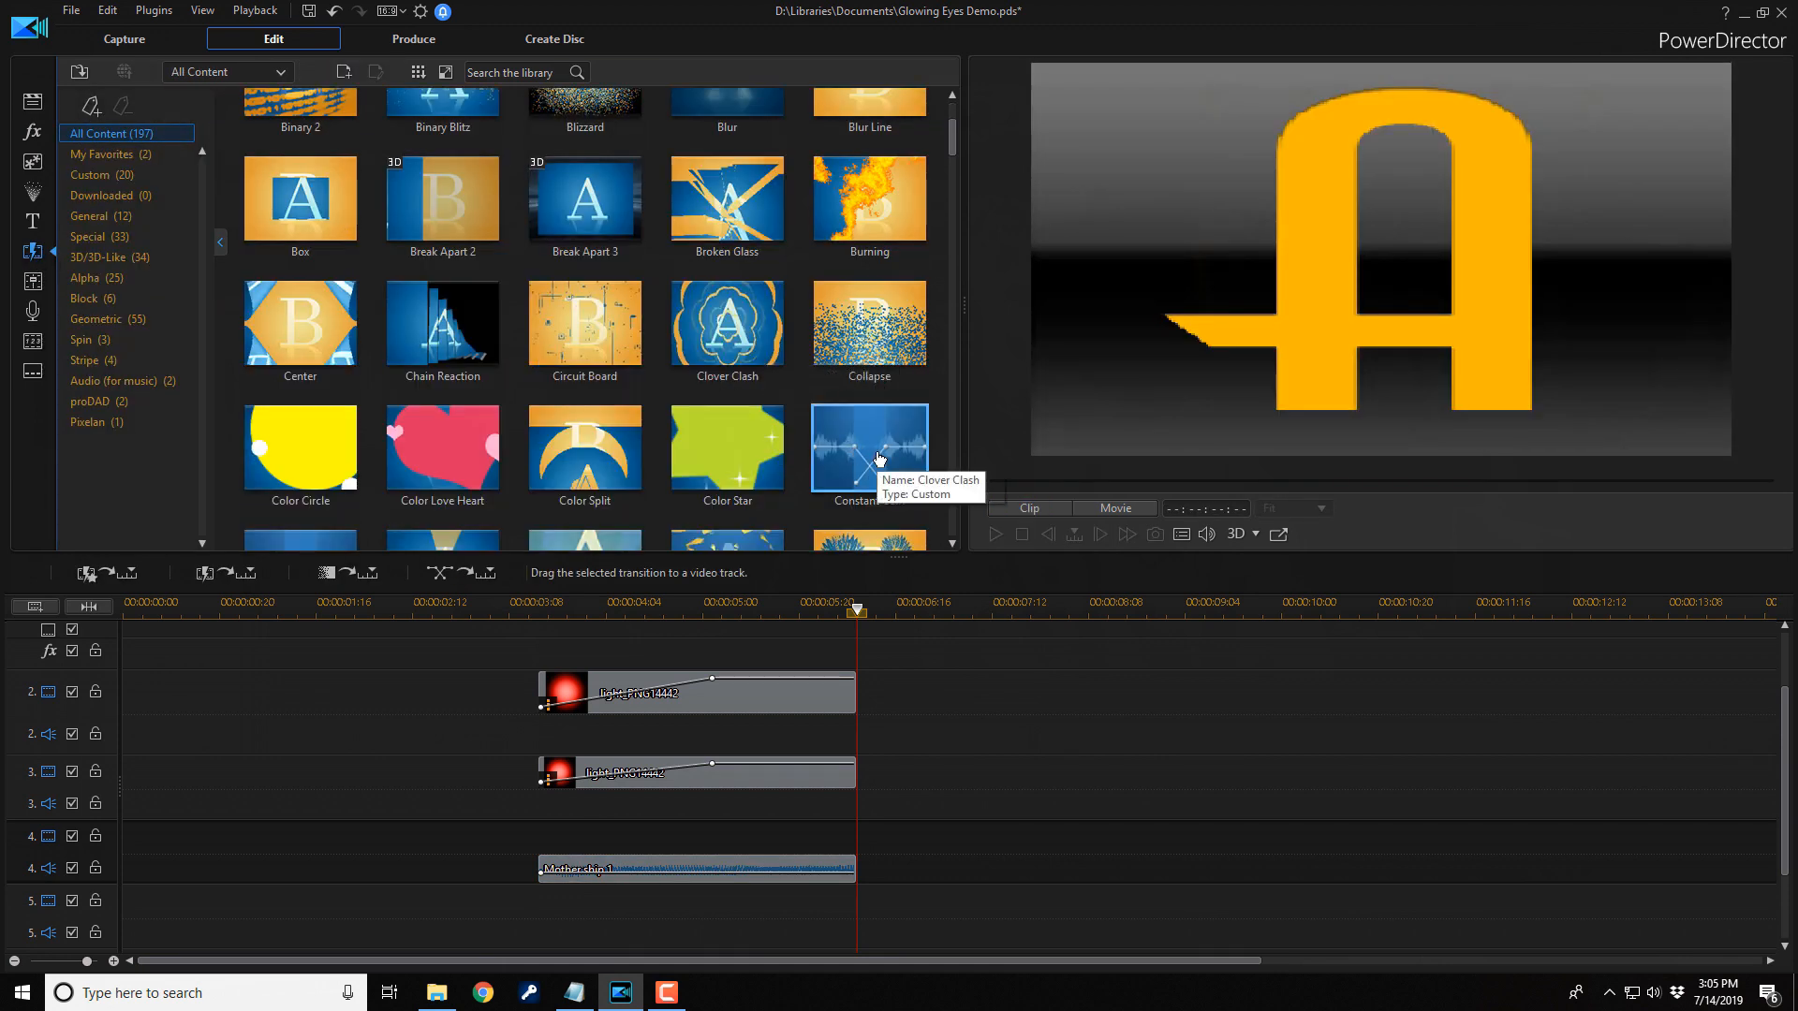
{"action": "mouse_move", "coordinate": [619, 795]}
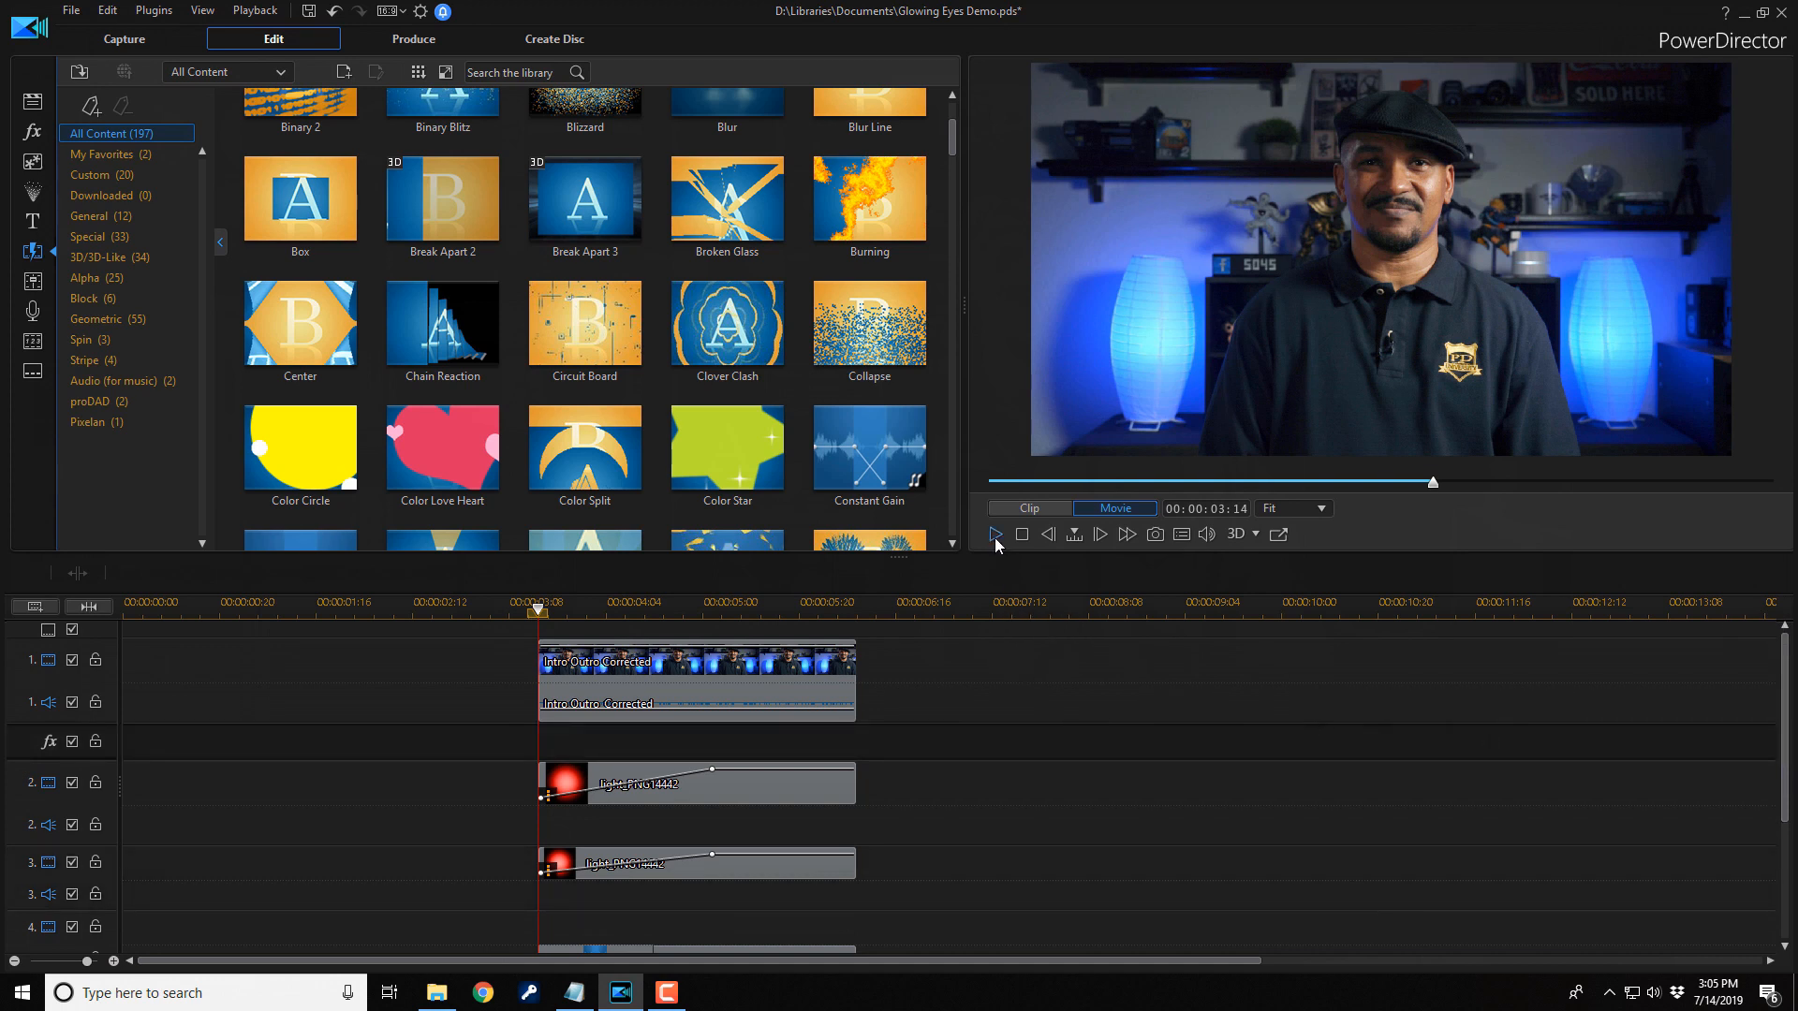
{"action": "left_click", "coordinate": [992, 533]}
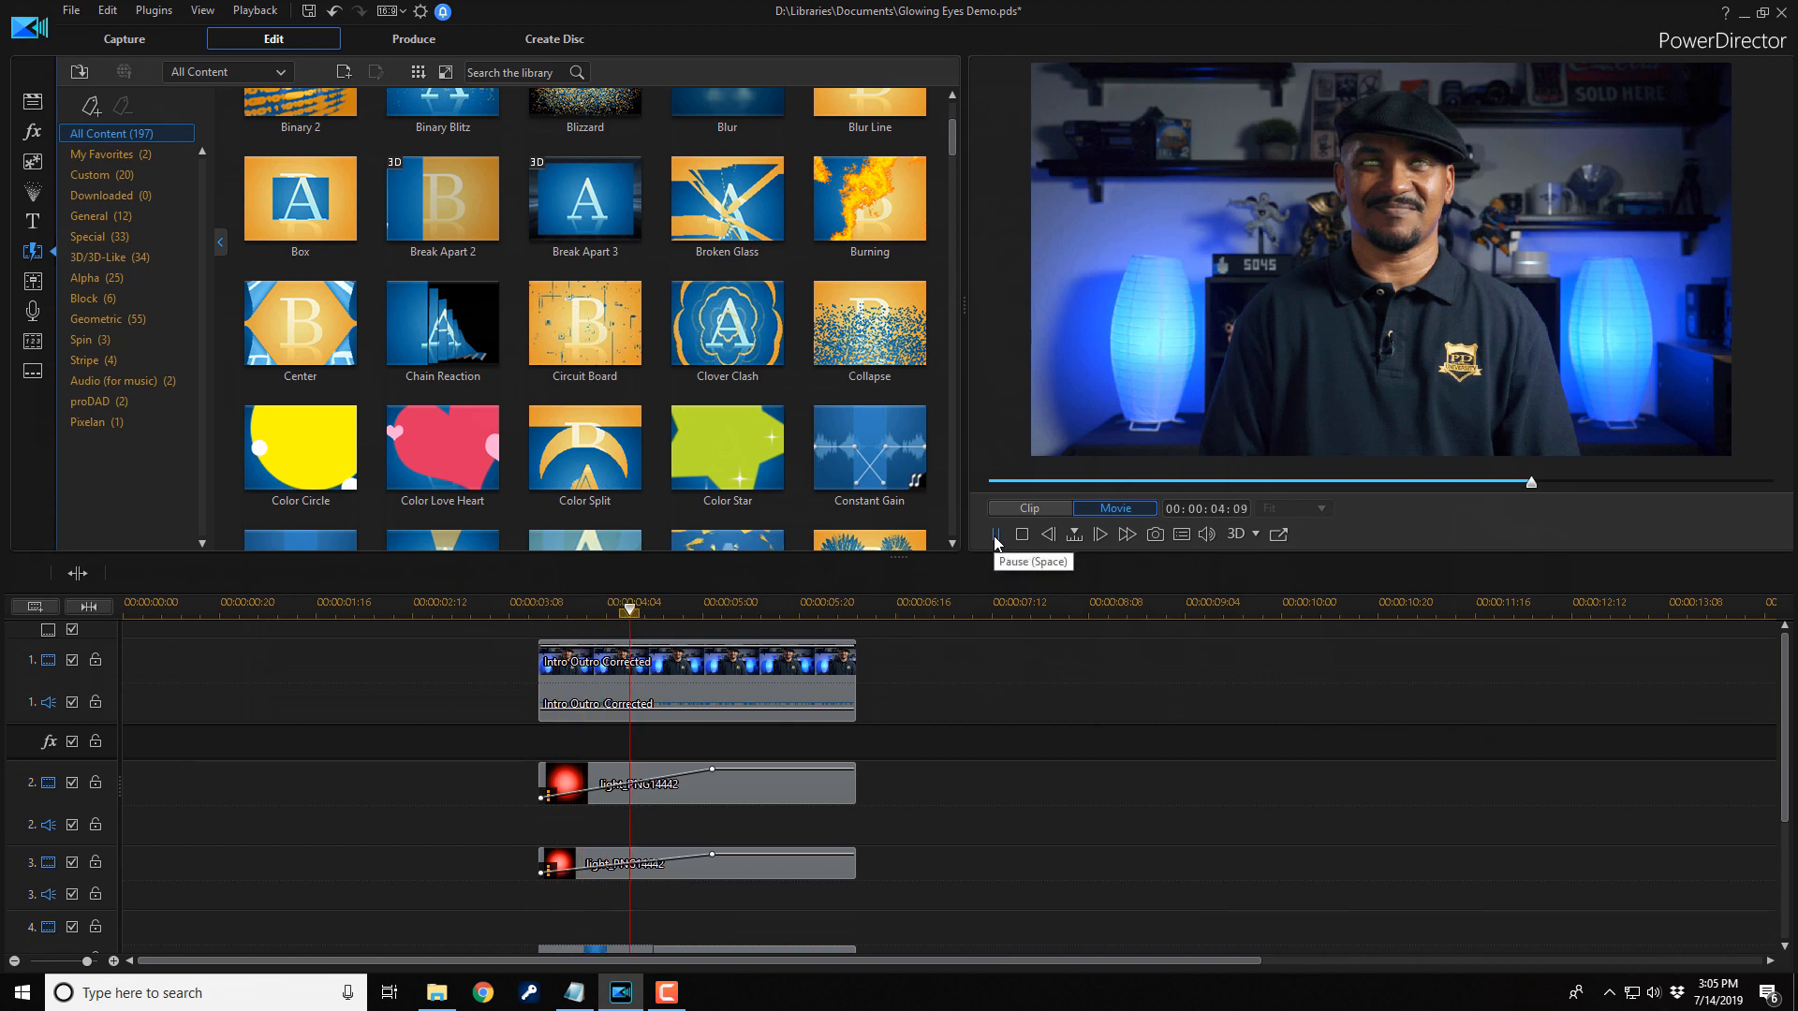
{"action": "left_click", "coordinate": [1020, 534]}
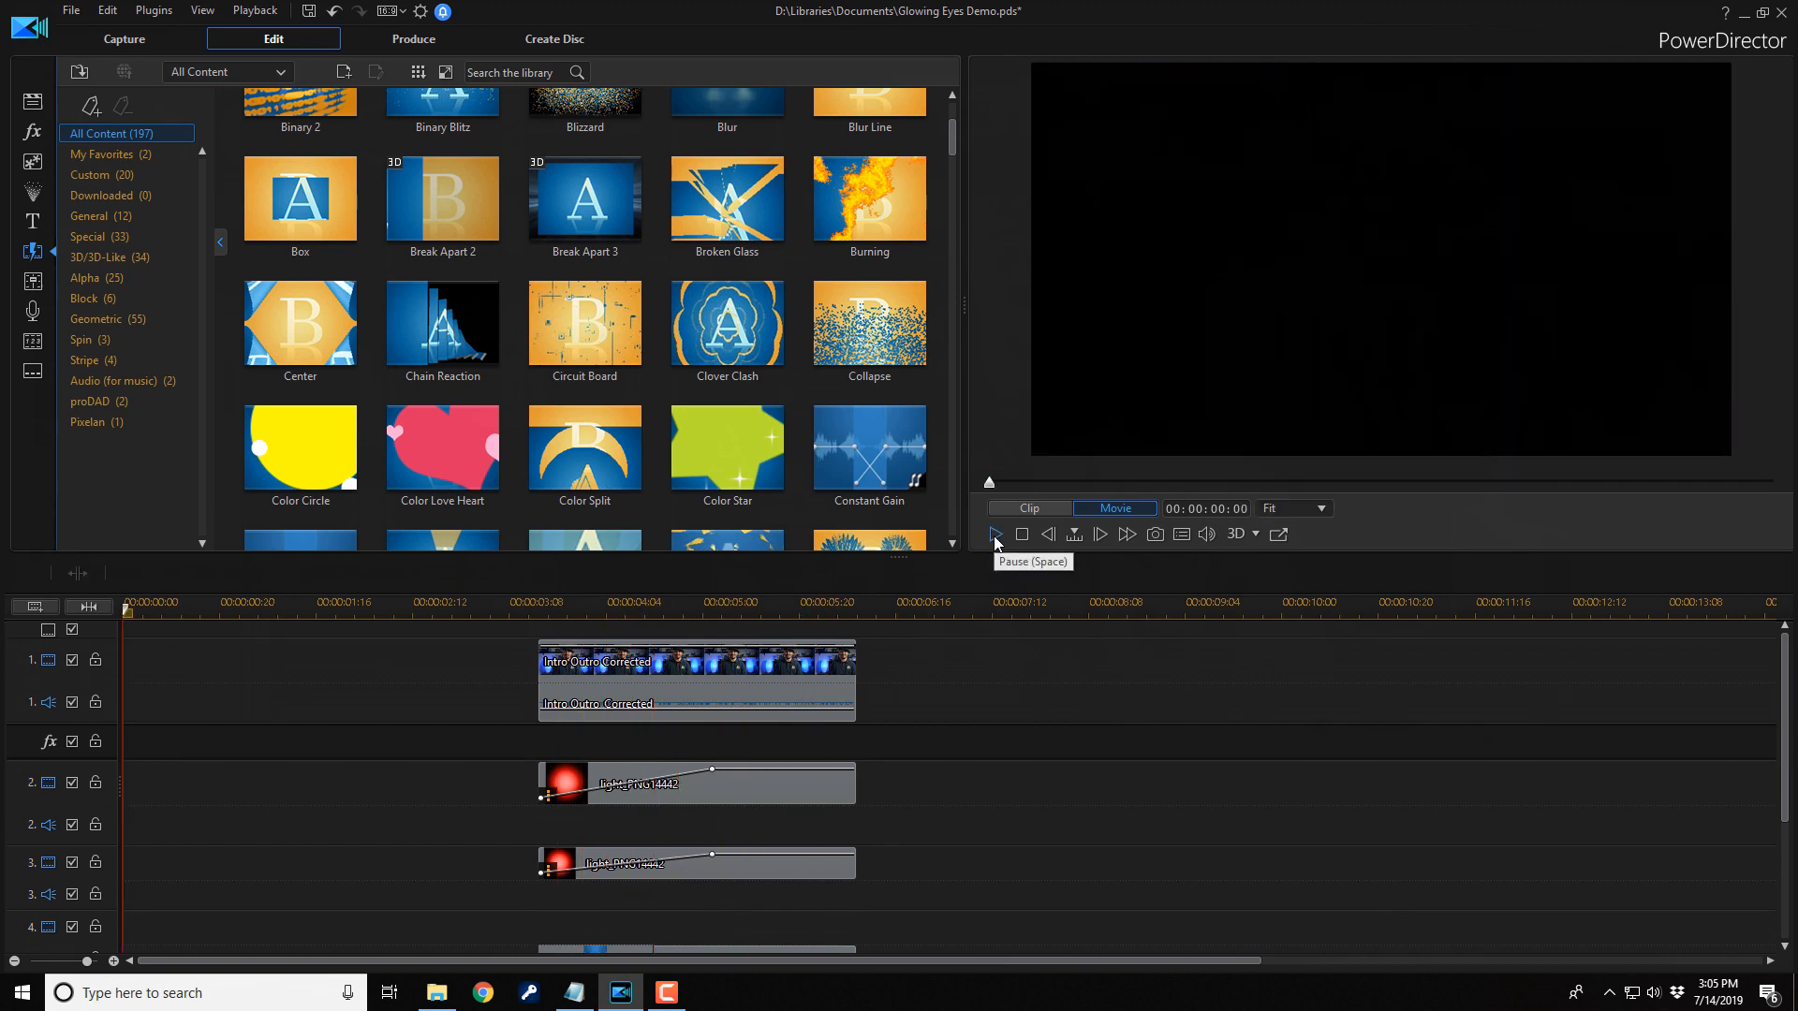
{"action": "mouse_move", "coordinate": [627, 670]}
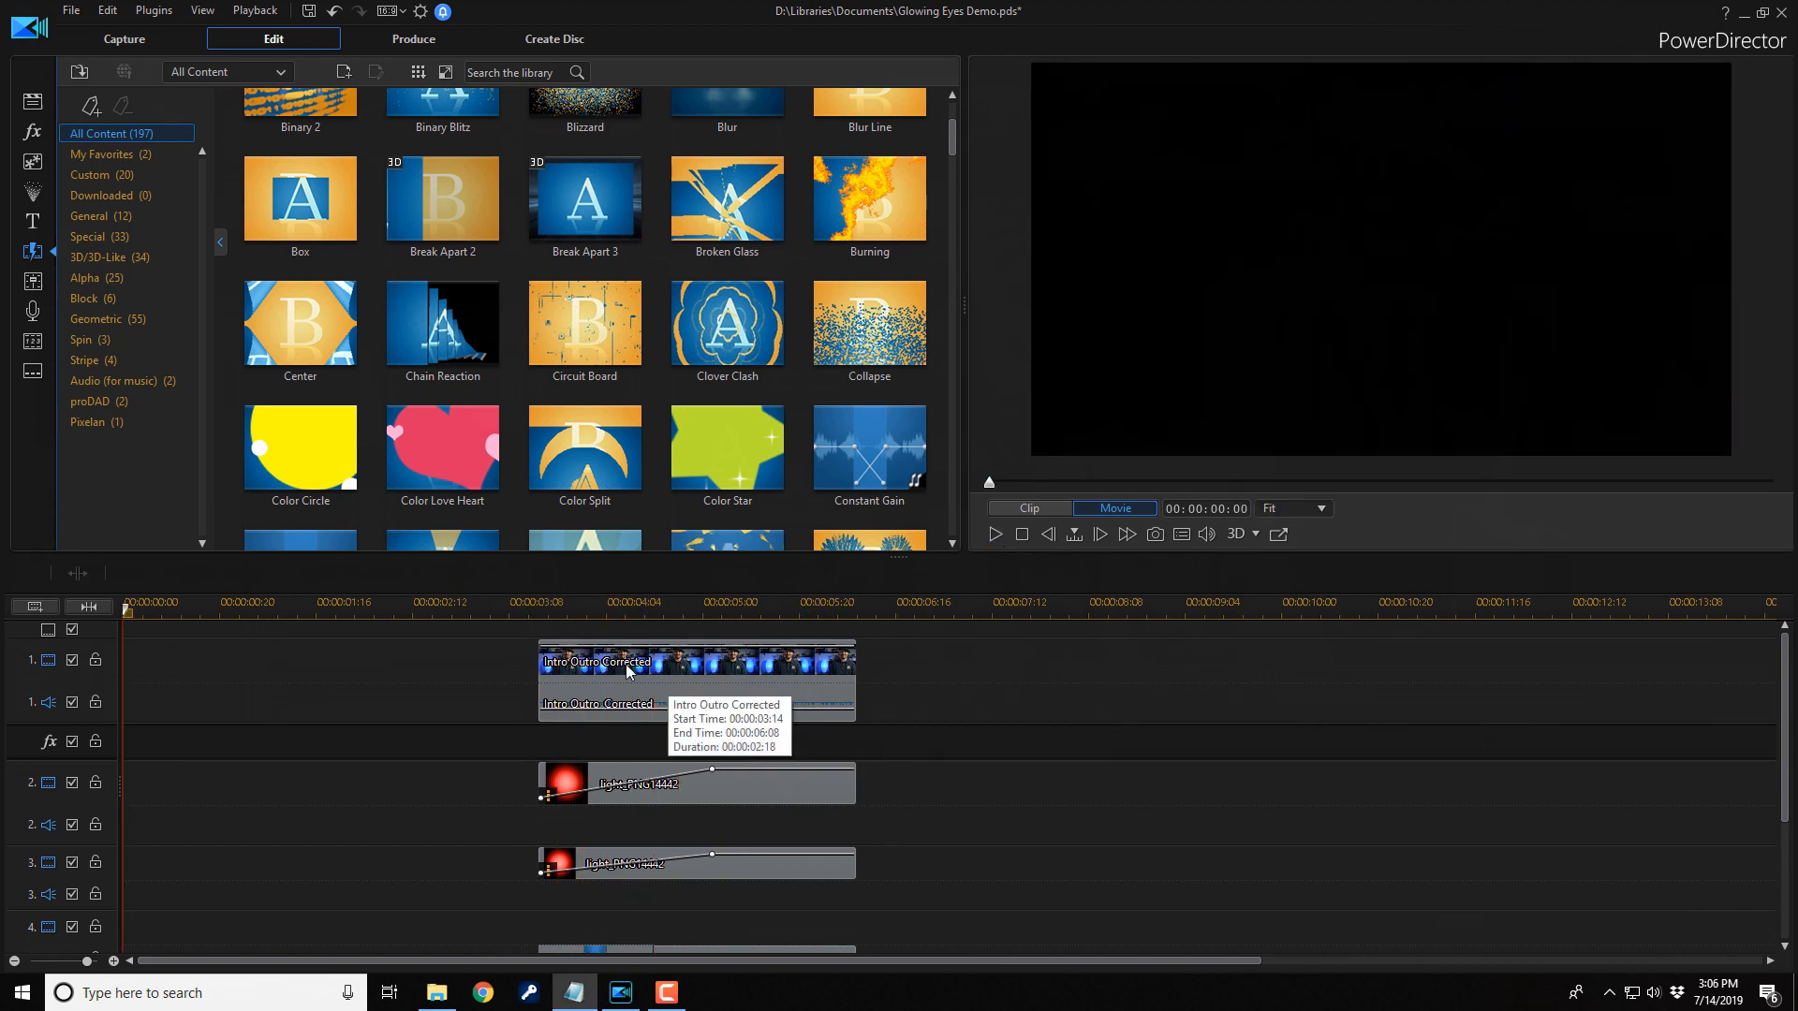
{"action": "left_click", "coordinate": [596, 662]}
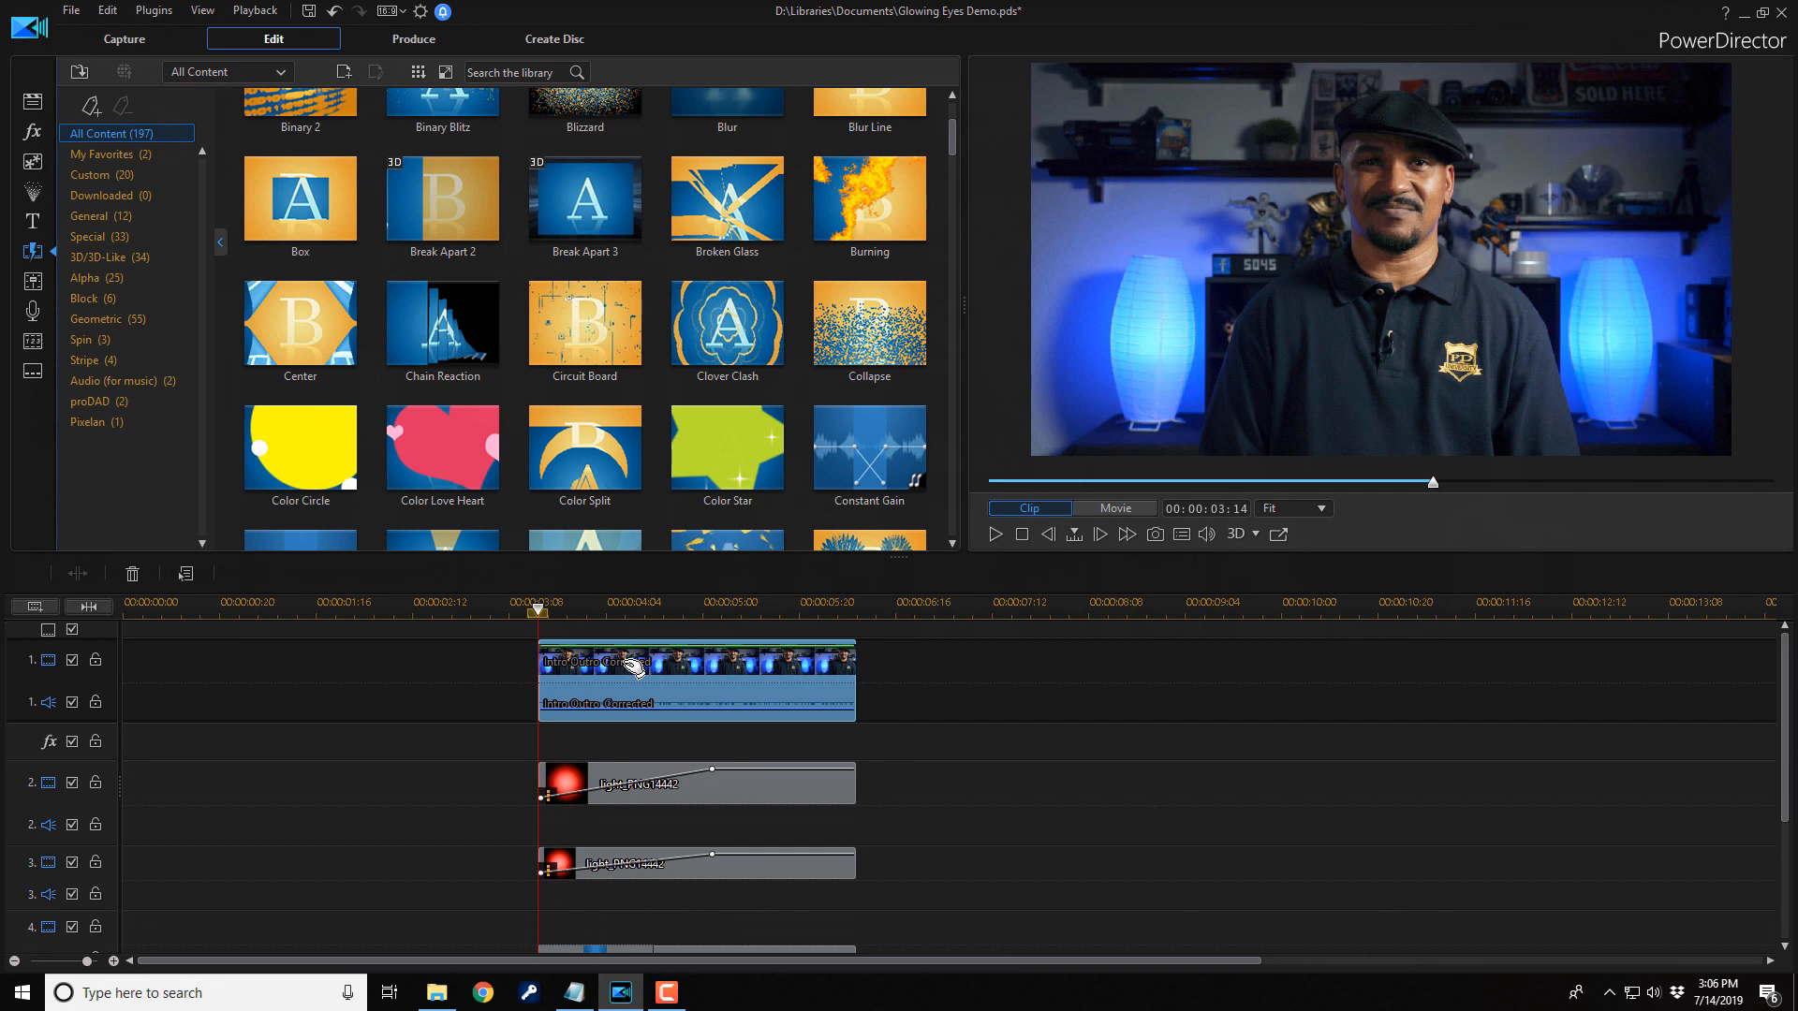